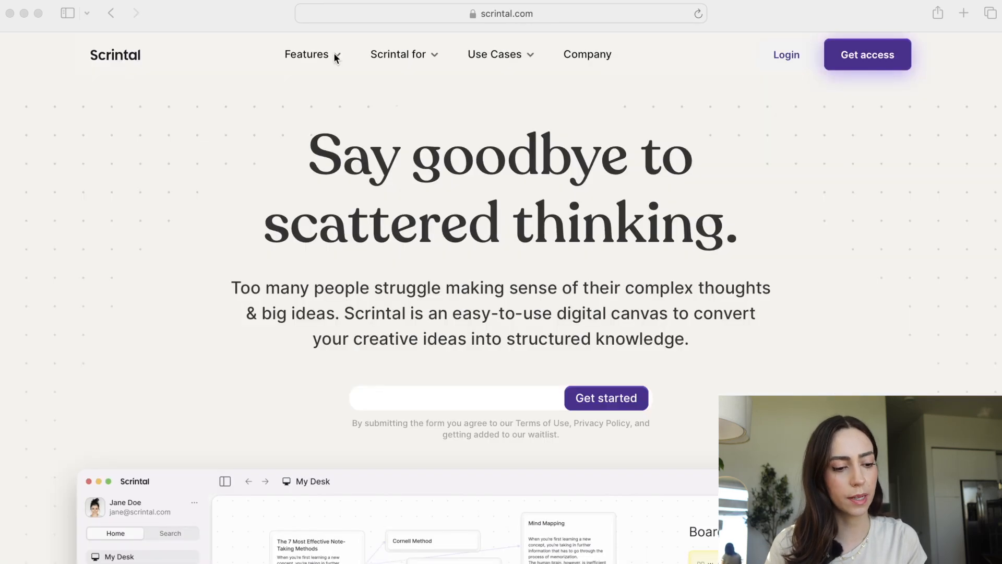
# Step: Scroll through the boards list and open the Software Engineer board
pyautogui.scroll(-3)
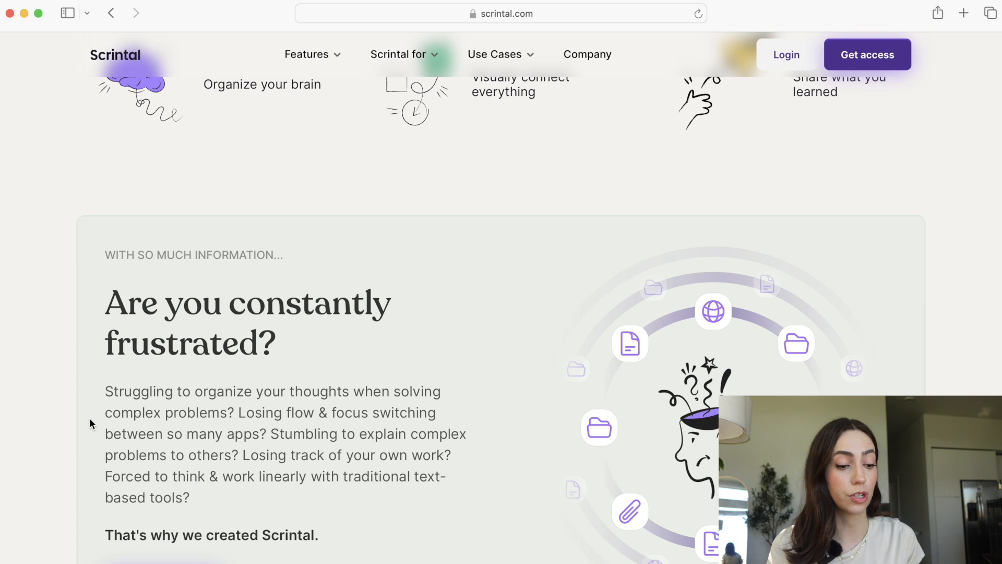
pyautogui.scroll(-3)
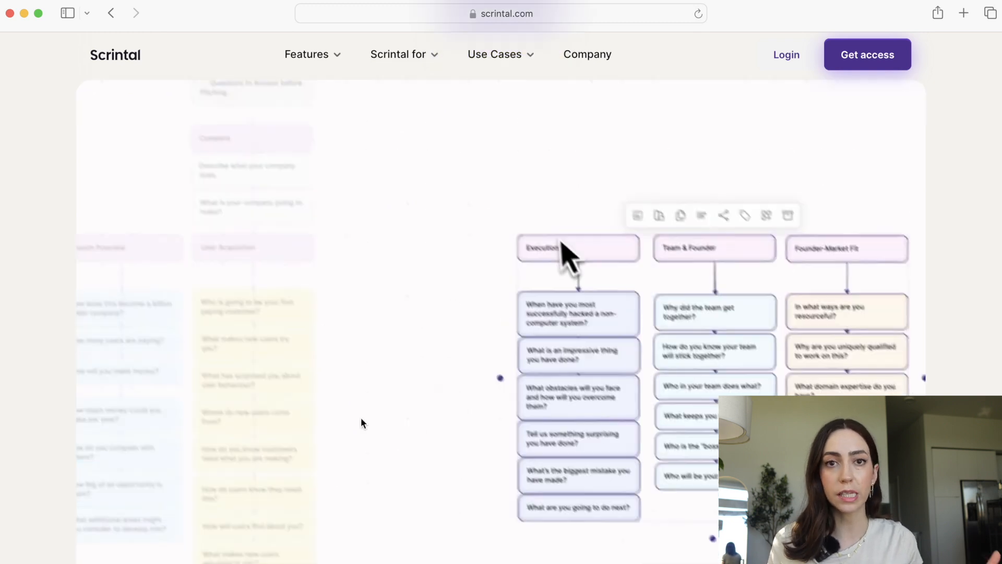
pyautogui.scroll(3)
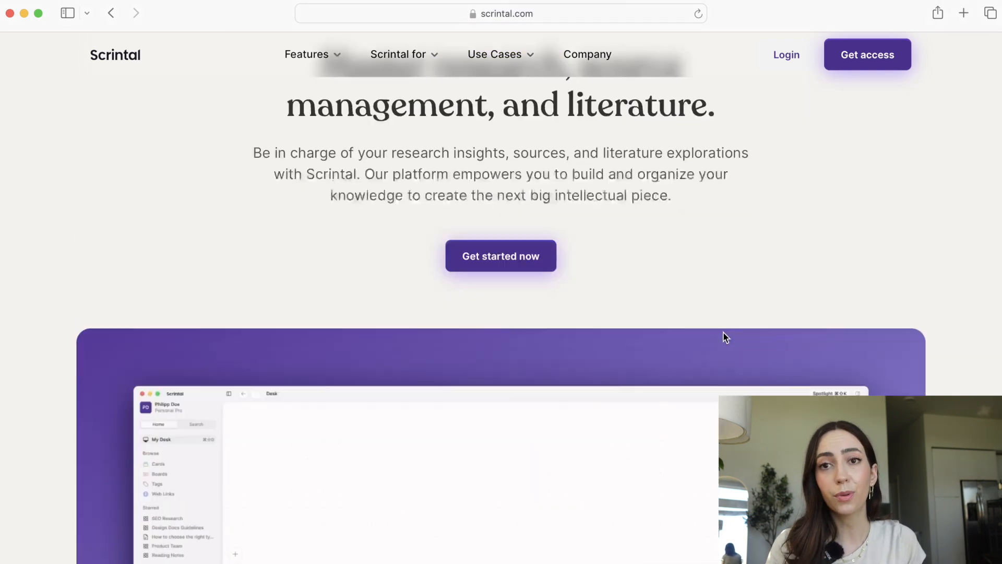
pyautogui.scroll(-3)
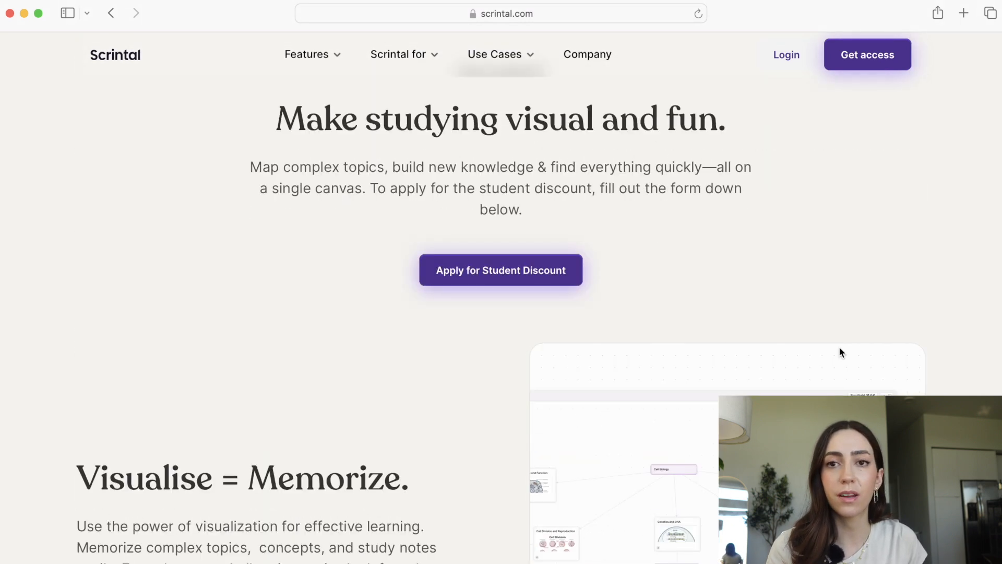
pyautogui.scroll(-3)
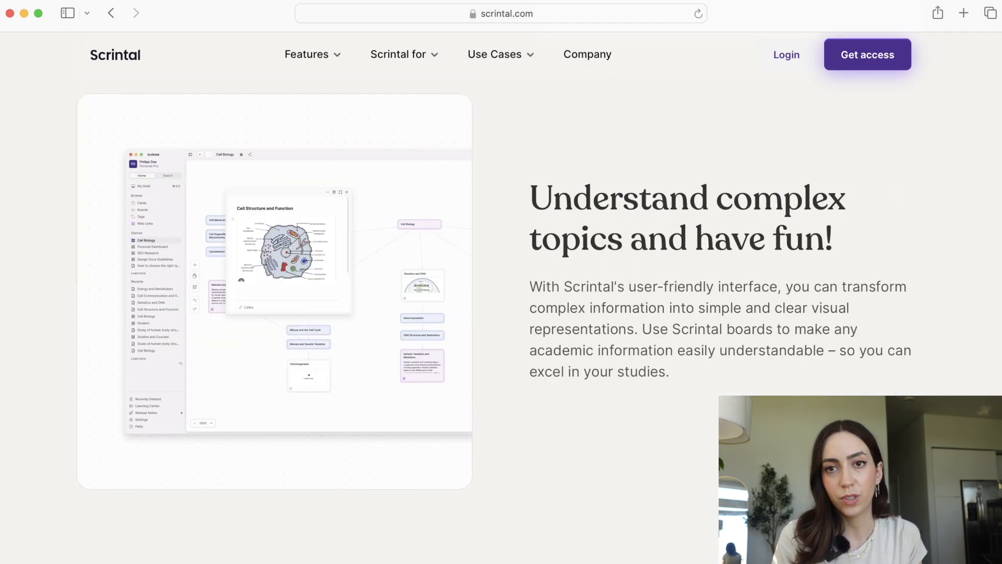
pyautogui.scroll(-3)
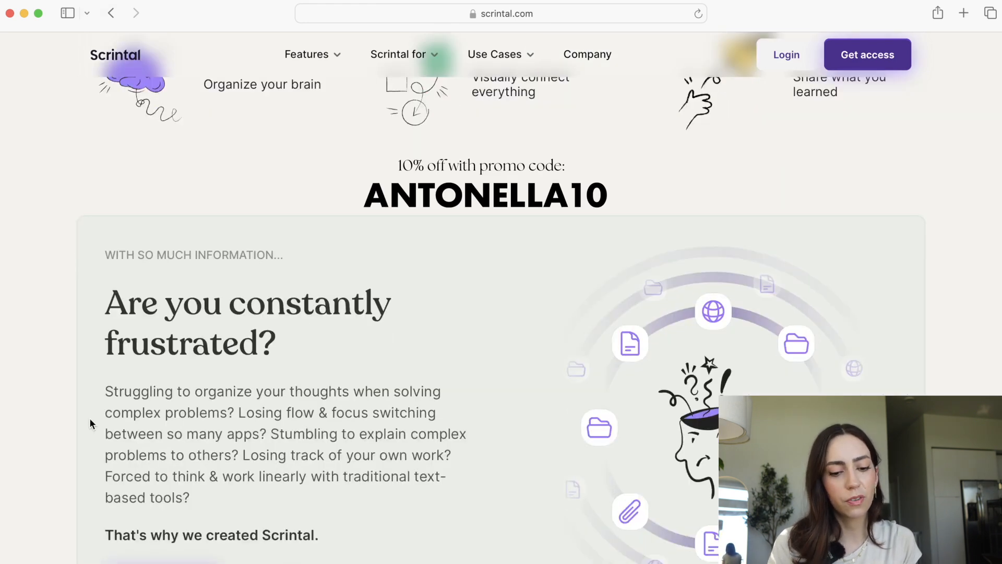
pyautogui.scroll(-3)
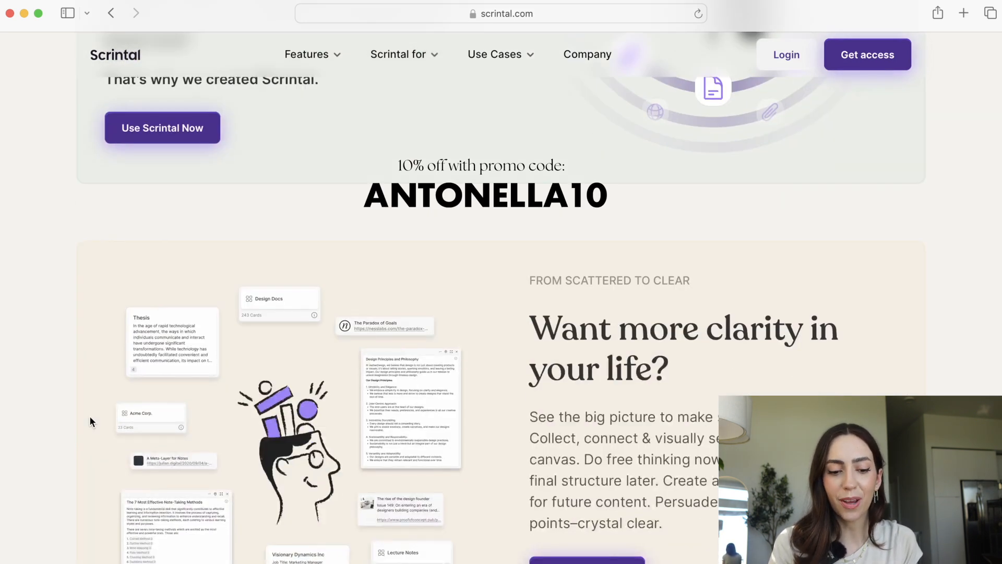
pyautogui.click(162, 128)
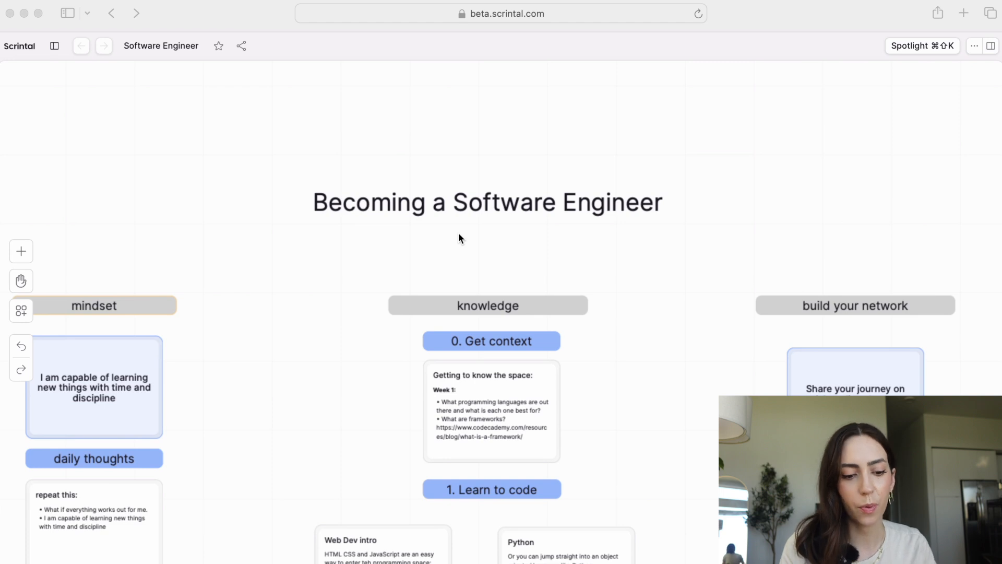
pyautogui.moveTo(270, 281)
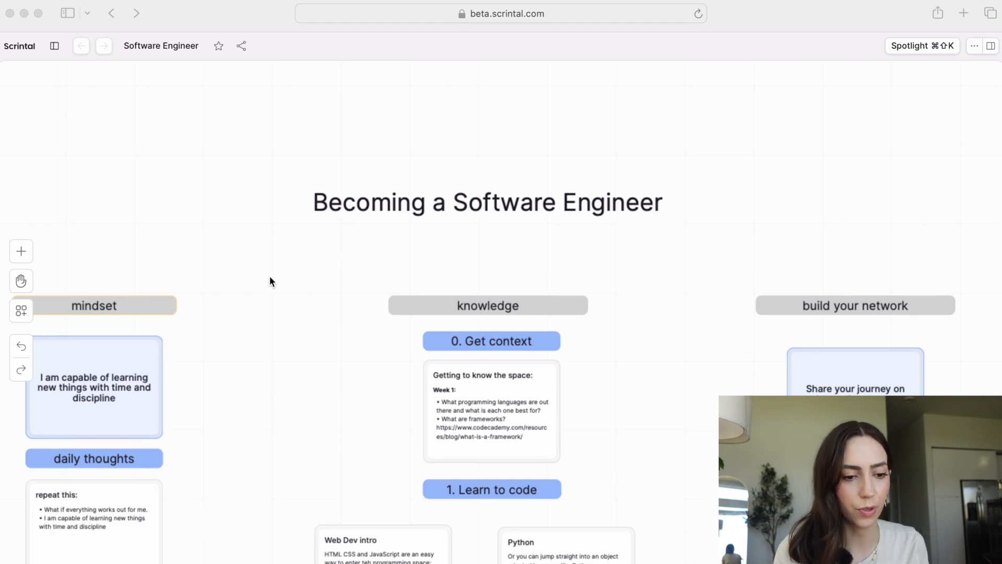
pyautogui.moveTo(335, 272)
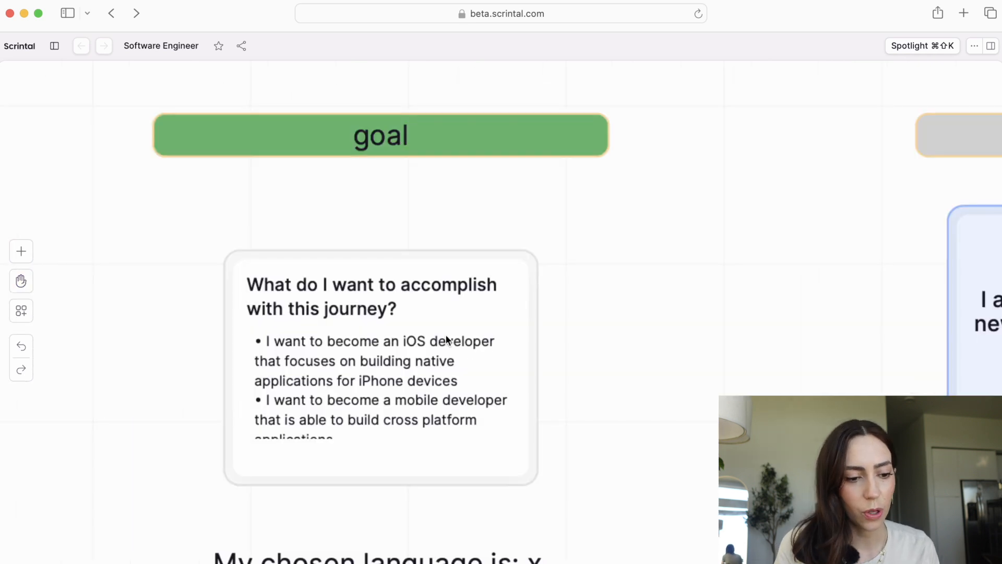
# Step: Expand the journey goals card in the side panel to read it fully
pyautogui.click(381, 367)
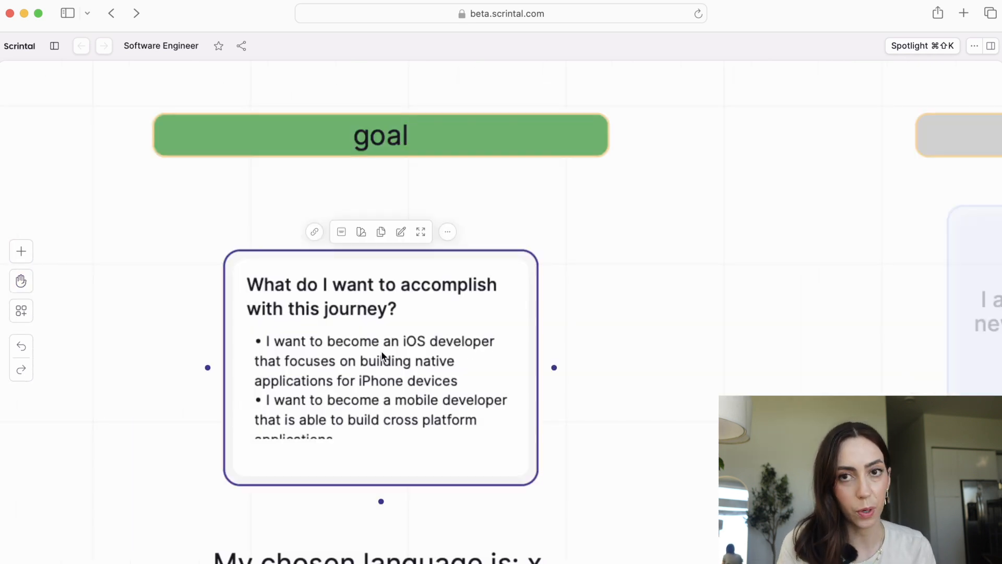
pyautogui.click(419, 231)
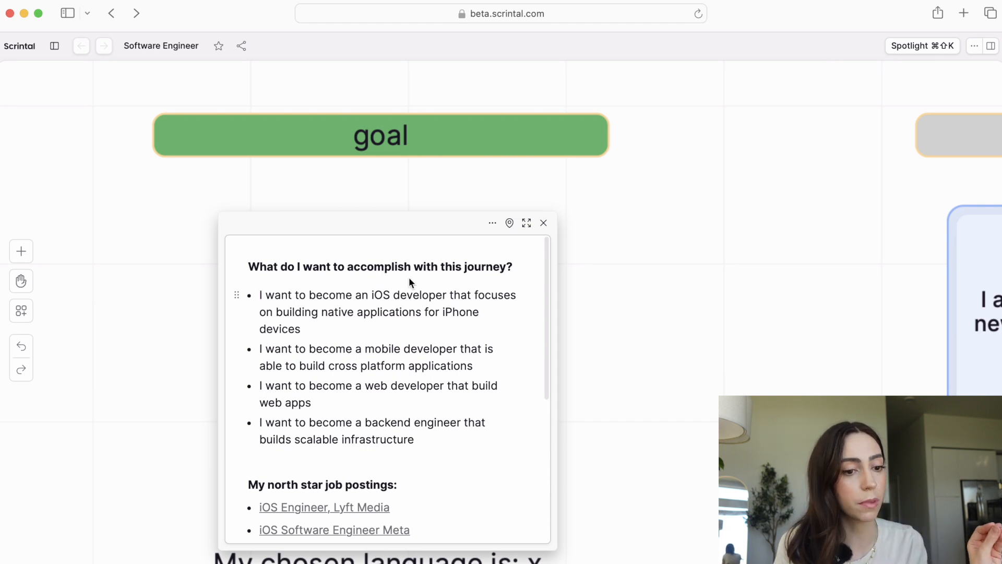
pyautogui.click(261, 294)
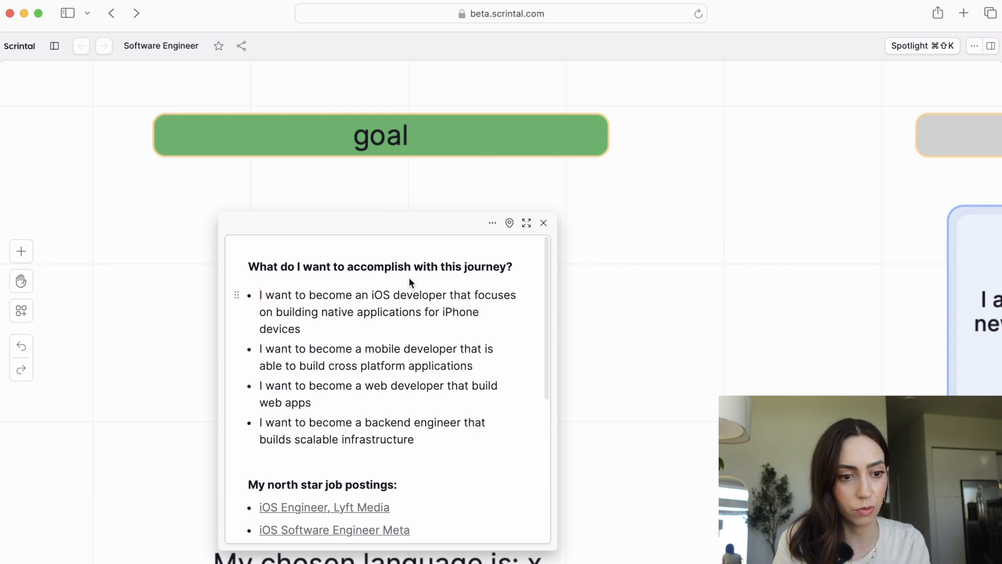
pyautogui.click(261, 294)
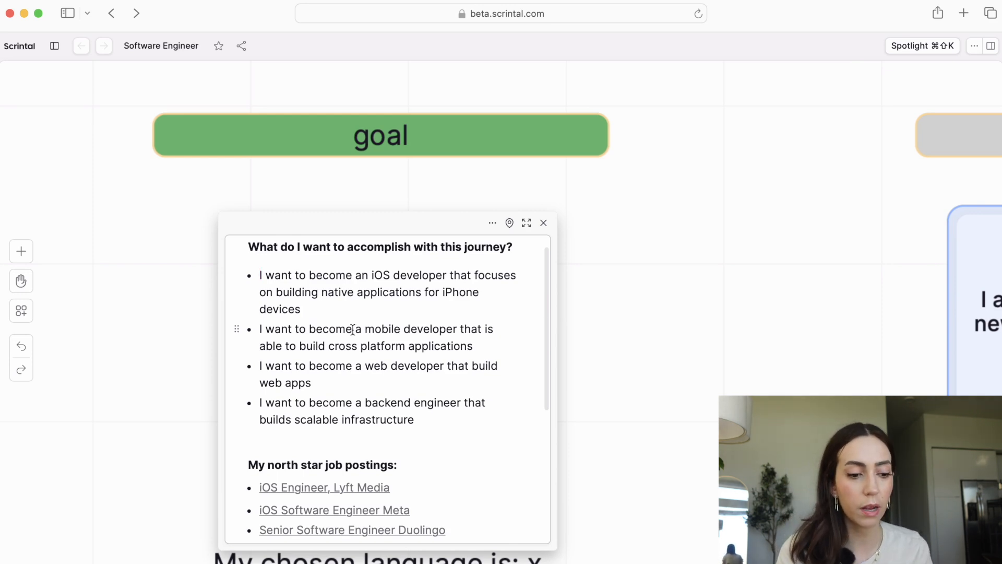
pyautogui.click(262, 275)
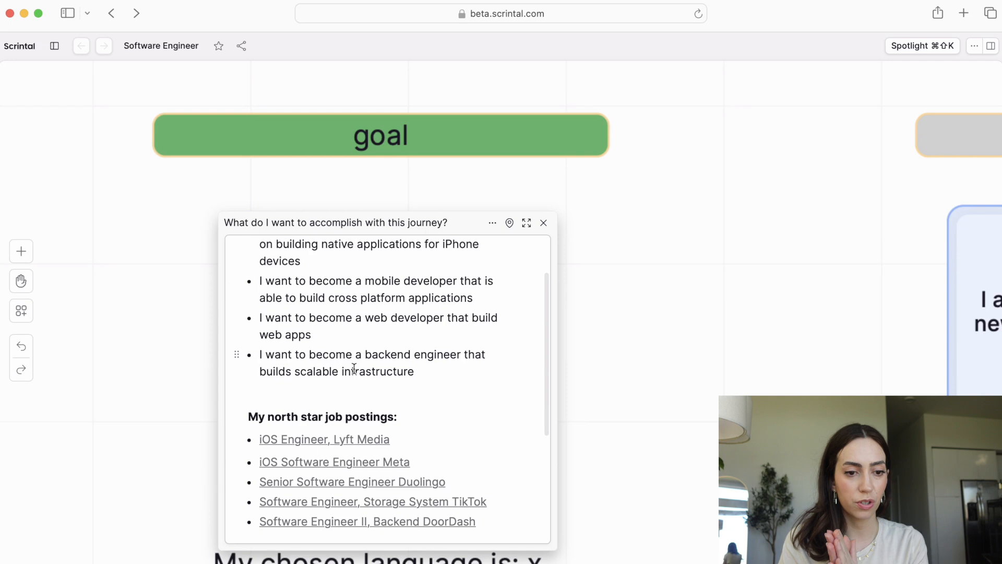
pyautogui.scroll(-3)
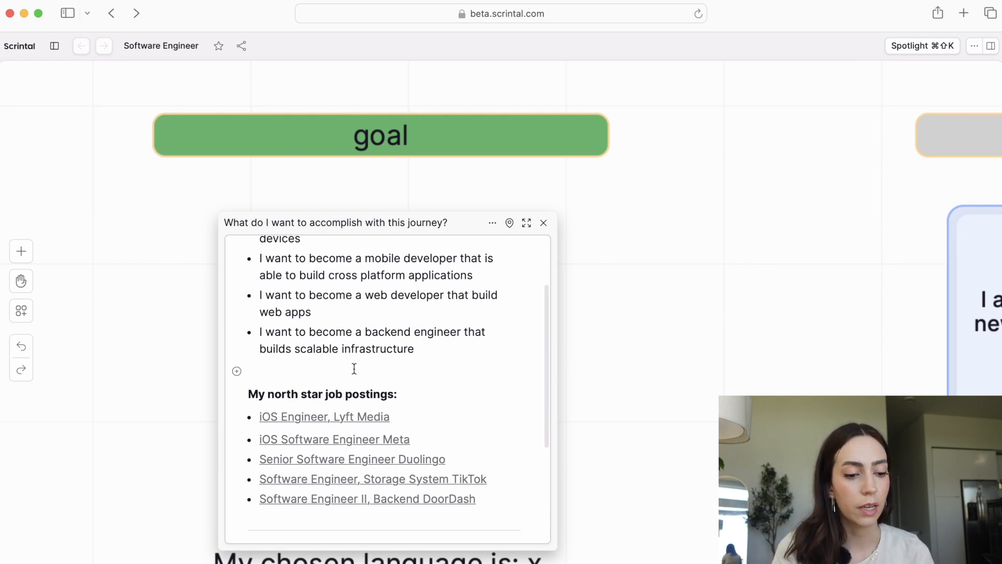
# Step: Open the Lyft iOS Engineer posting and scroll through its candidate profile description
pyautogui.click(324, 416)
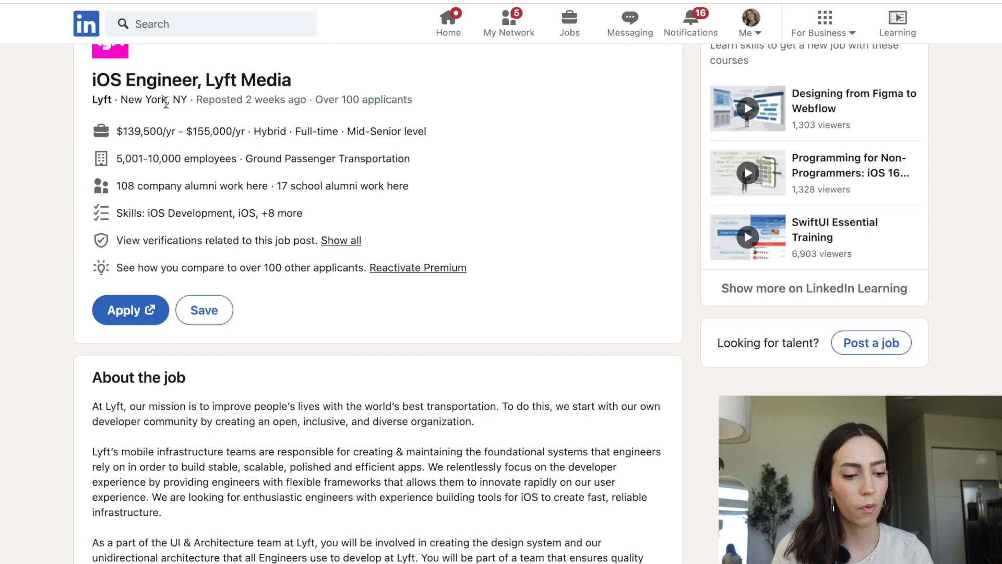
pyautogui.moveTo(94, 284)
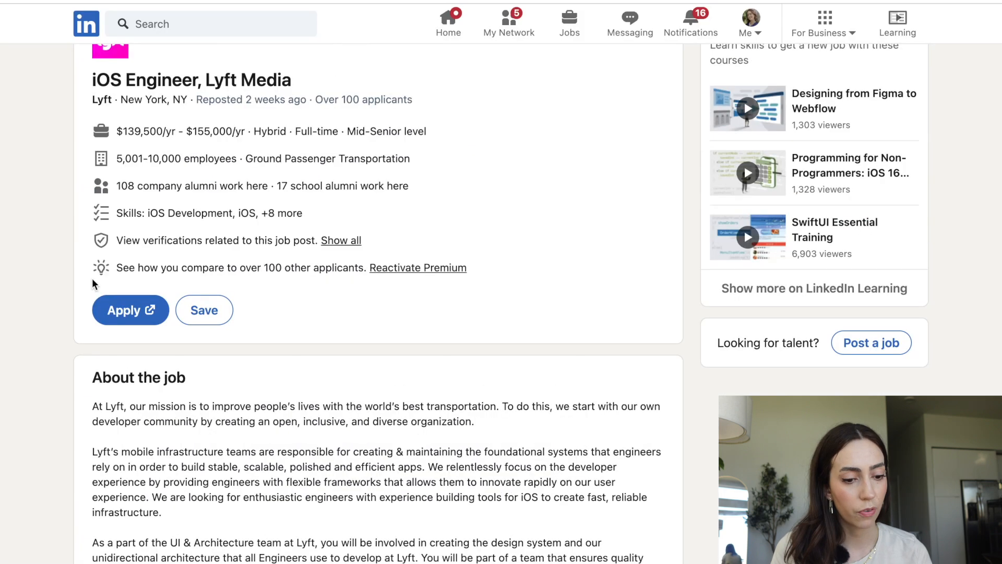
pyautogui.scroll(-3)
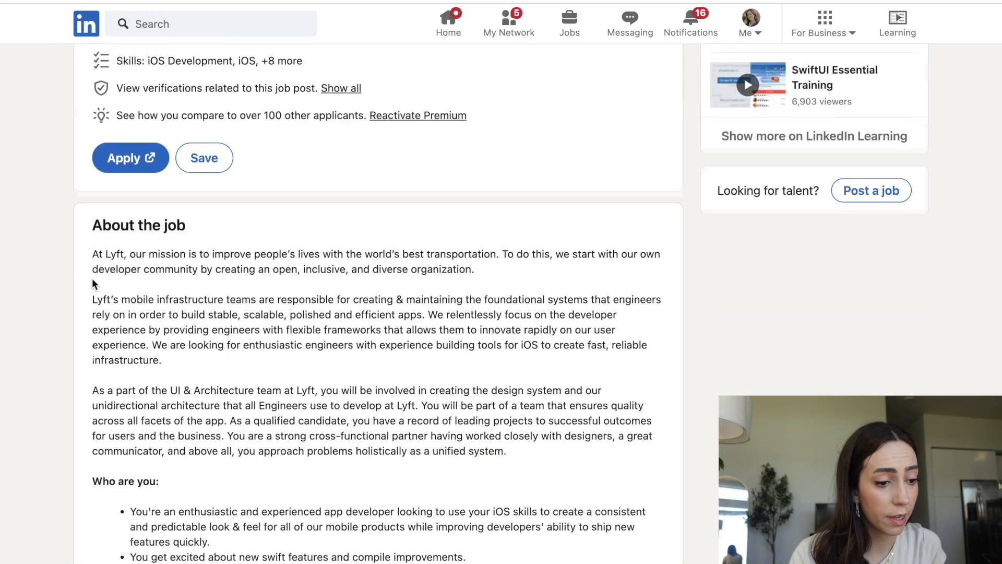
pyautogui.scroll(-3)
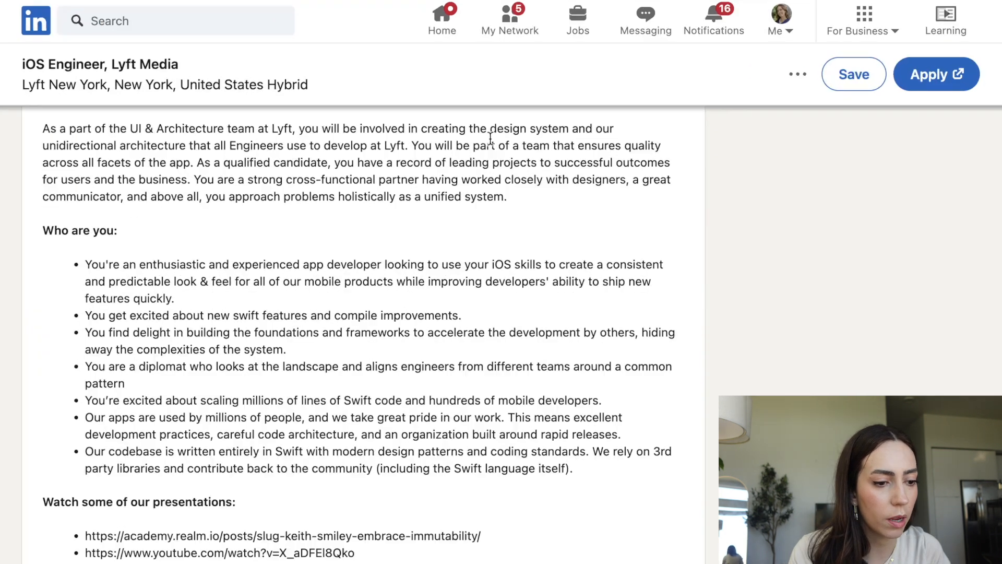
pyautogui.moveTo(261, 143)
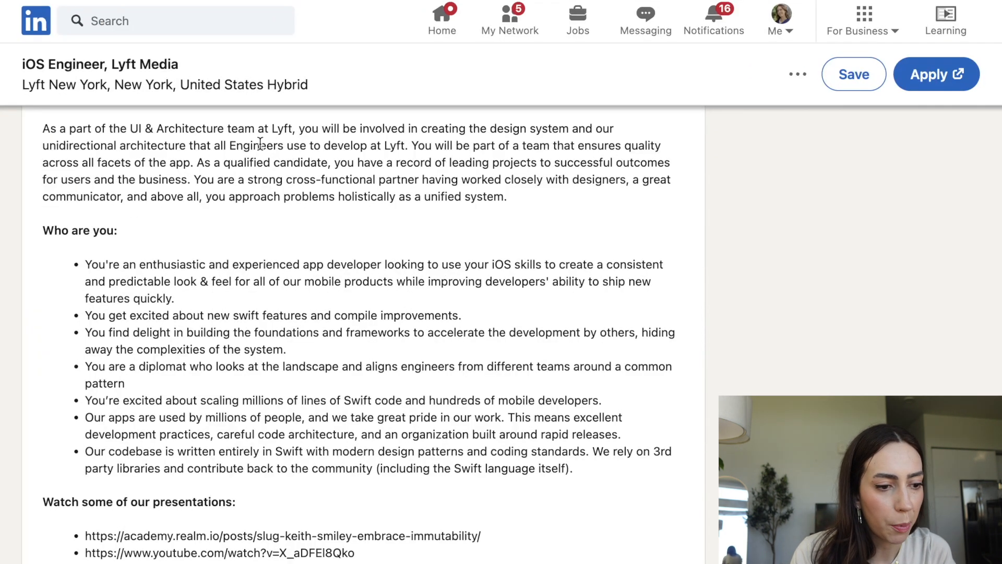
pyautogui.moveTo(205, 159)
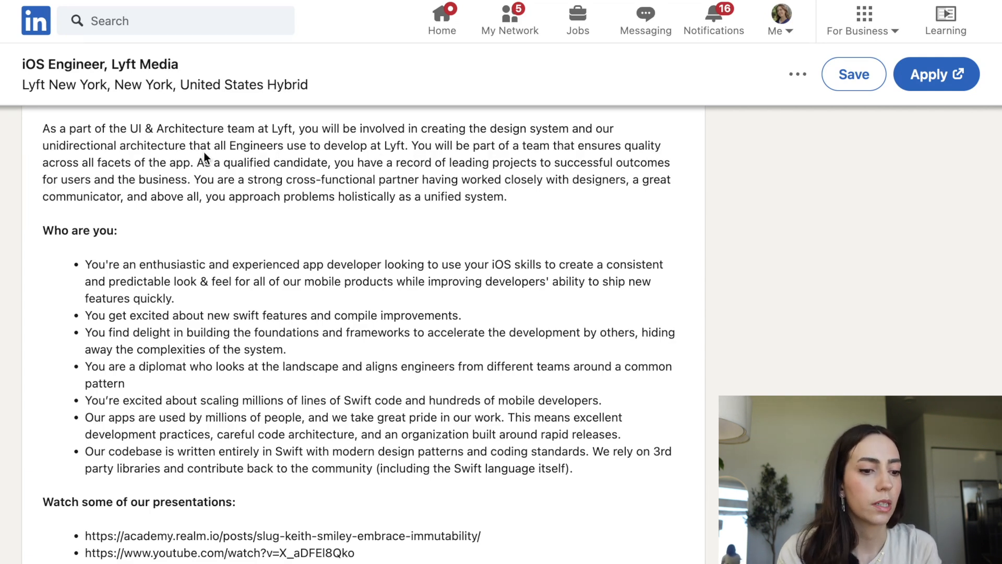
pyautogui.scroll(-3)
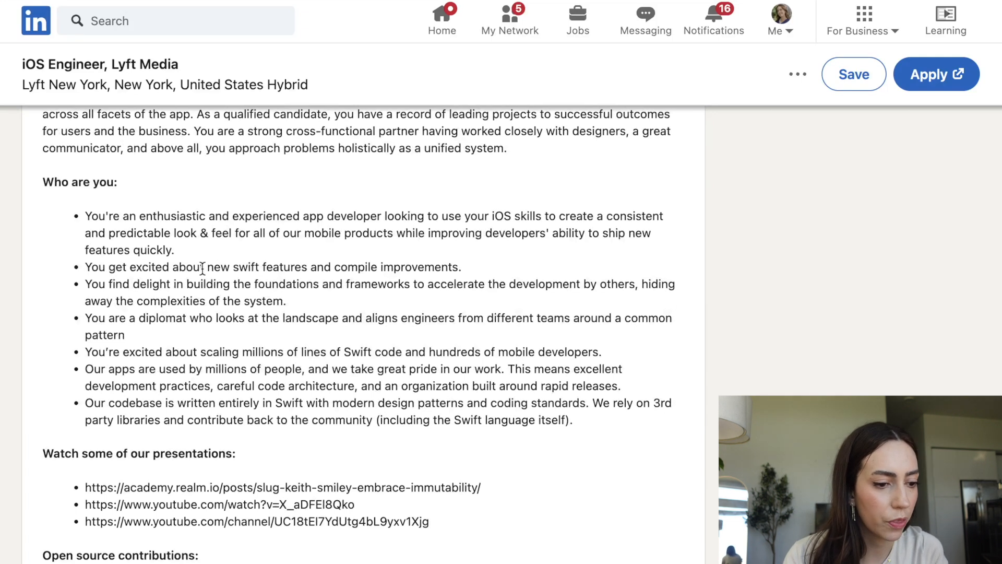
pyautogui.scroll(-3)
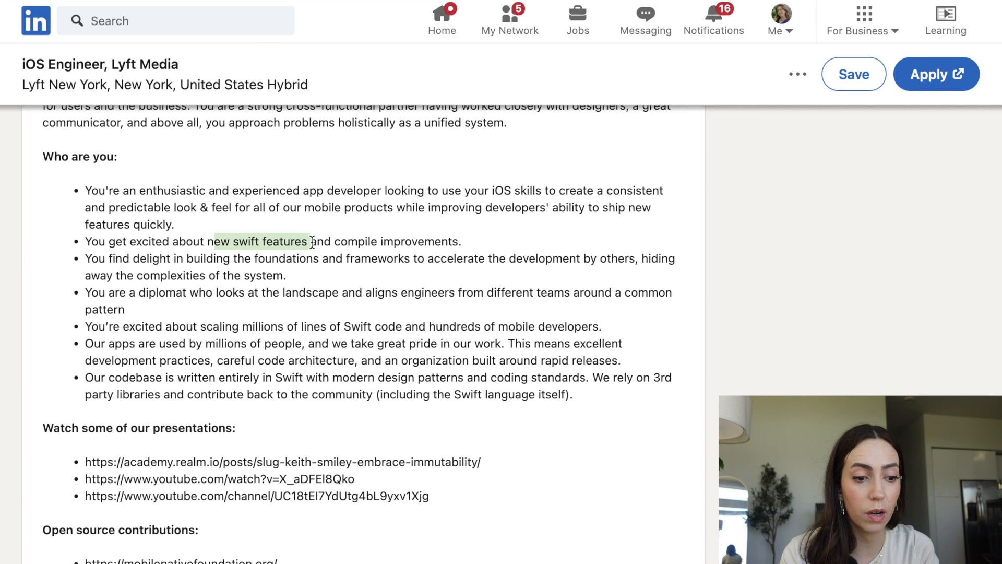
pyautogui.moveTo(544, 250)
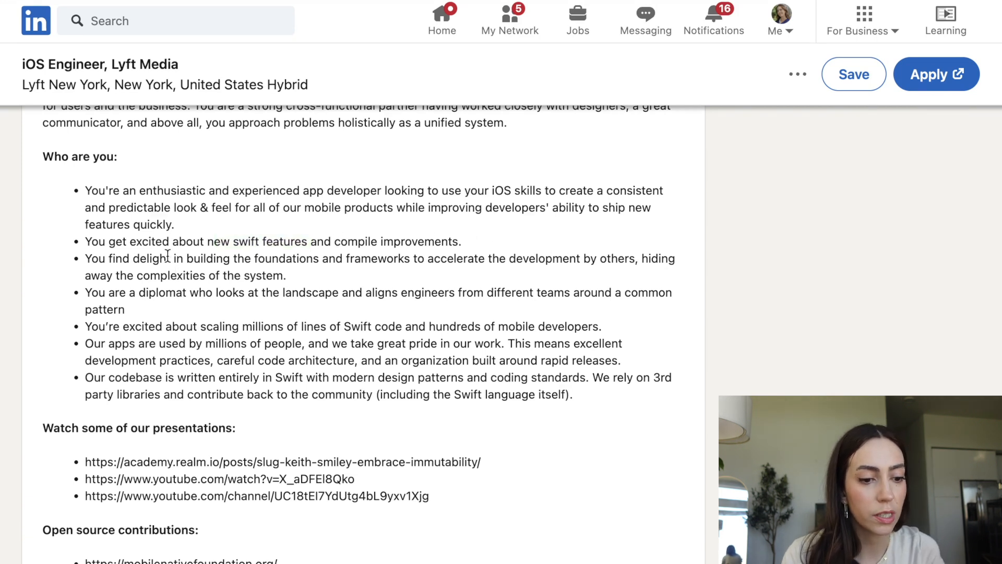
pyautogui.moveTo(435, 277)
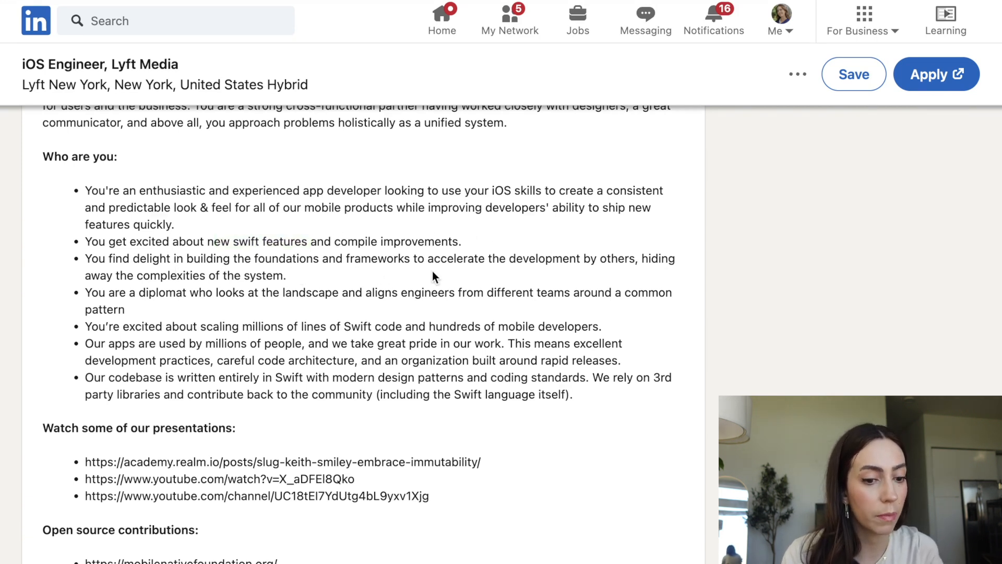
pyautogui.moveTo(623, 272)
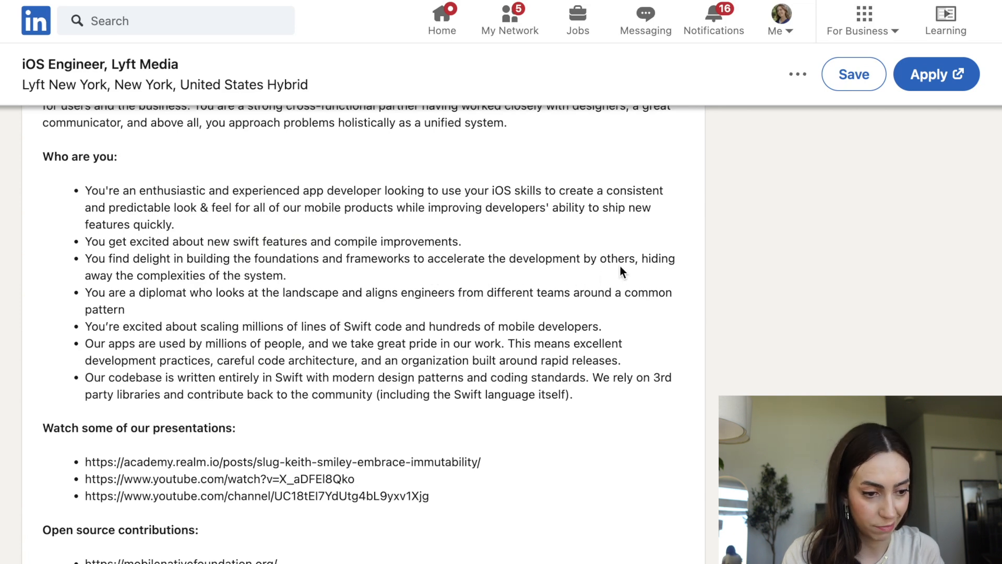
pyautogui.moveTo(86, 325)
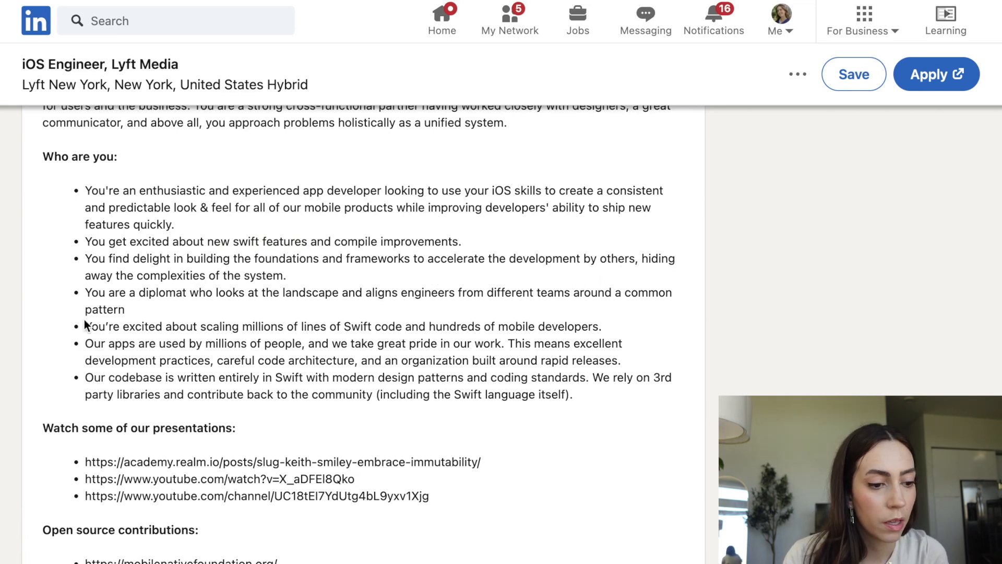
pyautogui.moveTo(123, 309)
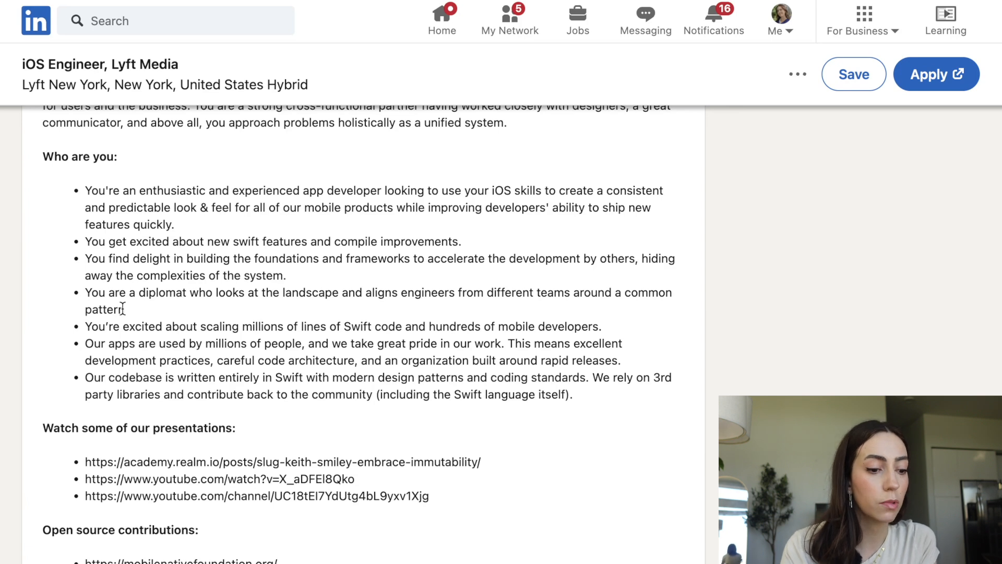
pyautogui.moveTo(186, 325)
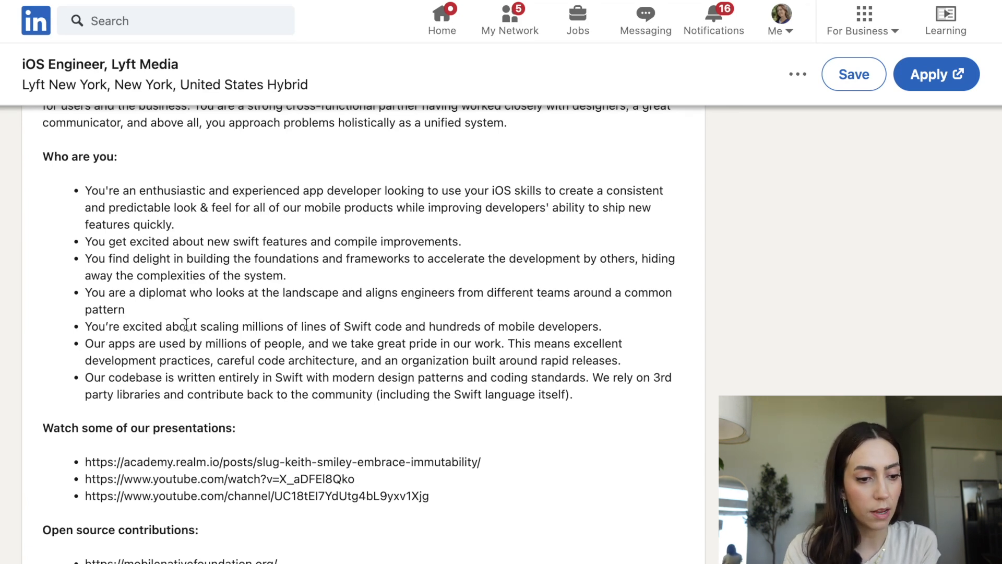
# Step: Scroll on to the presentation links, open source contributions and responsibilities sections
pyautogui.scroll(-3)
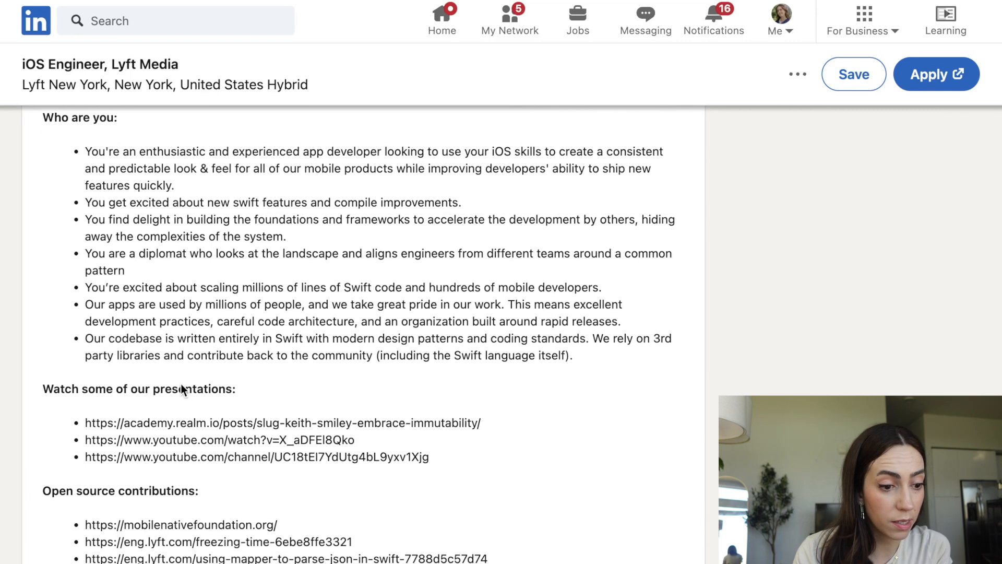
pyautogui.scroll(-3)
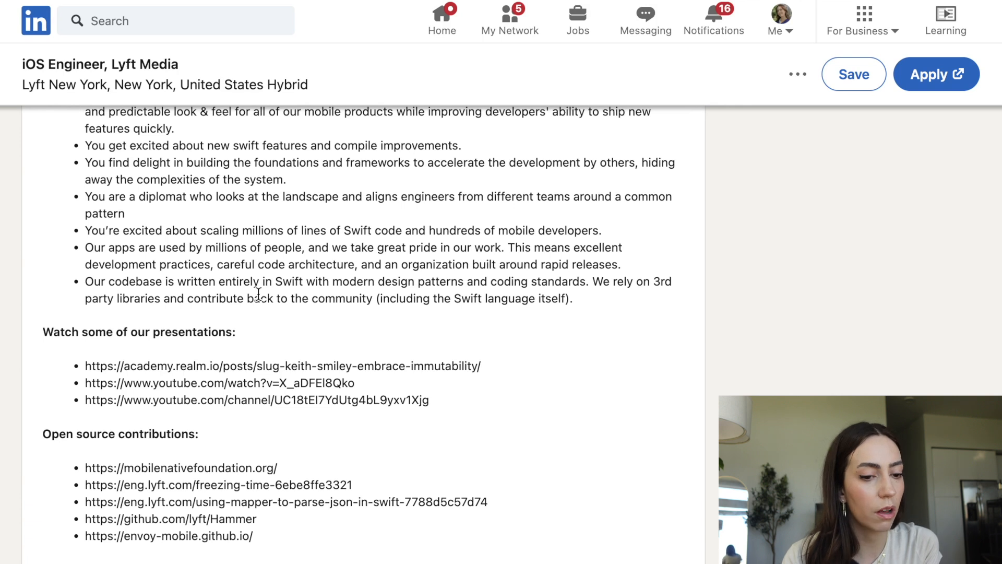
pyautogui.moveTo(513, 273)
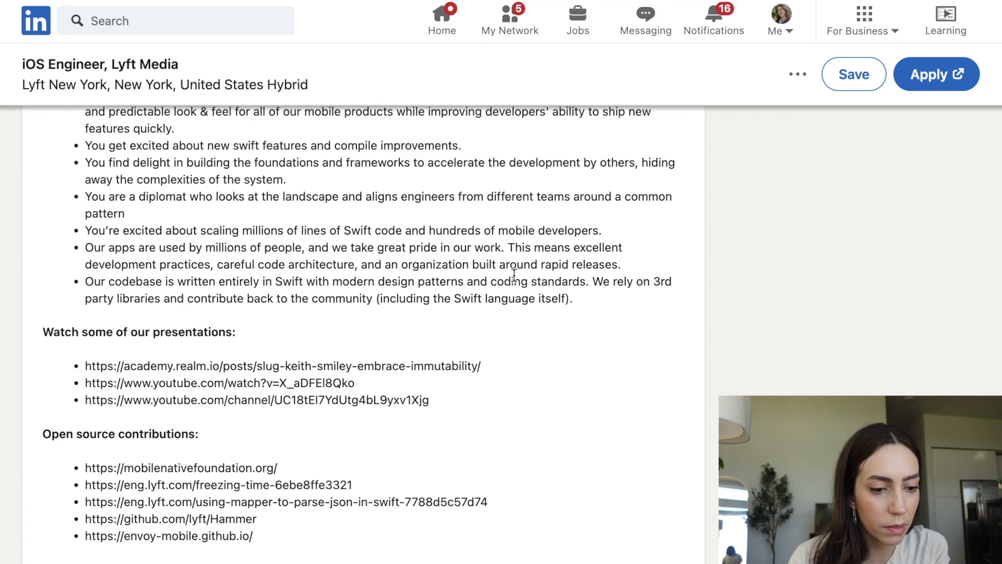
pyautogui.moveTo(561, 277)
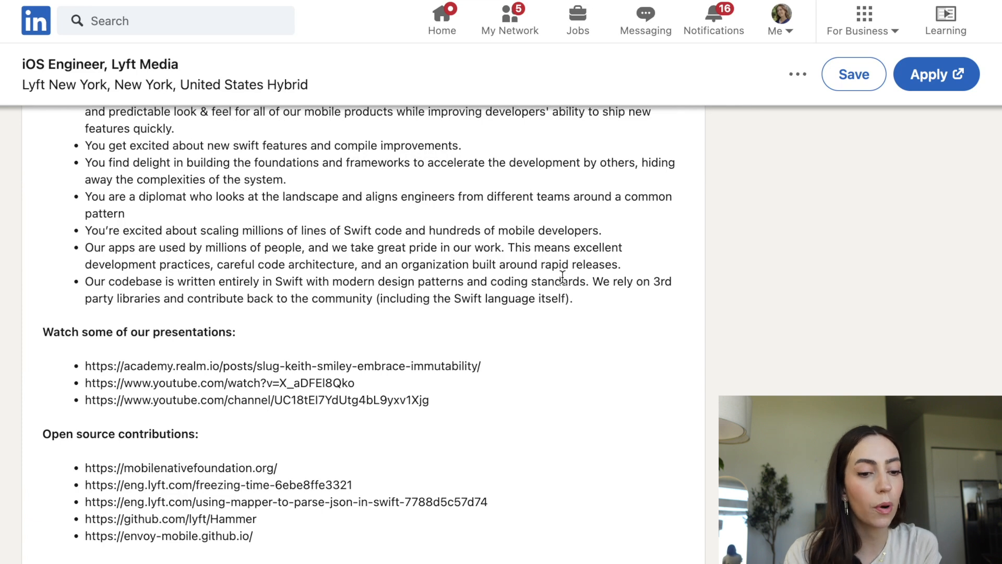
pyautogui.moveTo(563, 330)
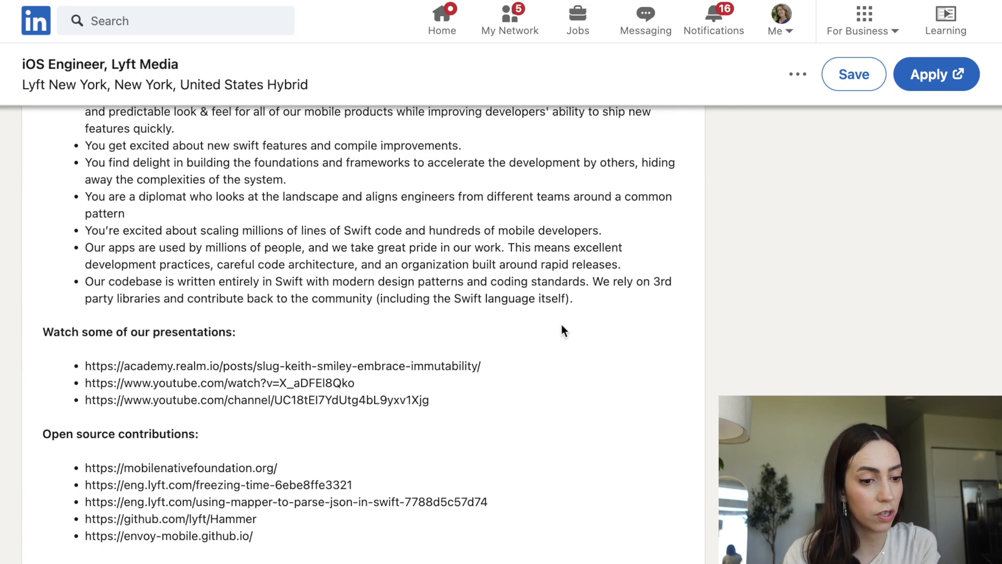
pyautogui.scroll(-3)
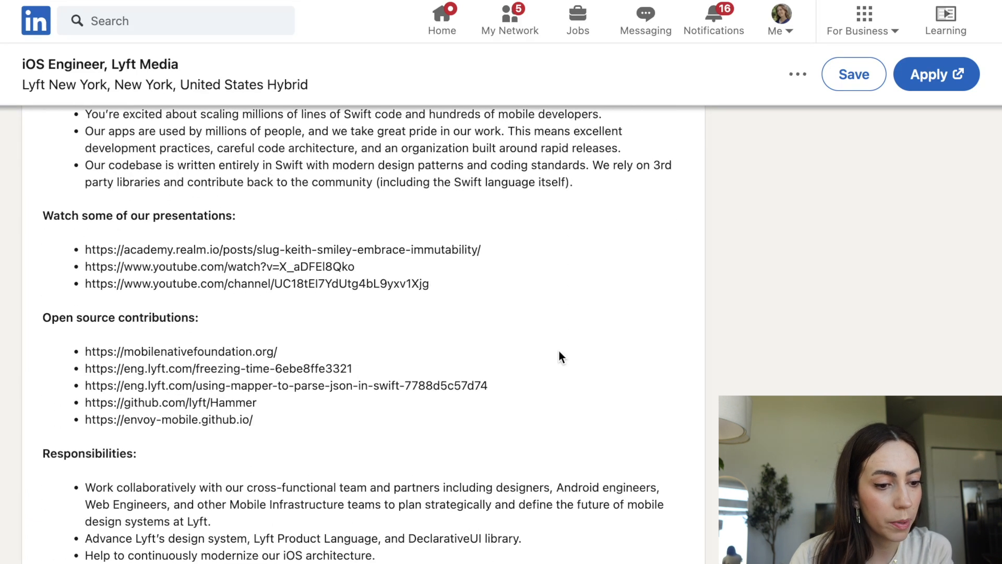
pyautogui.scroll(-3)
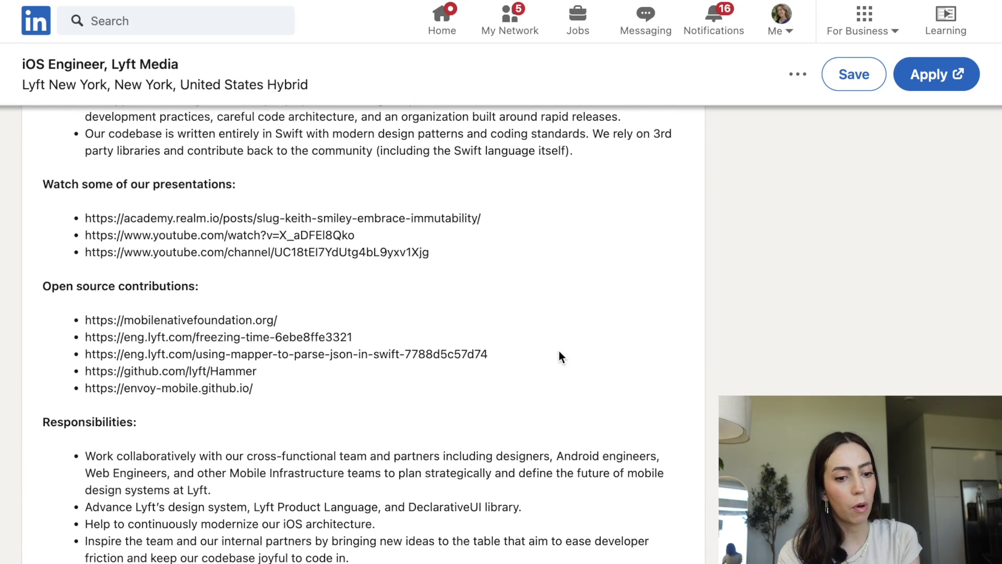
pyautogui.scroll(-3)
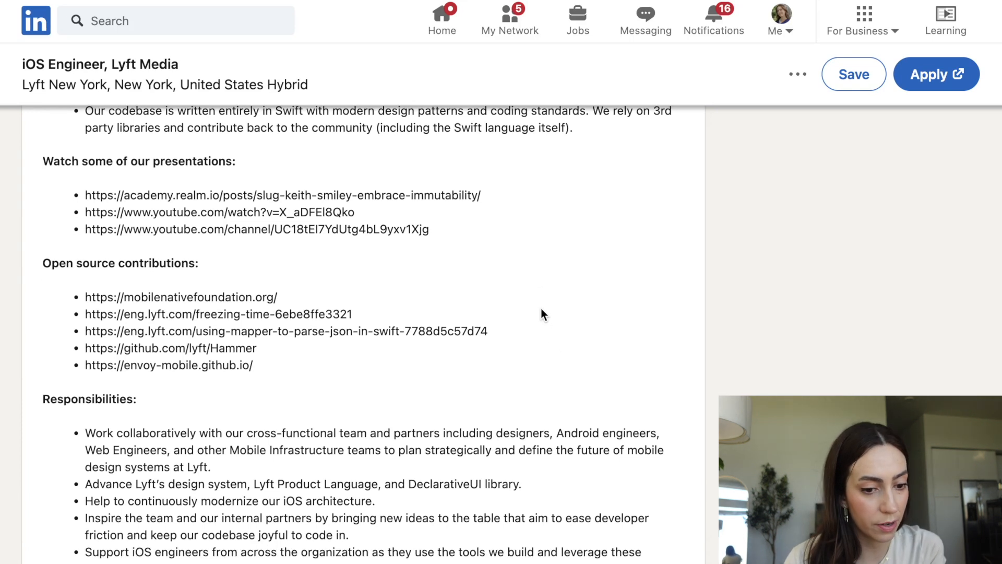
pyautogui.moveTo(150, 205)
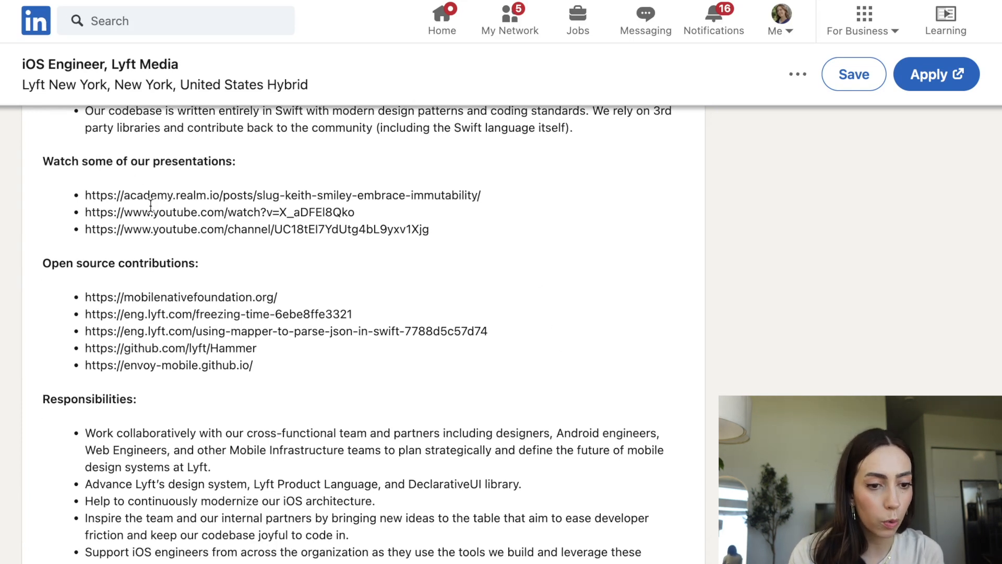
pyautogui.moveTo(177, 284)
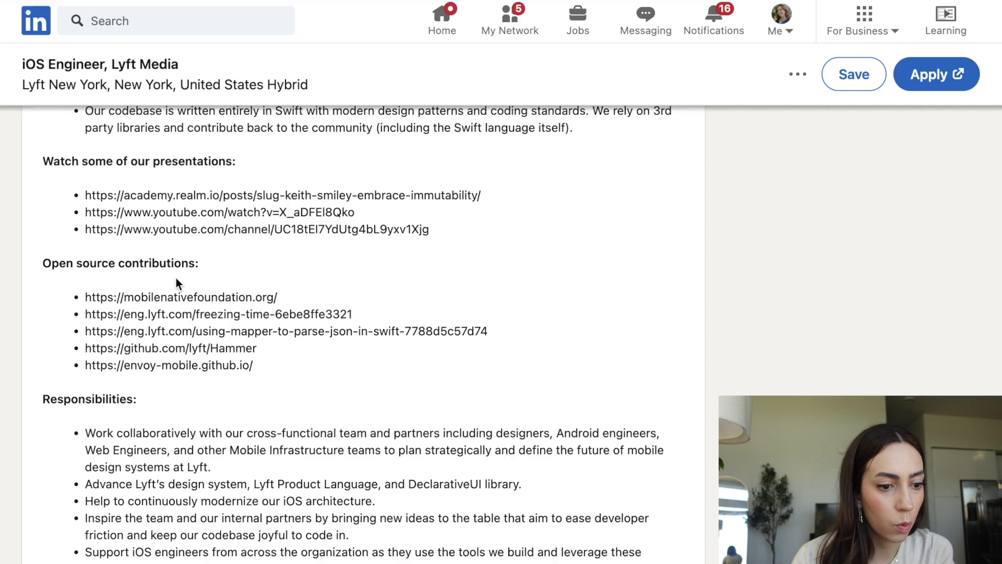
pyautogui.moveTo(333, 393)
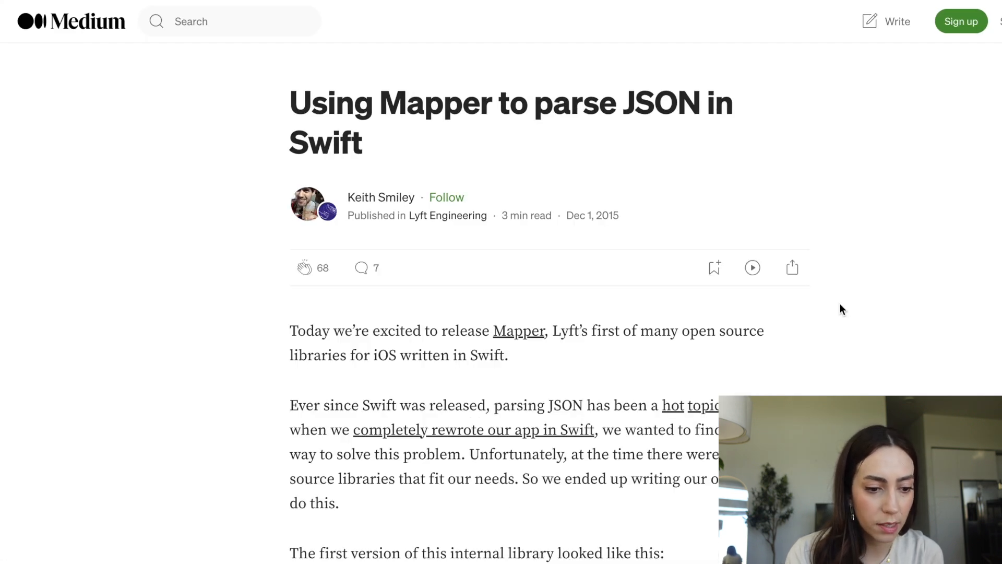
# Step: Scroll the Lyft 'Using Mapper to parse JSON in Swift' article down to its bottom tags
pyautogui.scroll(-3)
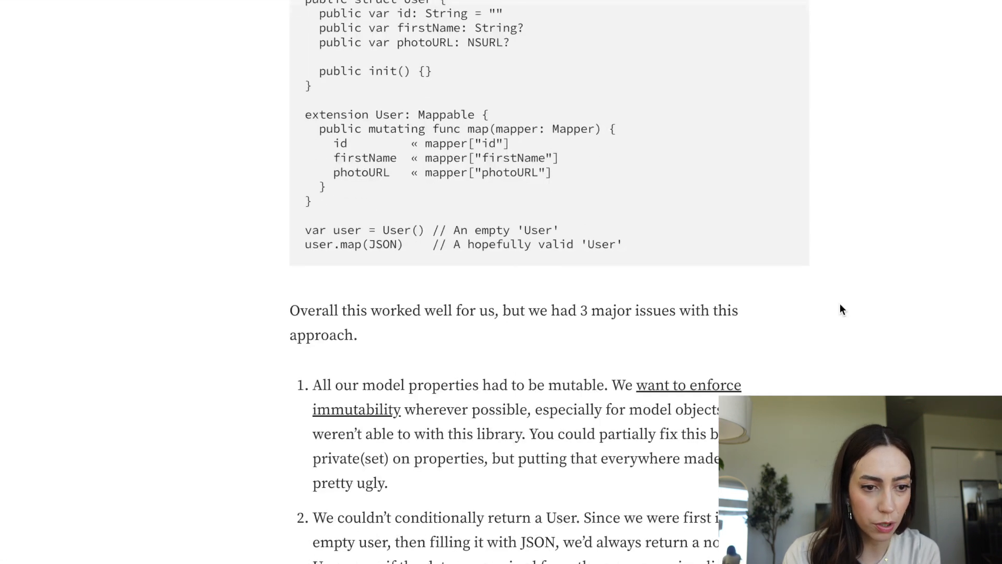
pyautogui.scroll(-3)
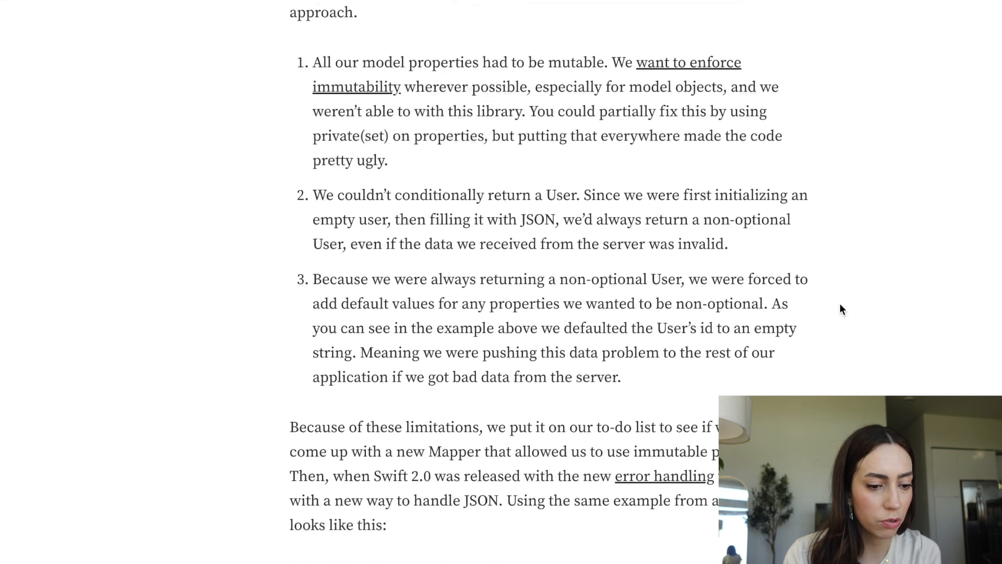
pyautogui.scroll(-3)
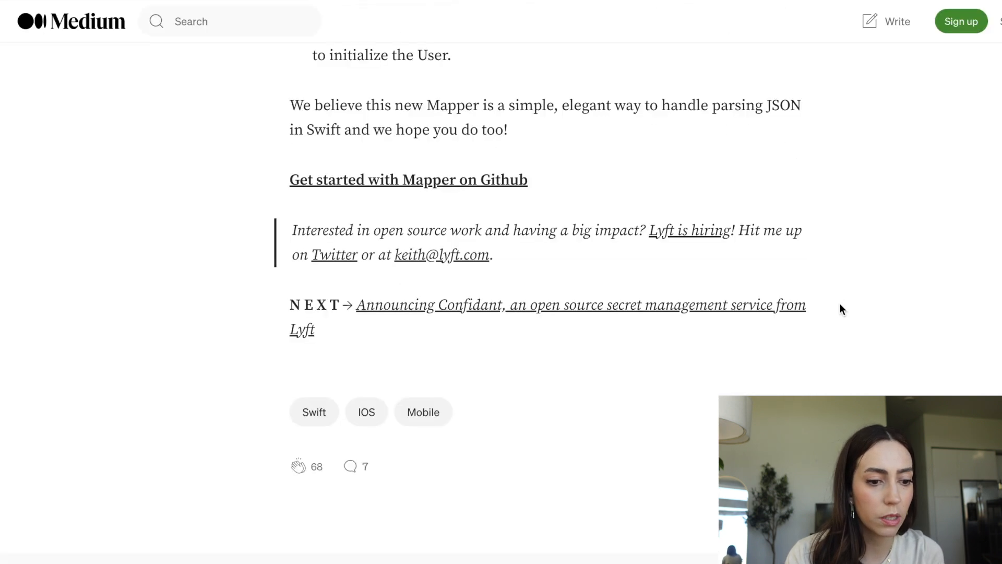
pyautogui.scroll(3)
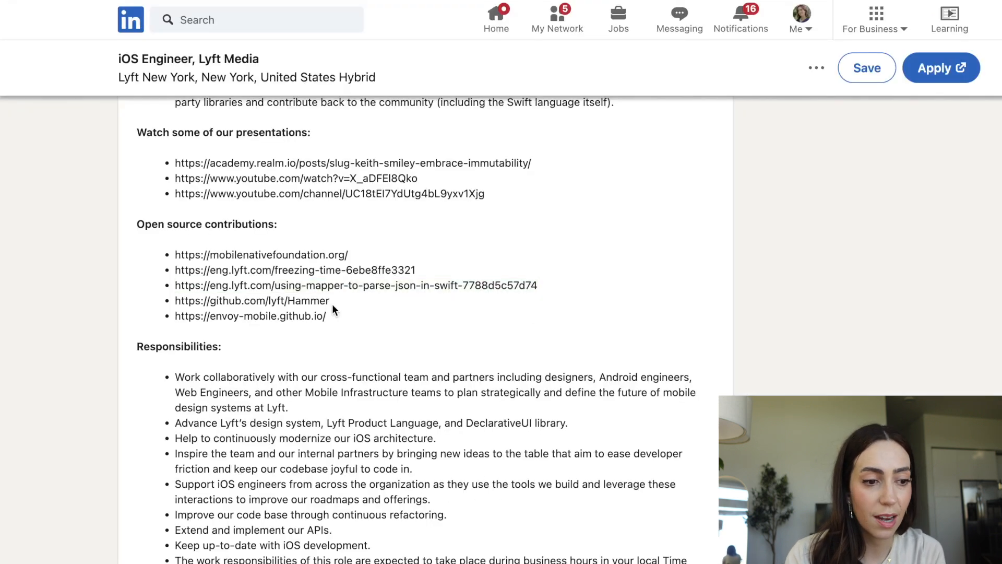
# Step: Open the lyft/Hammer repository and scroll through its README demos and table of contents
pyautogui.click(251, 301)
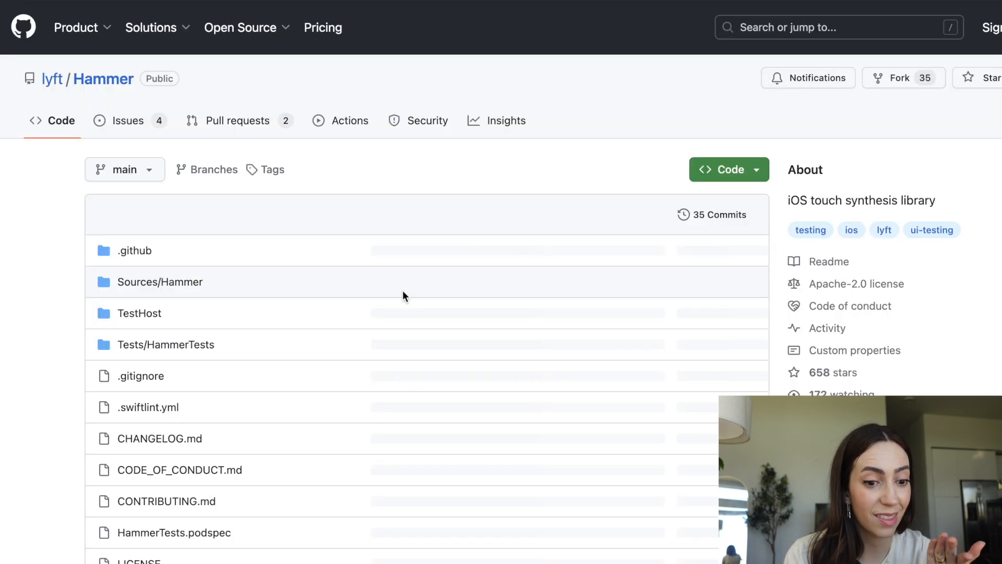
pyautogui.scroll(-3)
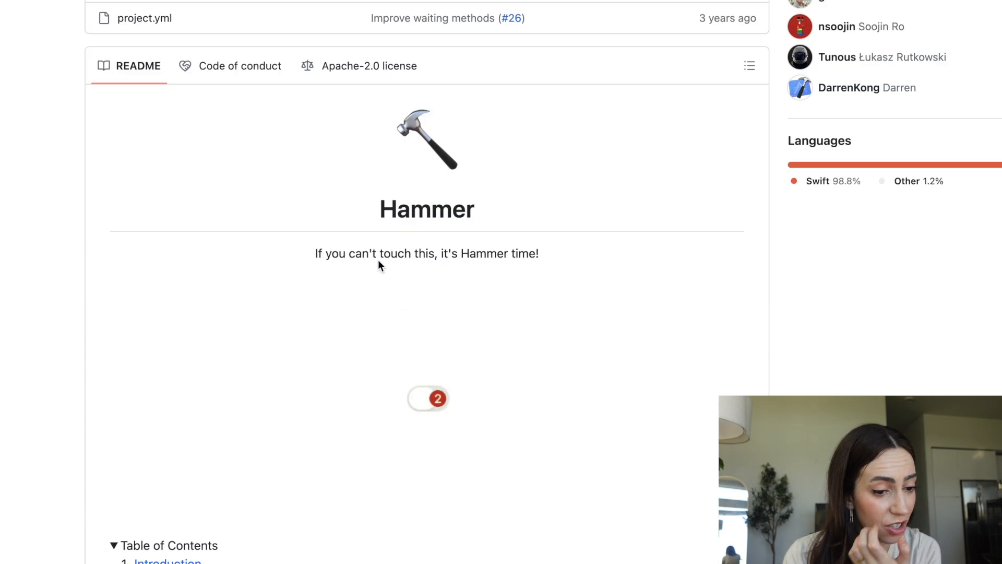
pyautogui.click(427, 398)
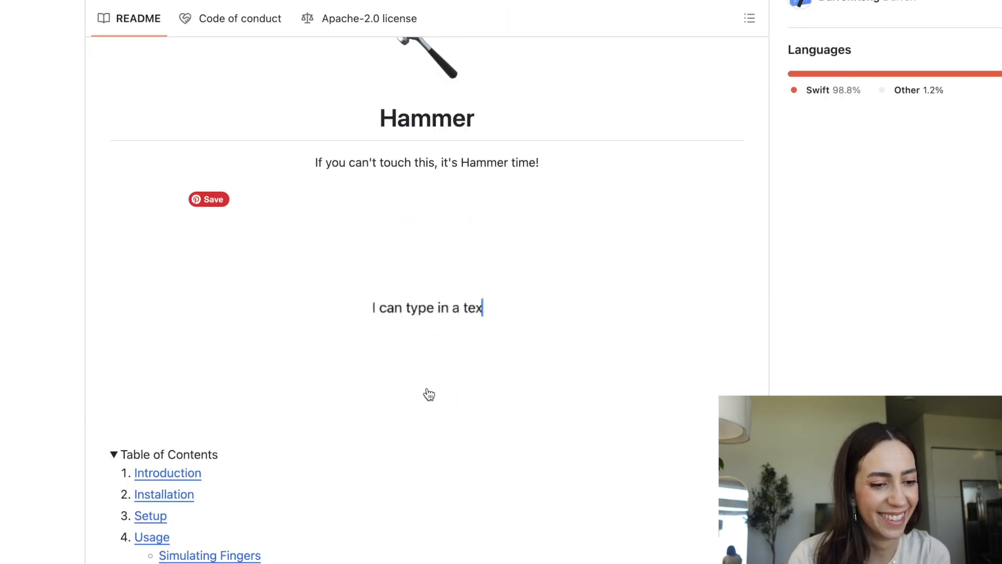
pyautogui.scroll(-3)
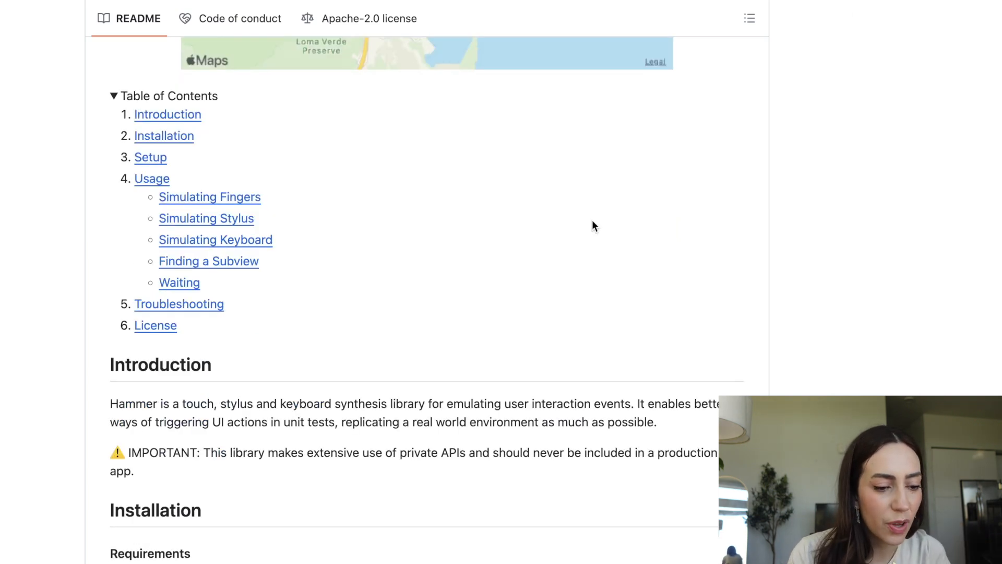
pyautogui.scroll(3)
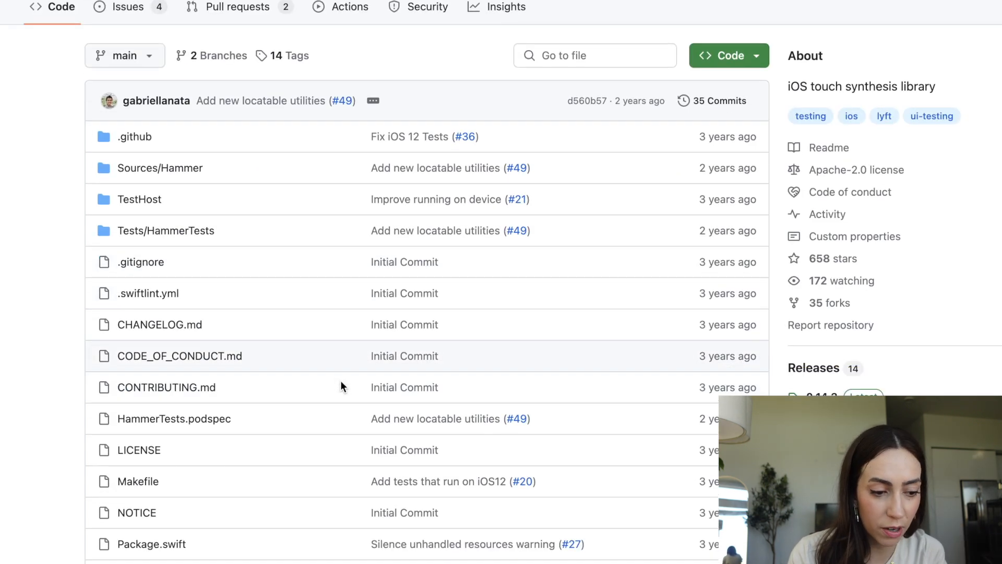
pyautogui.scroll(-3)
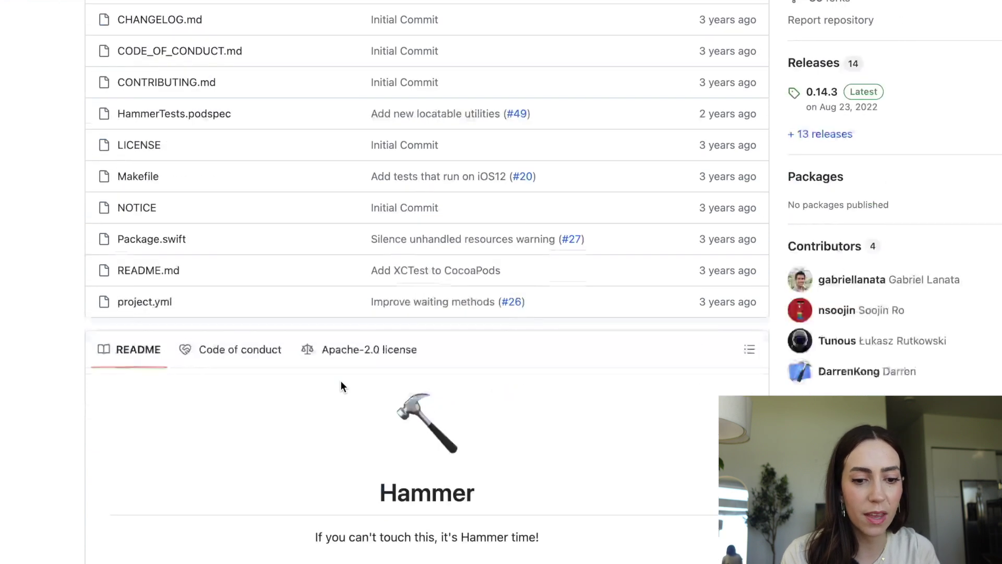
pyautogui.scroll(3)
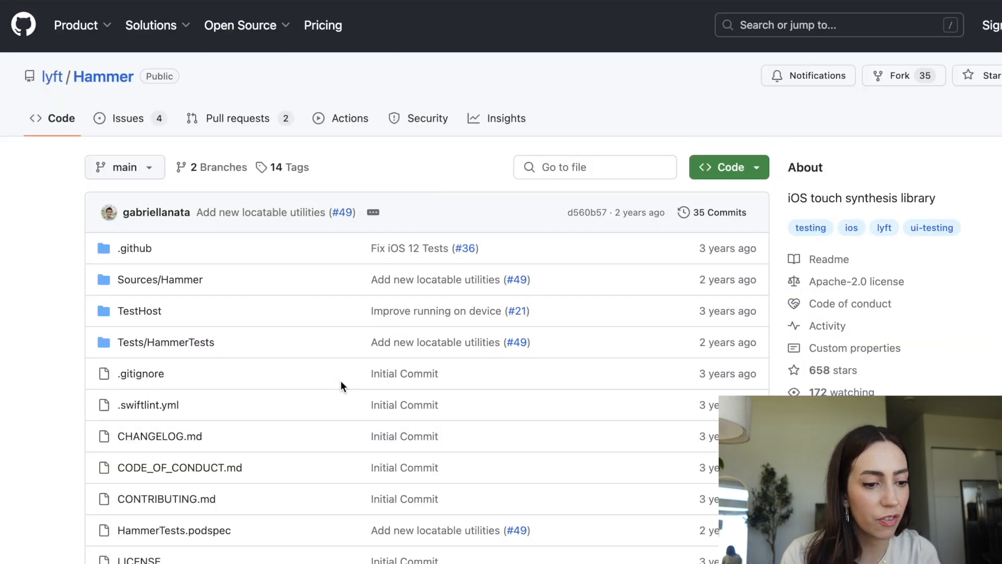
# Step: List Hammer's pull requests and view the commits of the Add SwiftUI support PR
pyautogui.click(236, 119)
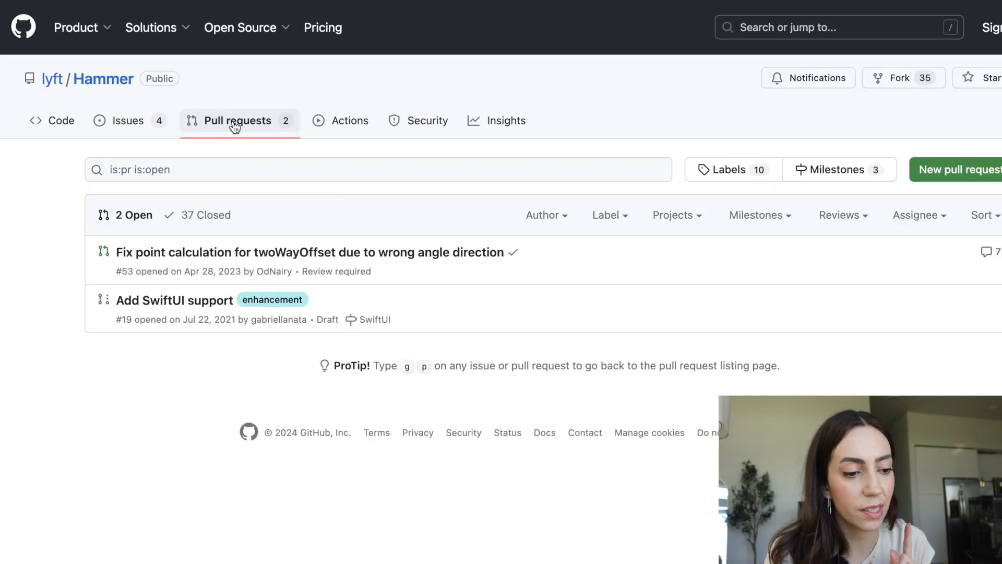
pyautogui.moveTo(174, 301)
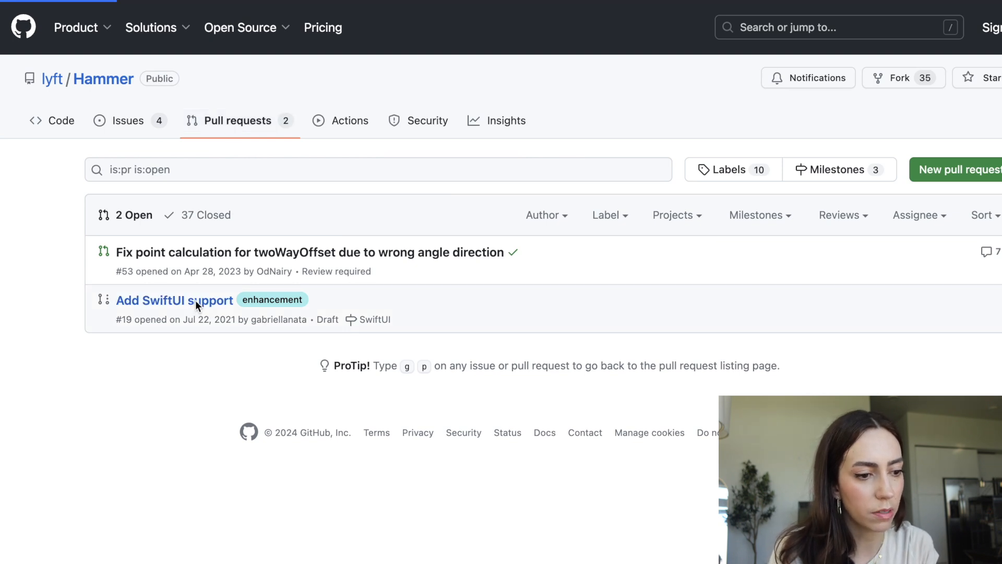
pyautogui.click(173, 301)
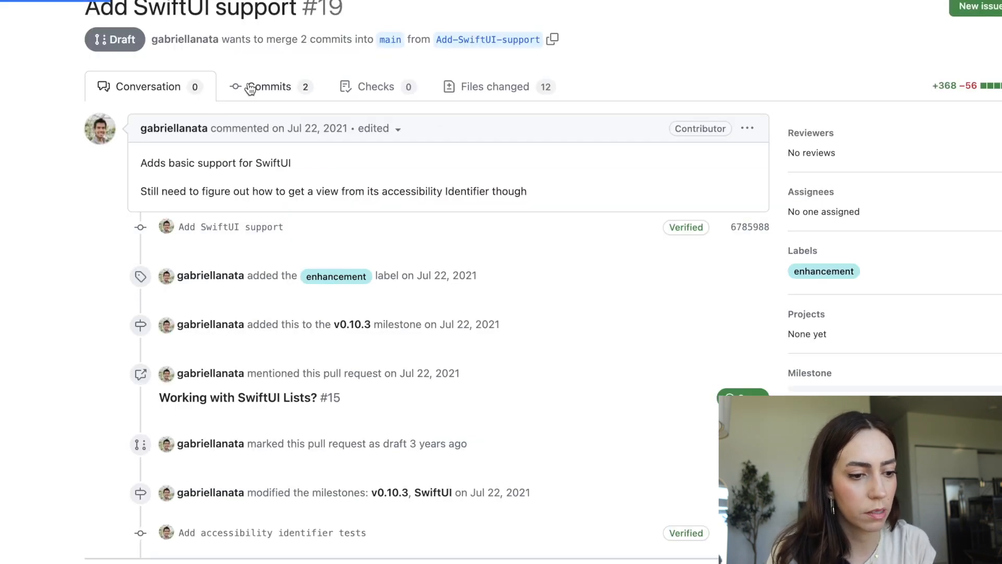
pyautogui.scroll(3)
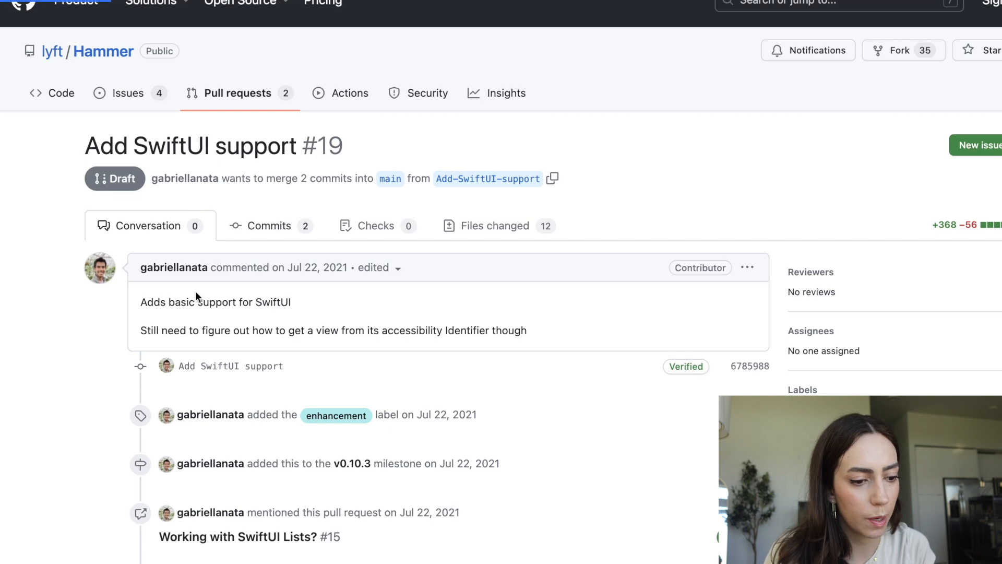
pyautogui.click(269, 225)
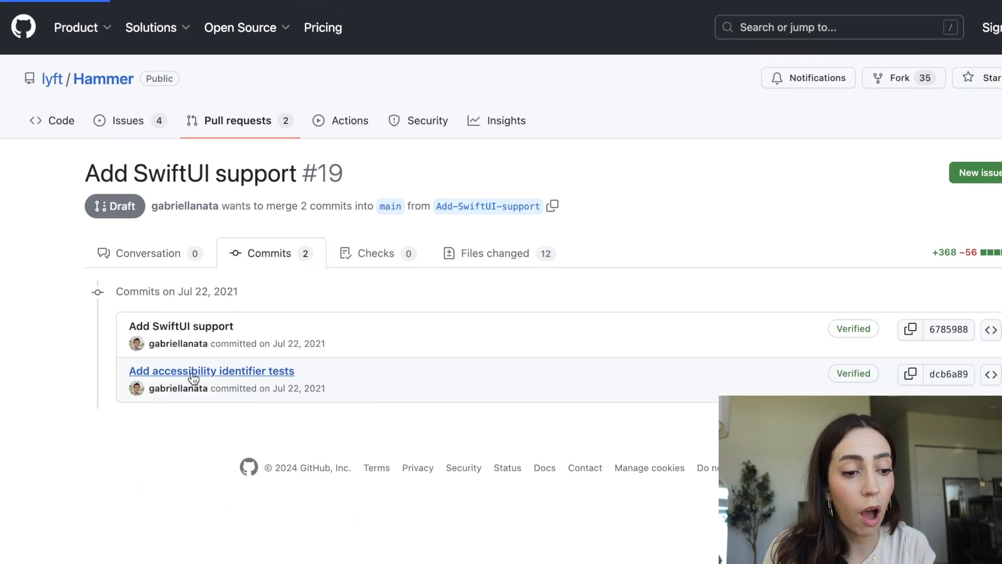
# Step: Review the diff of the Add accessibility identifier tests commit
pyautogui.click(211, 371)
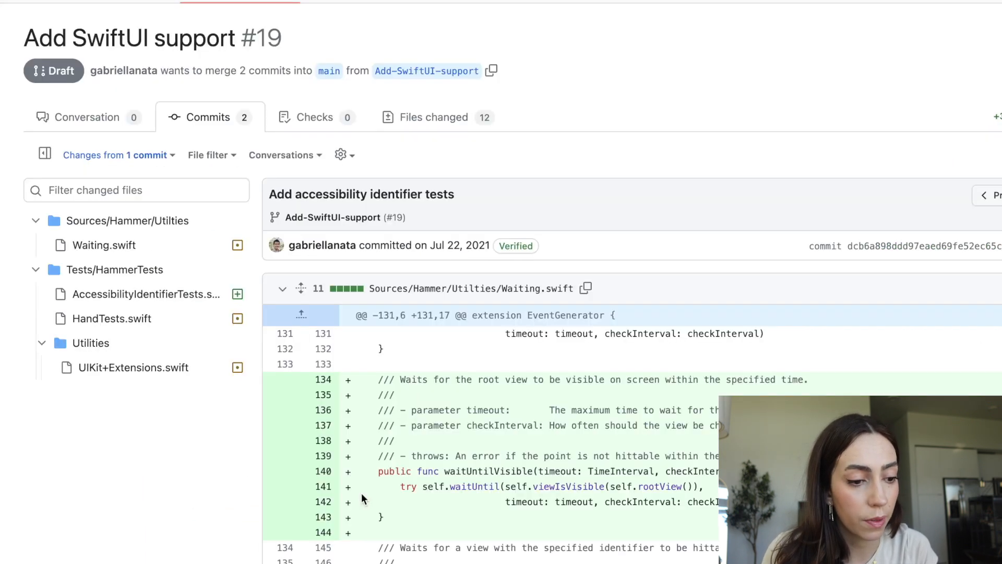
pyautogui.scroll(-3)
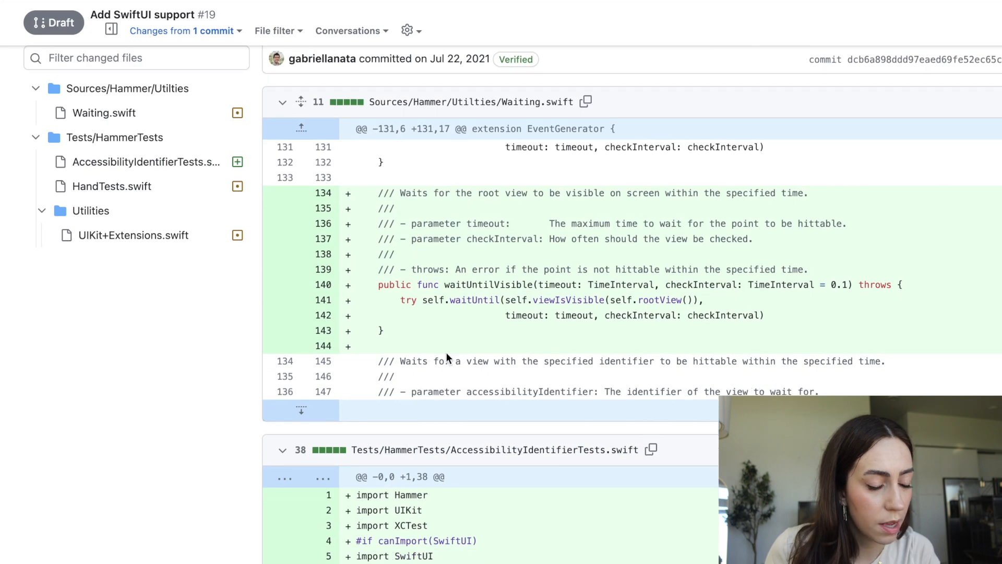
pyautogui.scroll(-3)
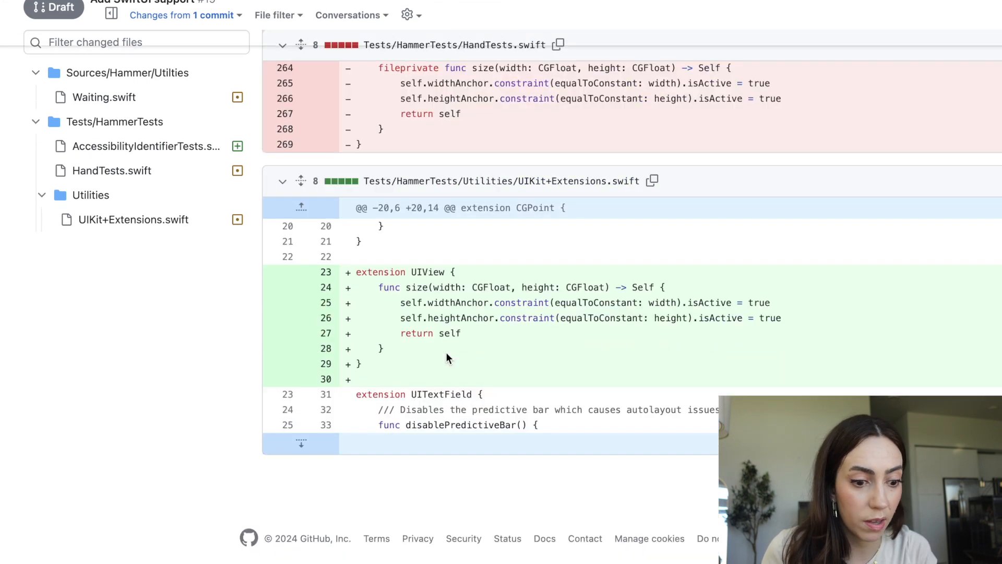
pyautogui.scroll(3)
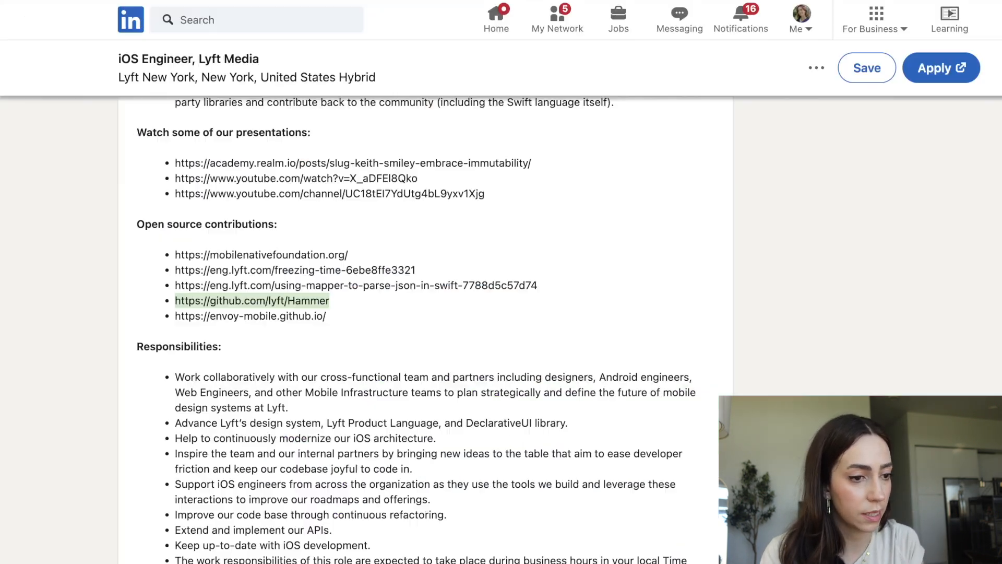
pyautogui.scroll(-3)
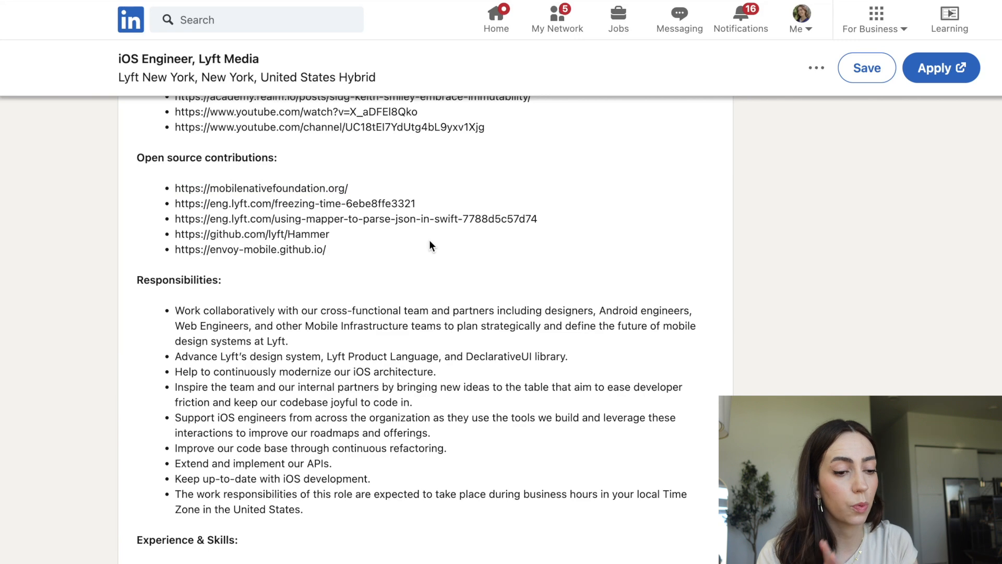
pyautogui.scroll(-3)
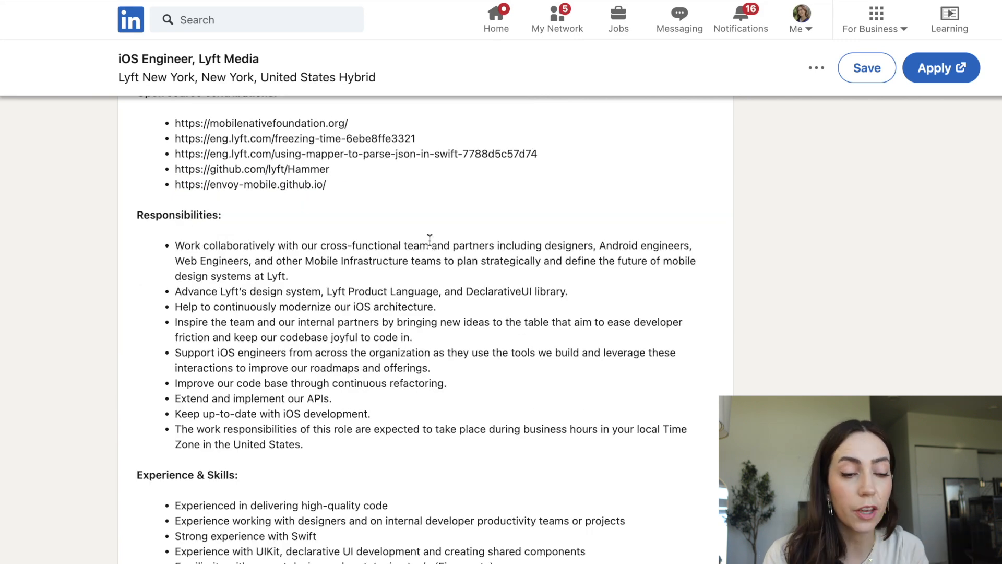
pyautogui.scroll(-3)
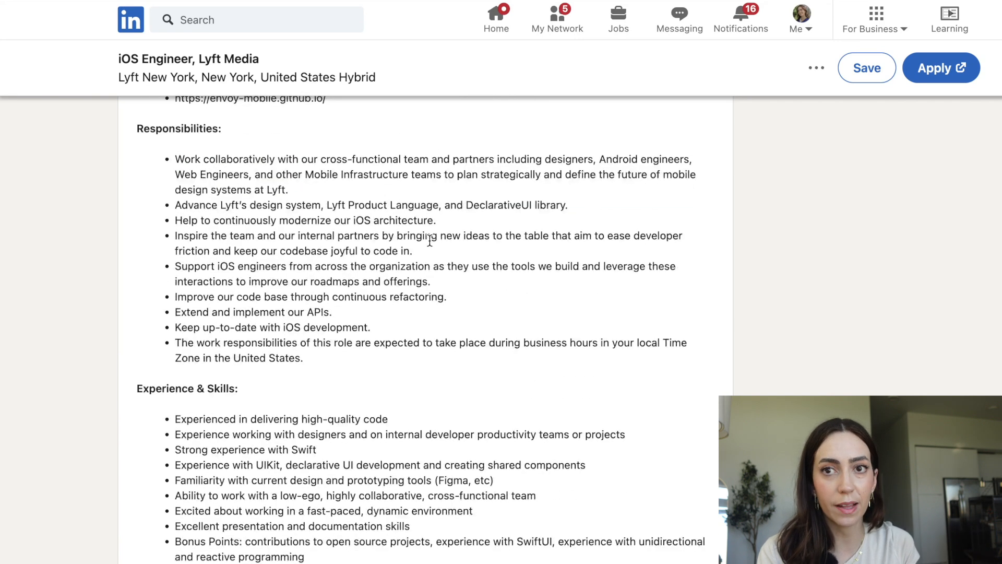
pyautogui.moveTo(387, 328)
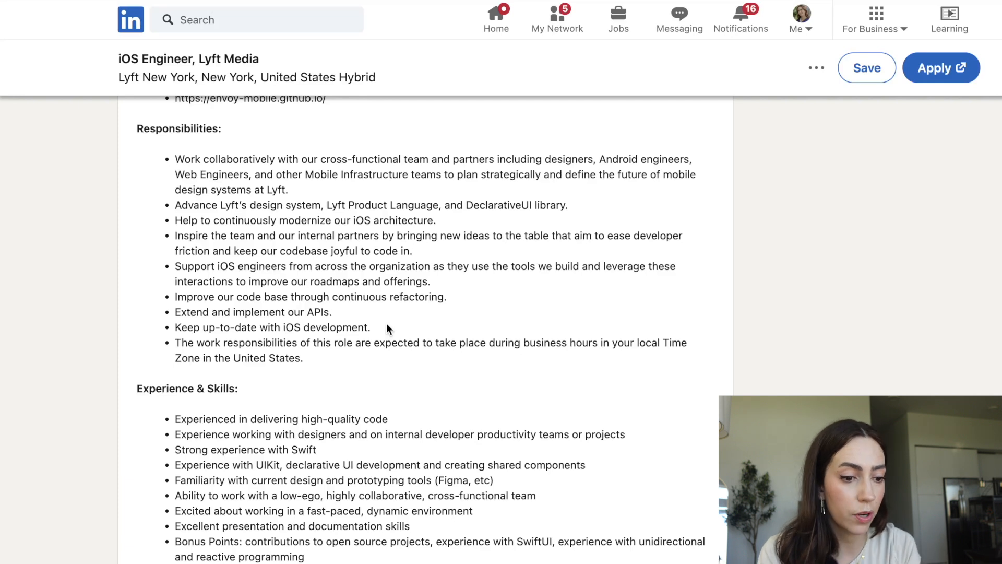
pyautogui.scroll(3)
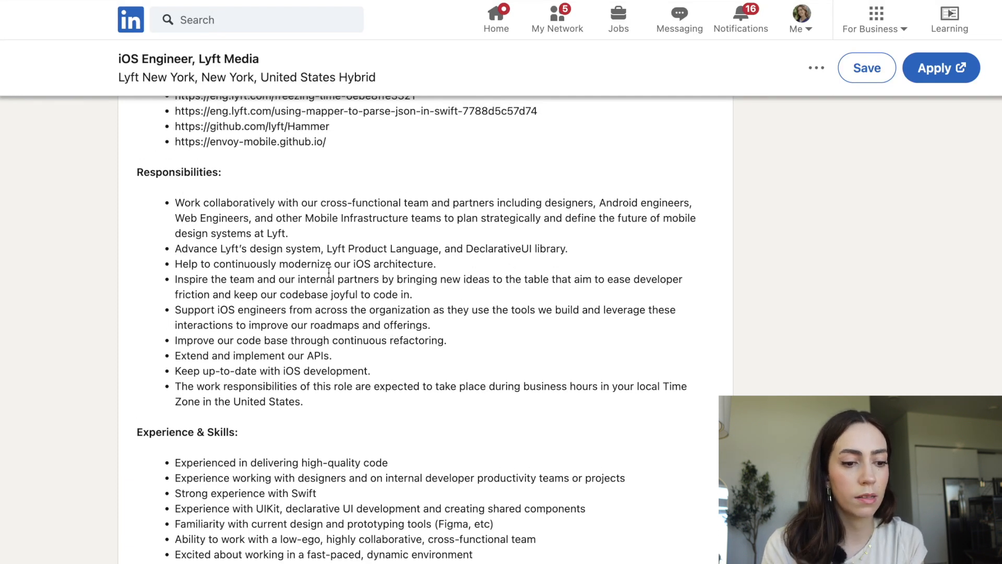
pyautogui.moveTo(303, 276)
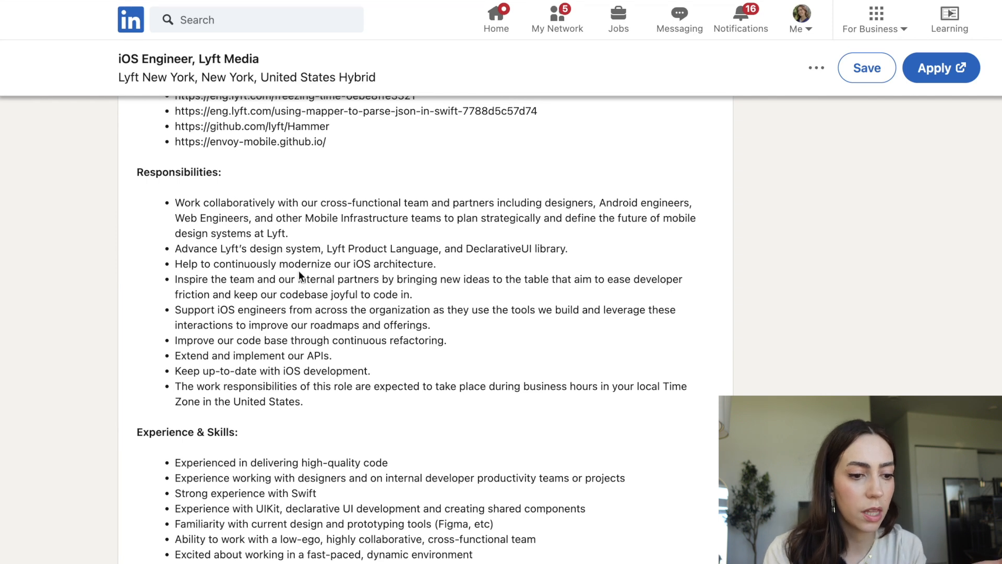
pyautogui.moveTo(441, 272)
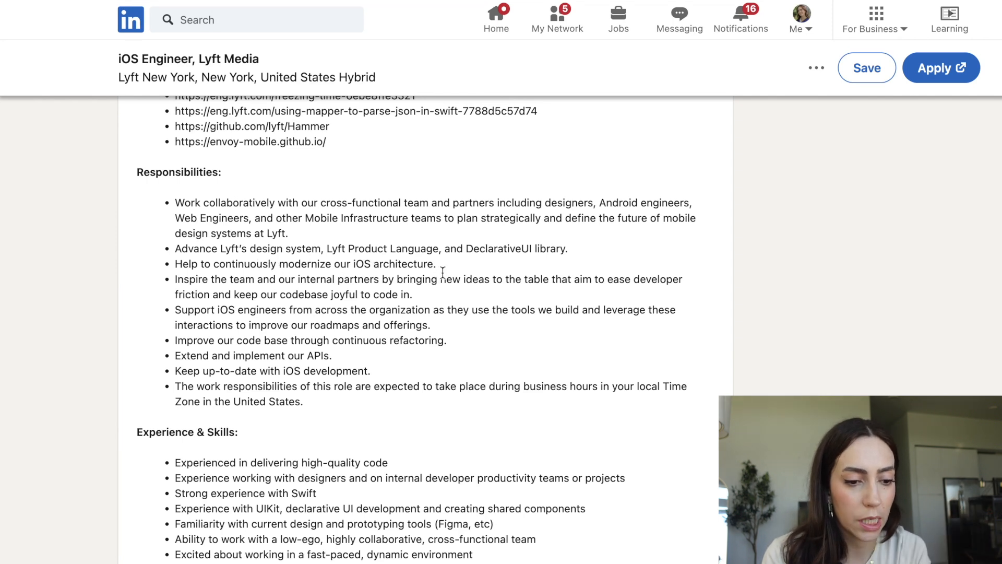
pyautogui.moveTo(475, 242)
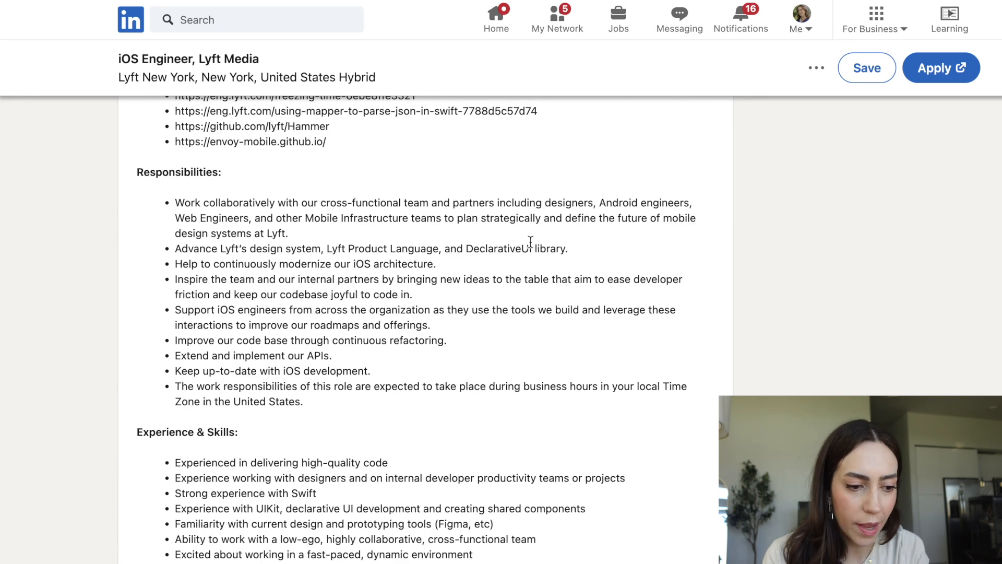
pyautogui.scroll(-3)
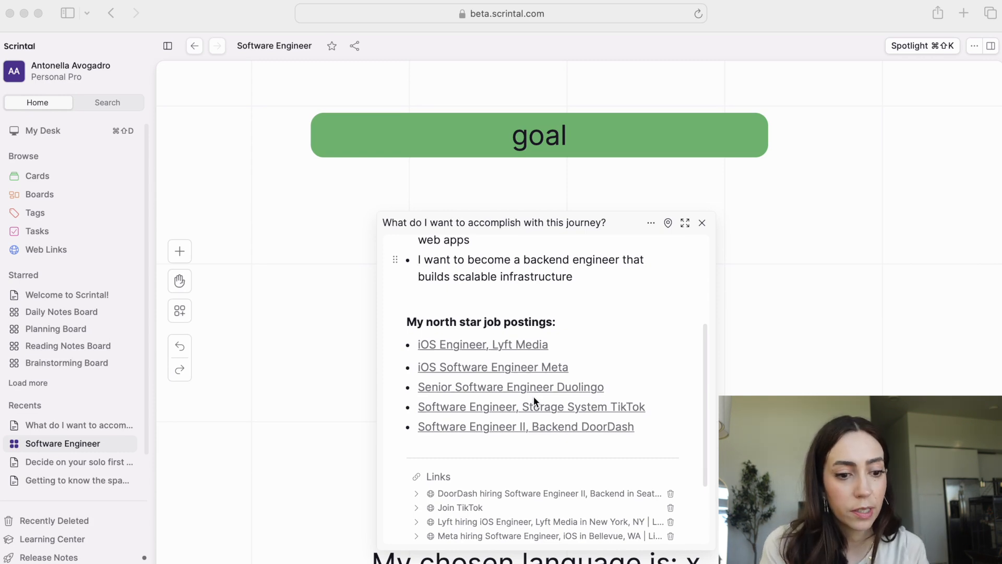
# Step: Scroll the goal card to its 'My north star job postings' list and saved links
pyautogui.scroll(-3)
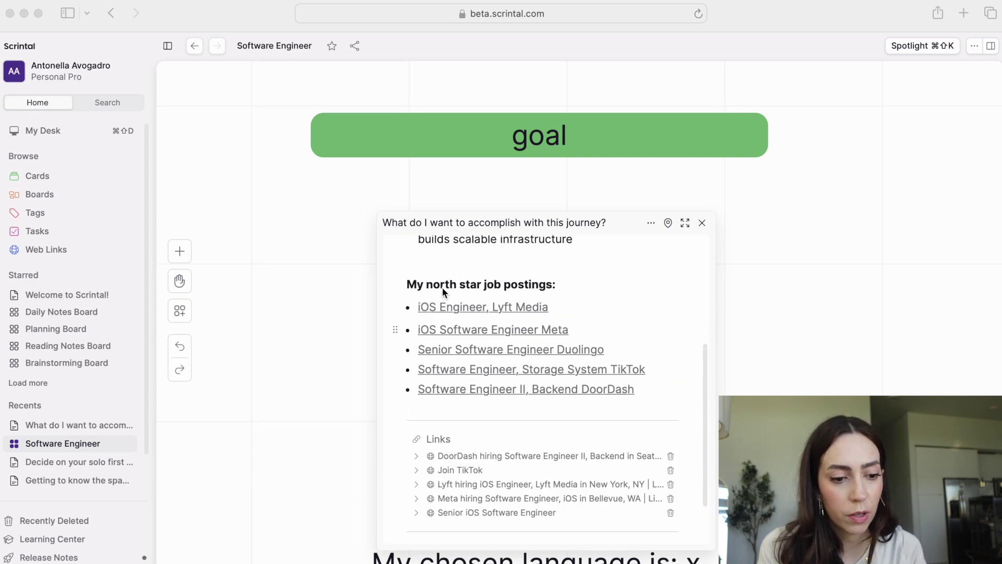
pyautogui.moveTo(696, 209)
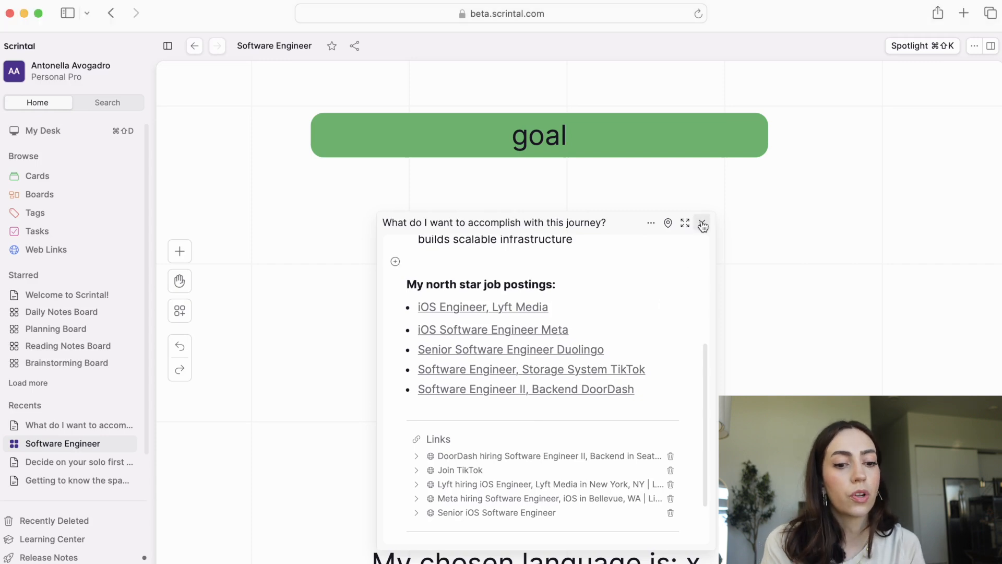
# Step: Close the expanded goal card and pan the board to the goal and mindset sections
pyautogui.click(703, 223)
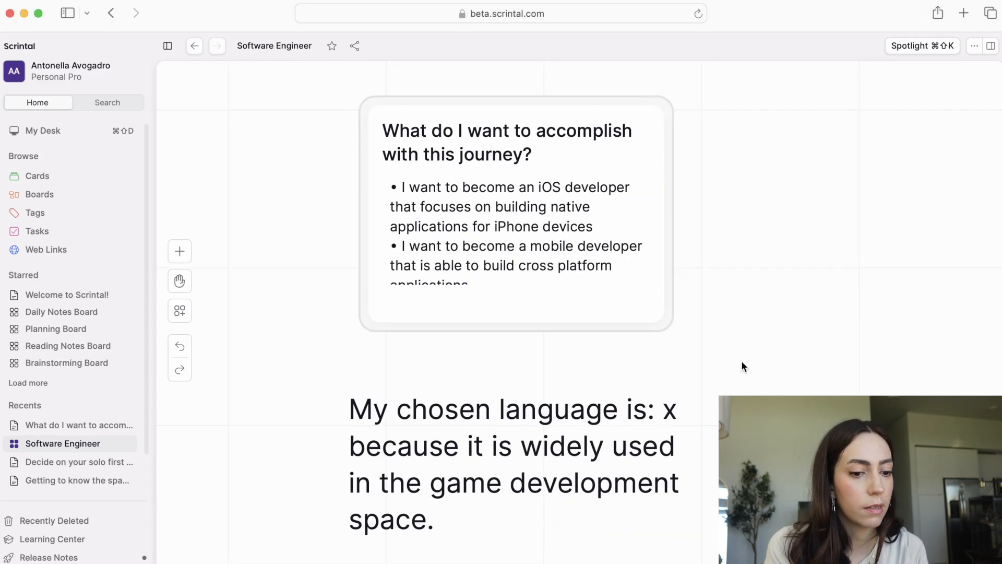
pyautogui.scroll(-3)
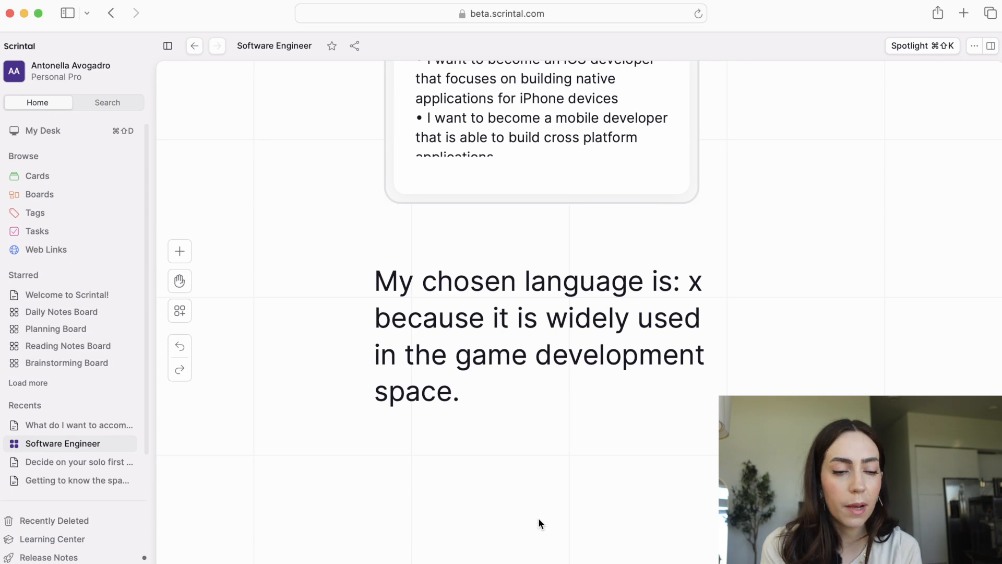
pyautogui.moveTo(689, 293)
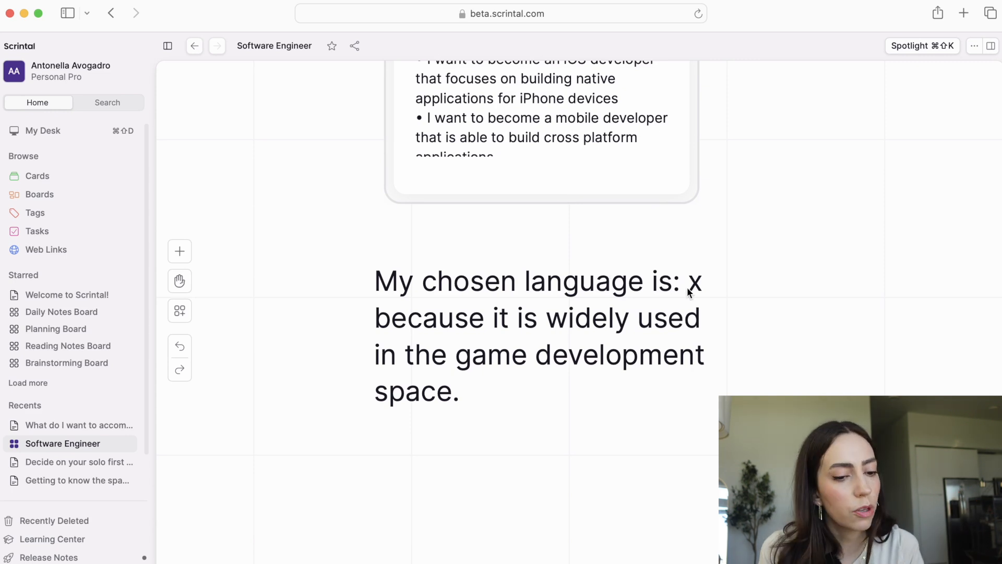
pyautogui.moveTo(650, 365)
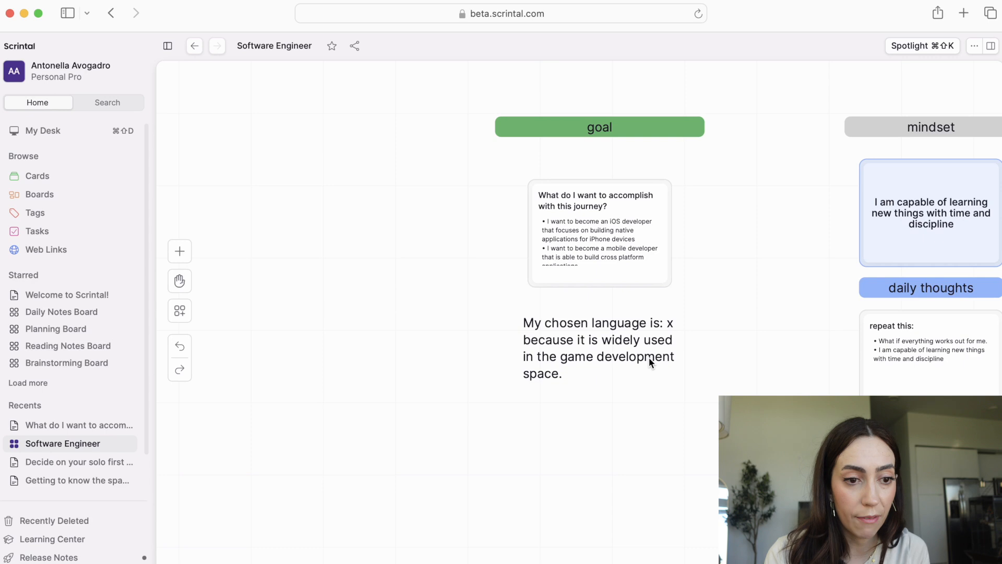
pyautogui.moveTo(829, 303)
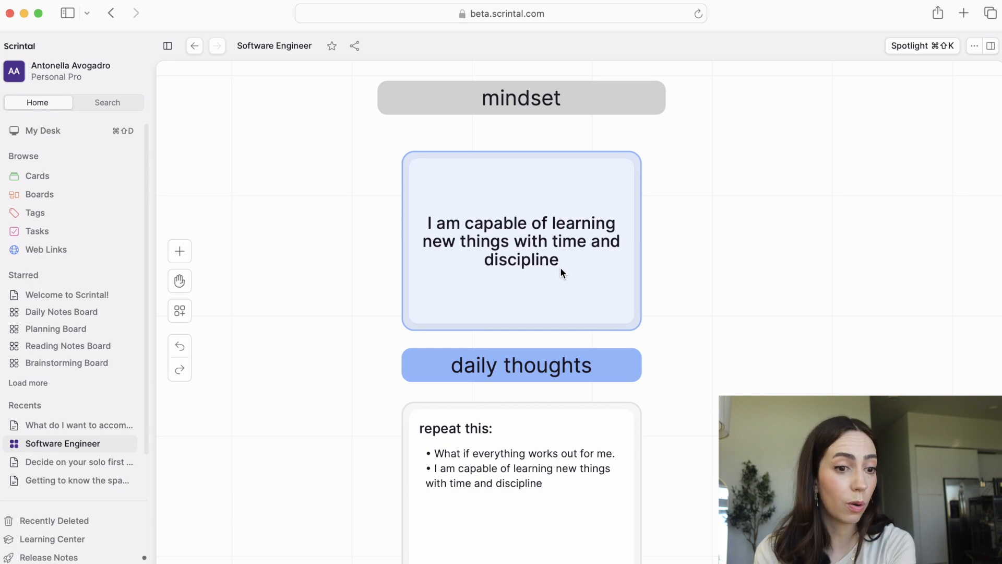
pyautogui.moveTo(410, 211)
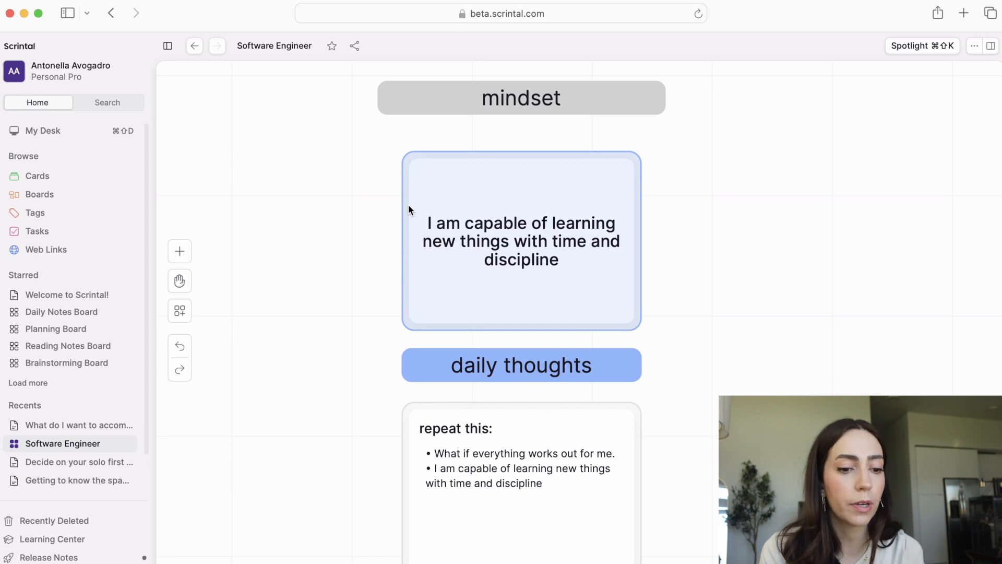
pyautogui.moveTo(438, 241)
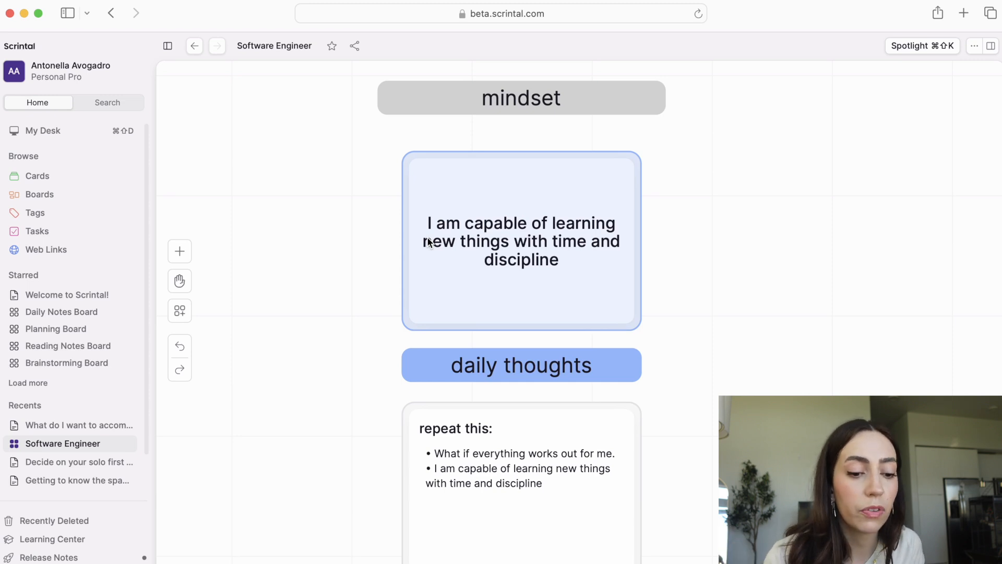
pyautogui.moveTo(313, 510)
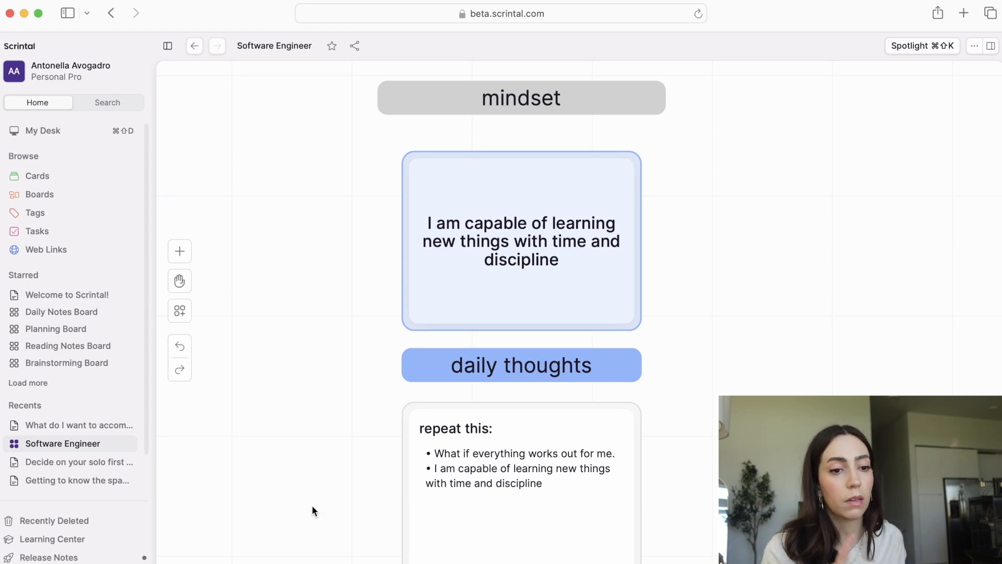
pyautogui.moveTo(545, 465)
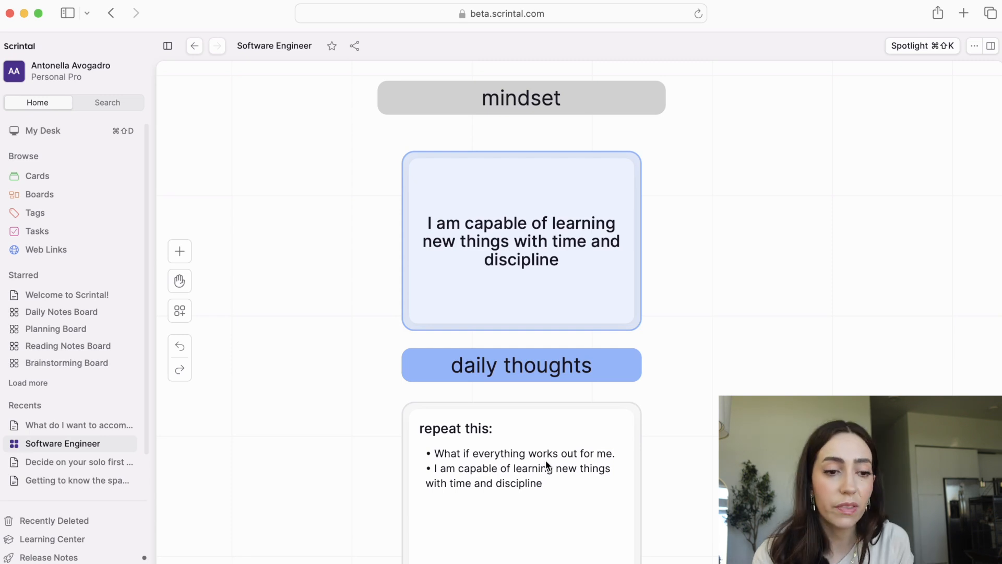
pyautogui.moveTo(536, 487)
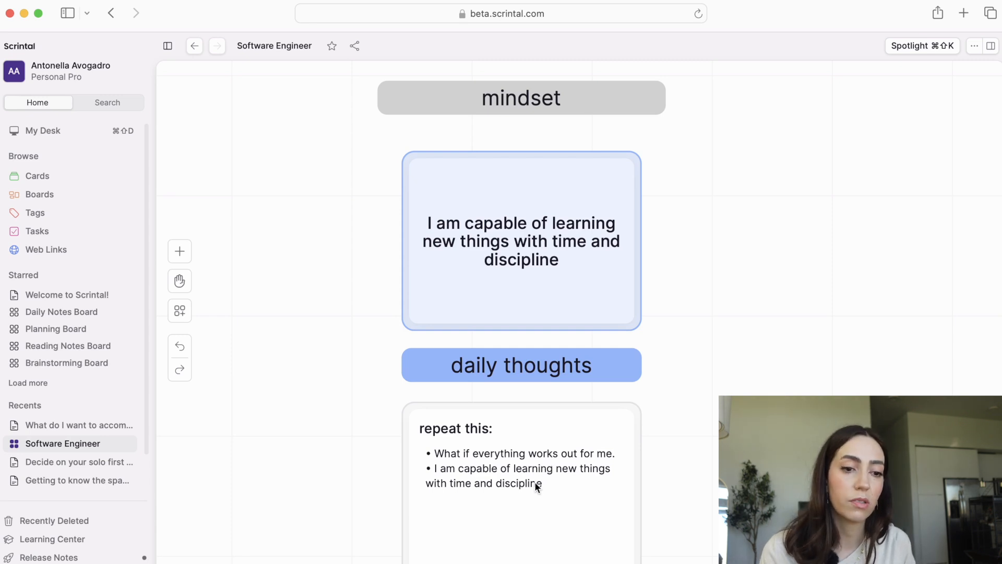
pyautogui.moveTo(626, 528)
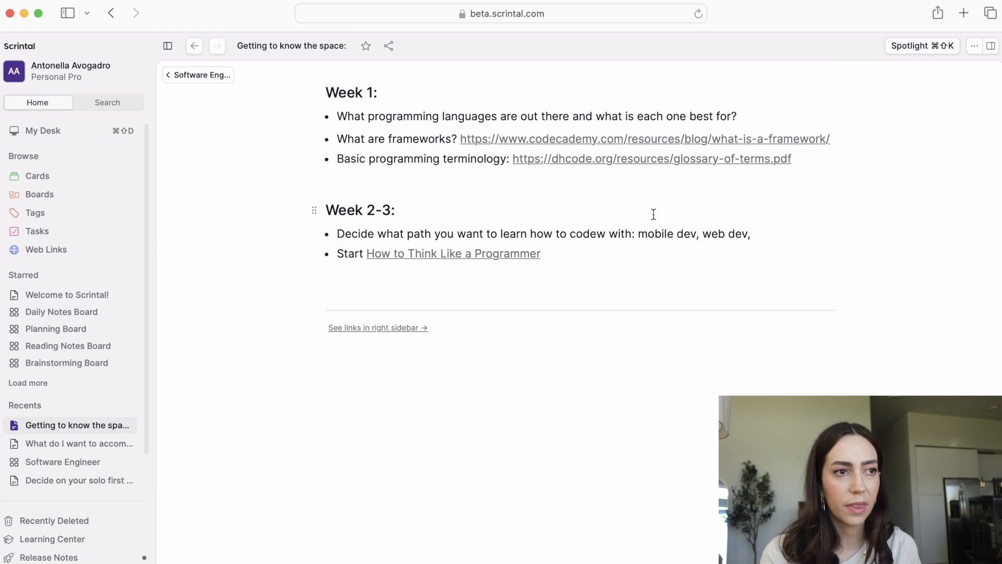
# Step: Open the 'Getting to know the space' card in full-page view with its Week 1 and Week 2-3 plans
pyautogui.click(326, 92)
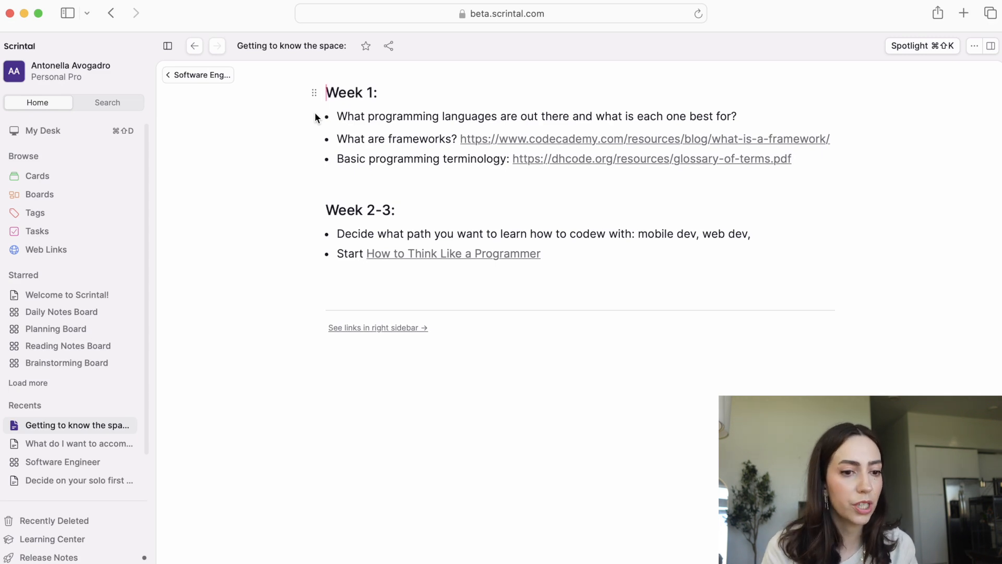
pyautogui.moveTo(313, 265)
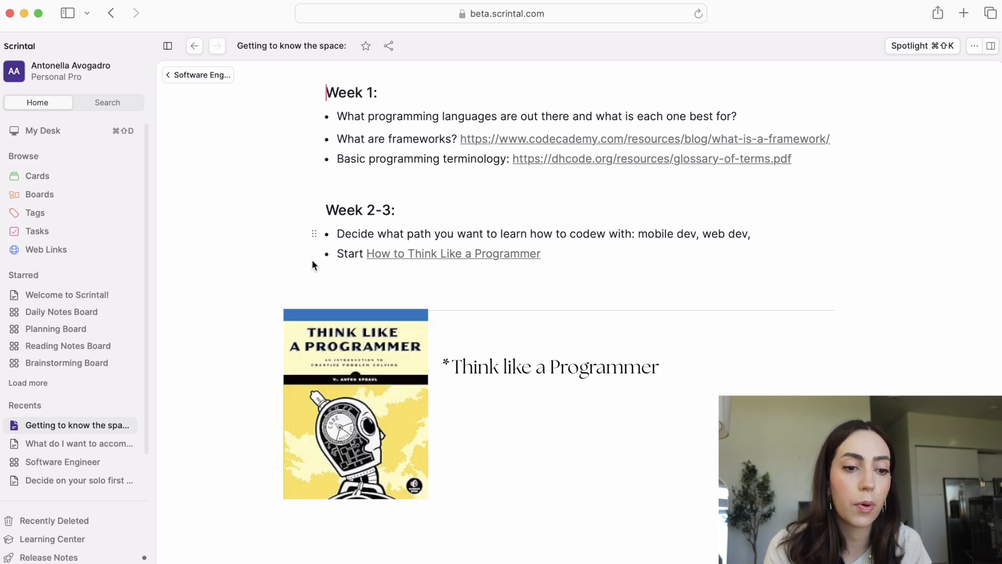
pyautogui.moveTo(576, 273)
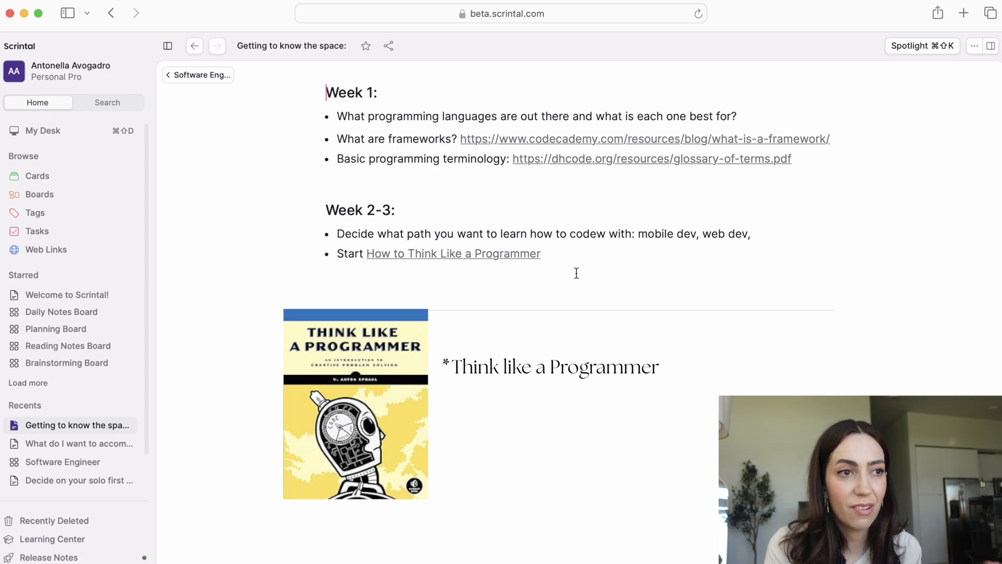
pyautogui.moveTo(911, 185)
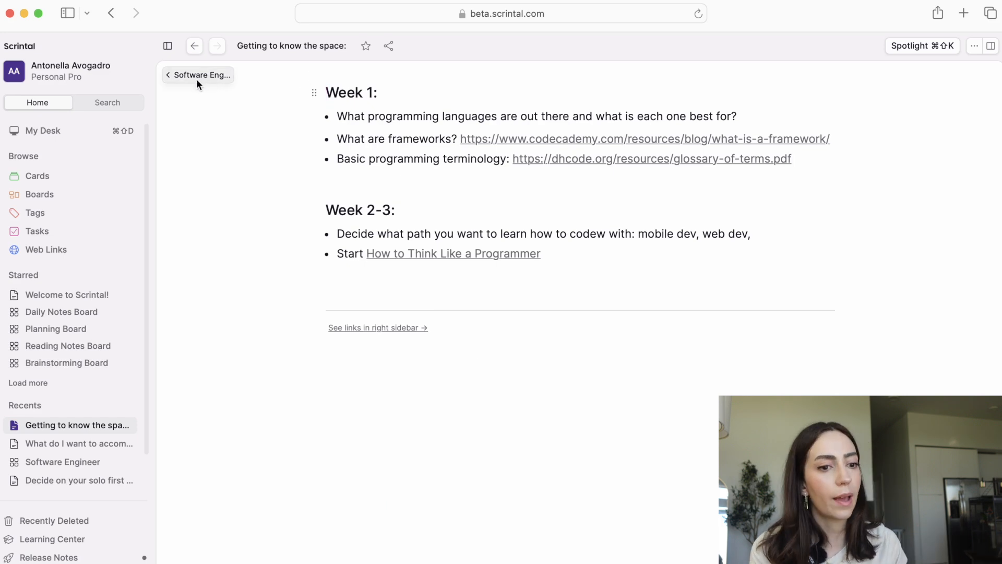
# Step: Return to the Software Engineer board and dismiss the Getting to know the space card
pyautogui.click(203, 75)
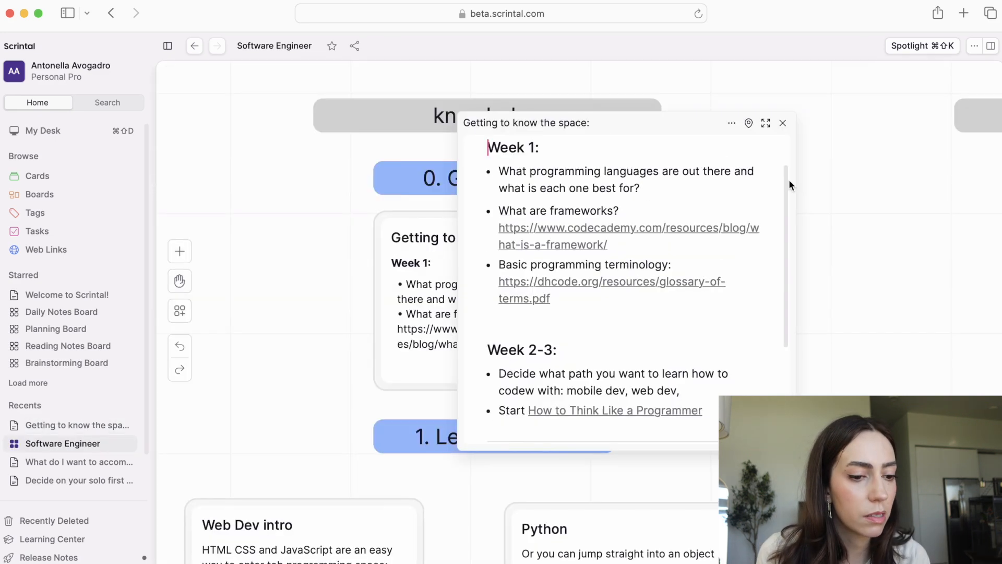
pyautogui.click(783, 122)
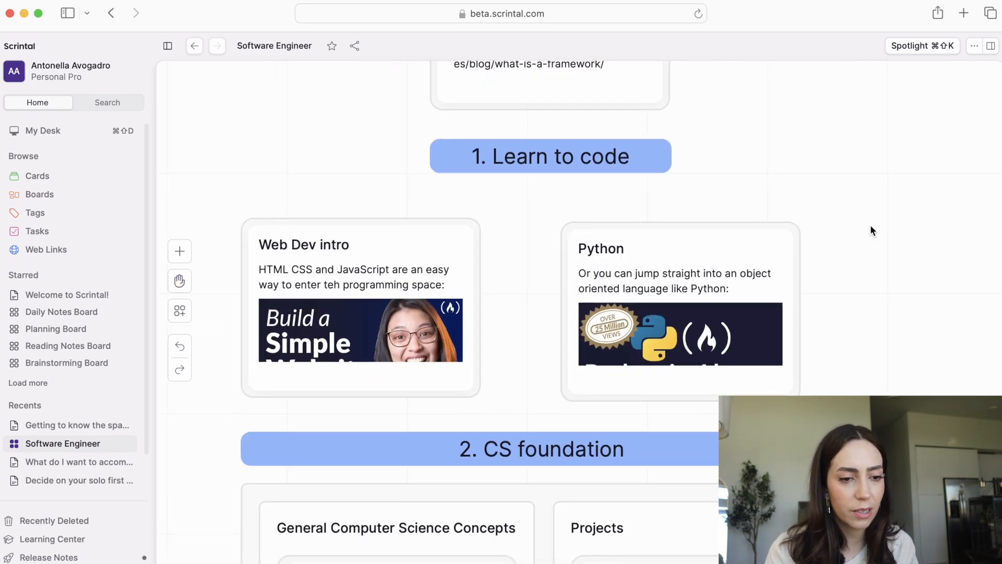
pyautogui.moveTo(522, 273)
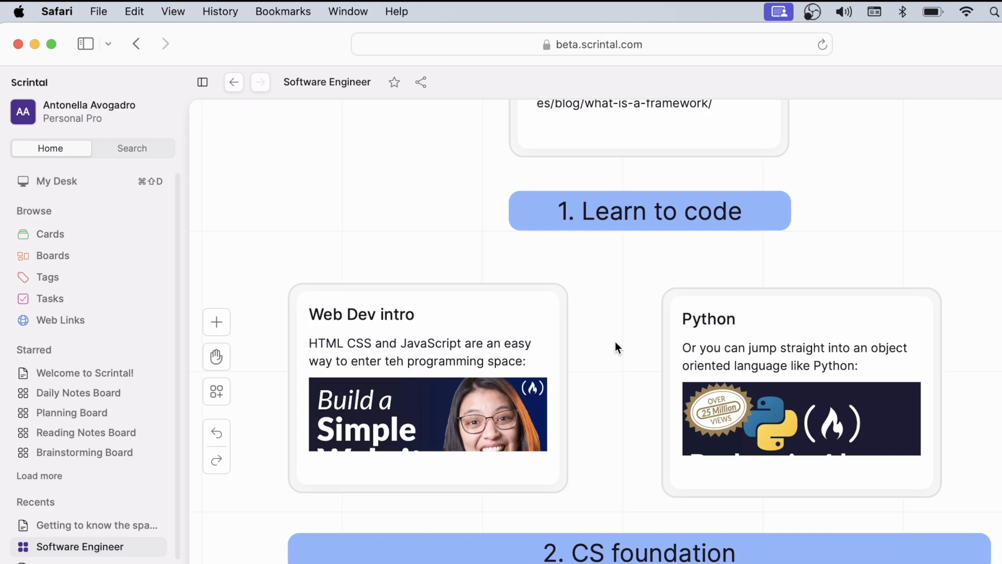
pyautogui.moveTo(454, 302)
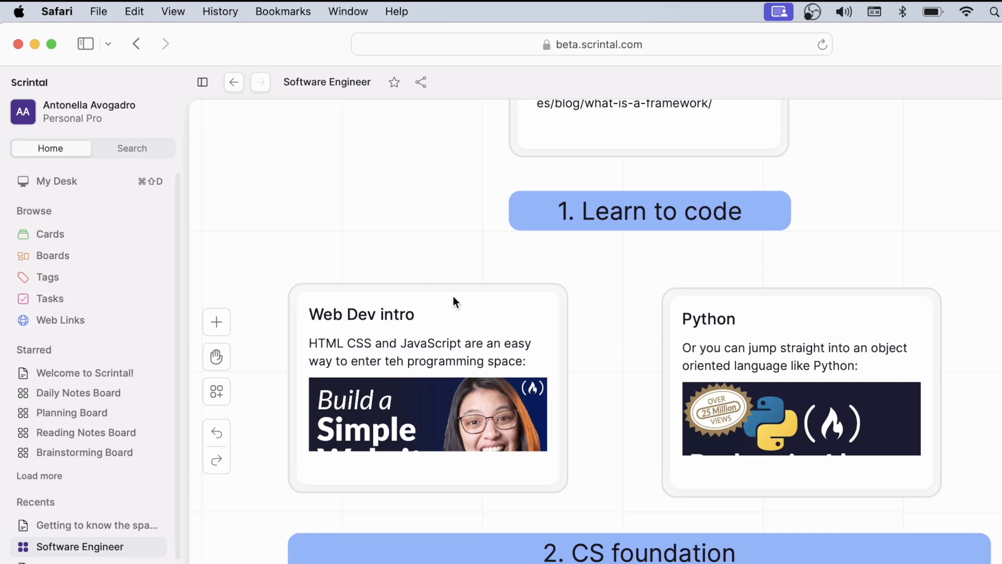
pyautogui.moveTo(465, 314)
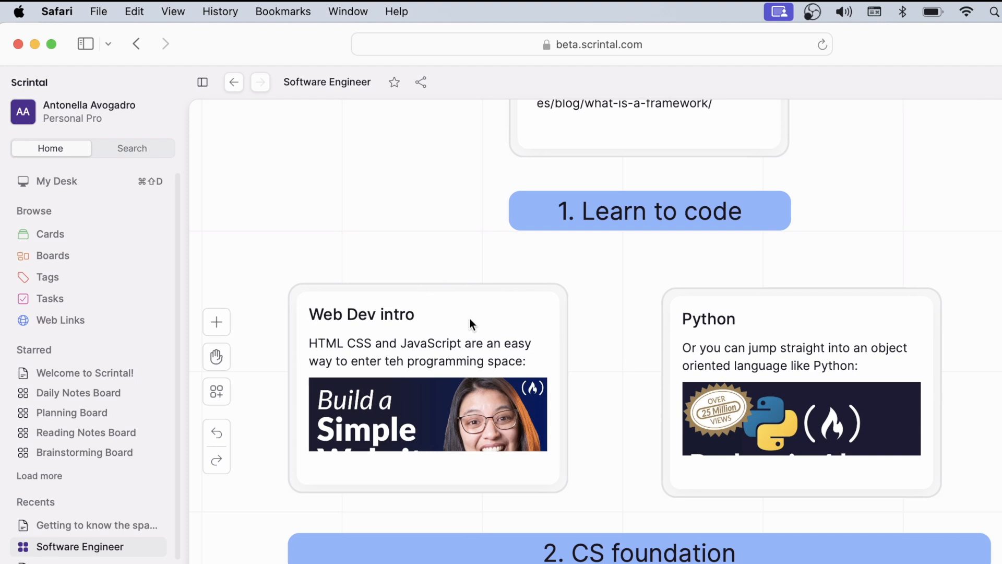
pyautogui.click(427, 384)
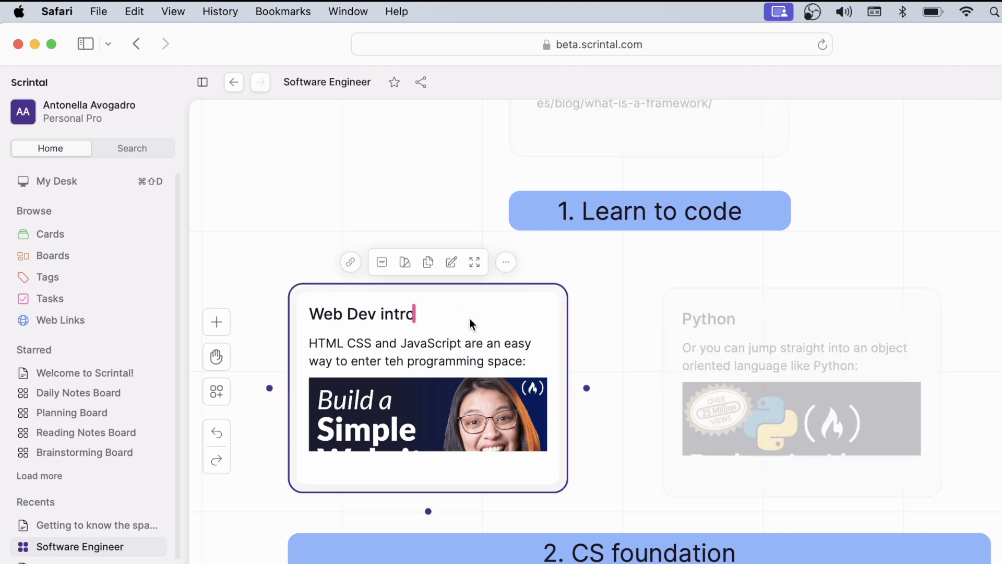
pyautogui.click(474, 262)
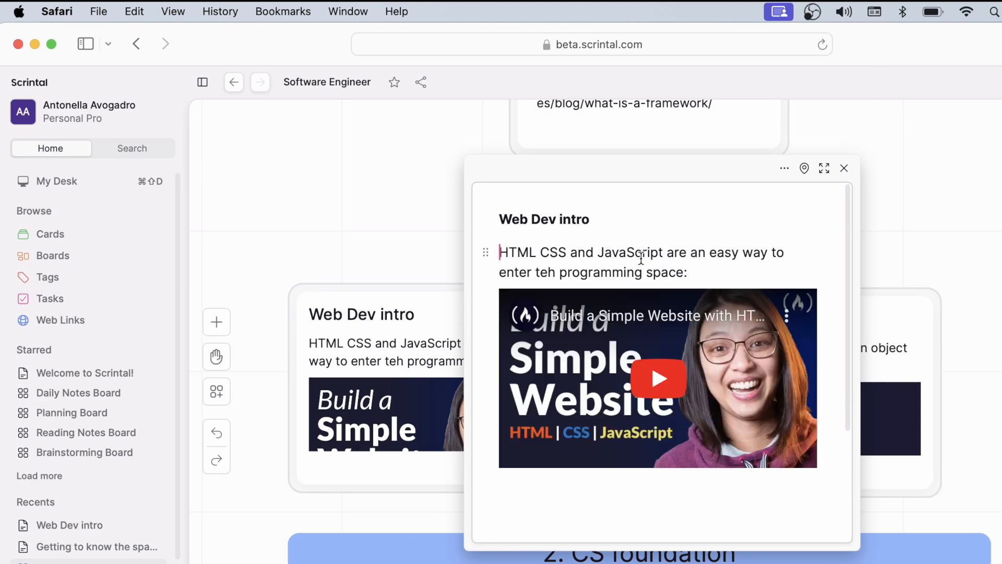
pyautogui.moveTo(527, 452)
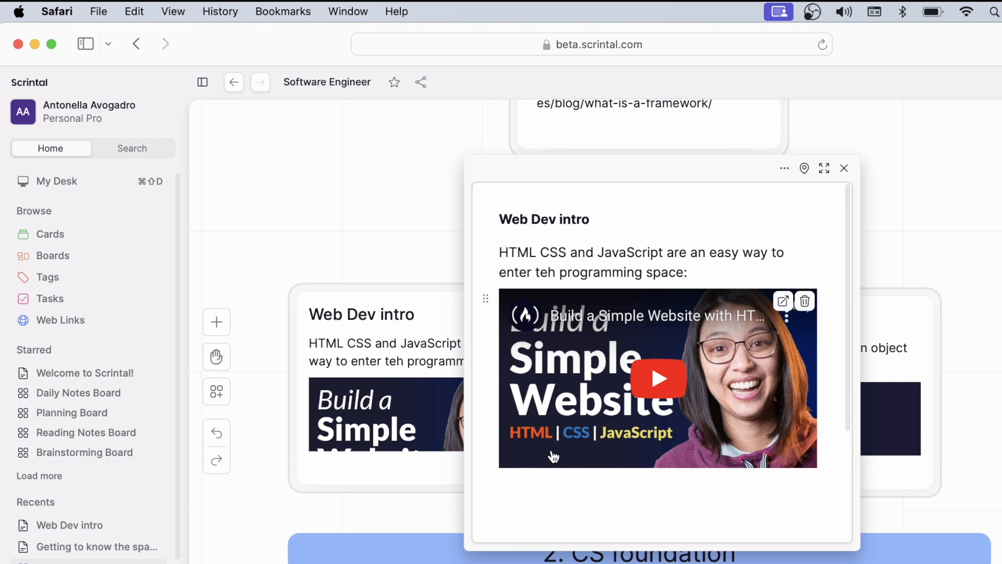
pyautogui.scroll(-3)
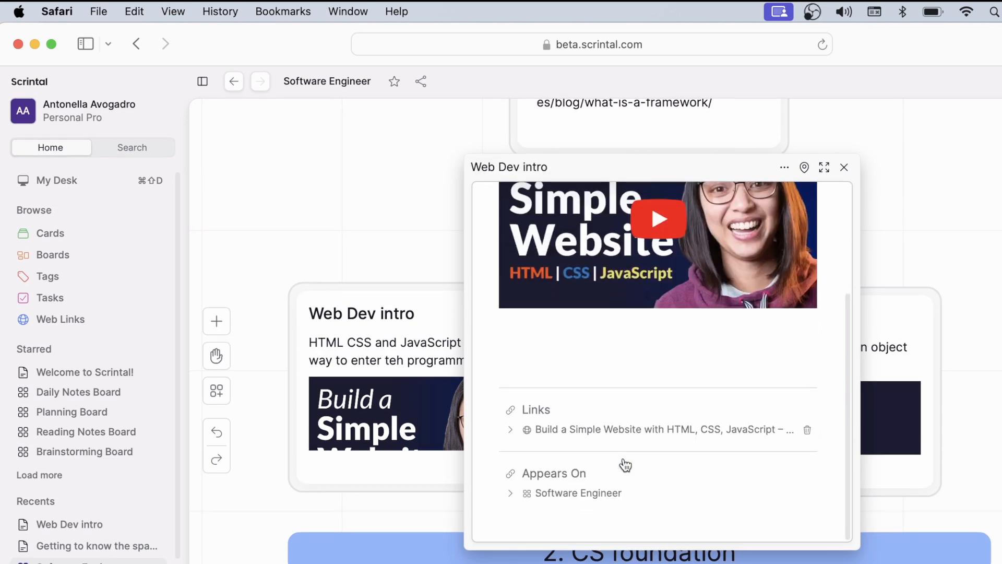
pyautogui.scroll(3)
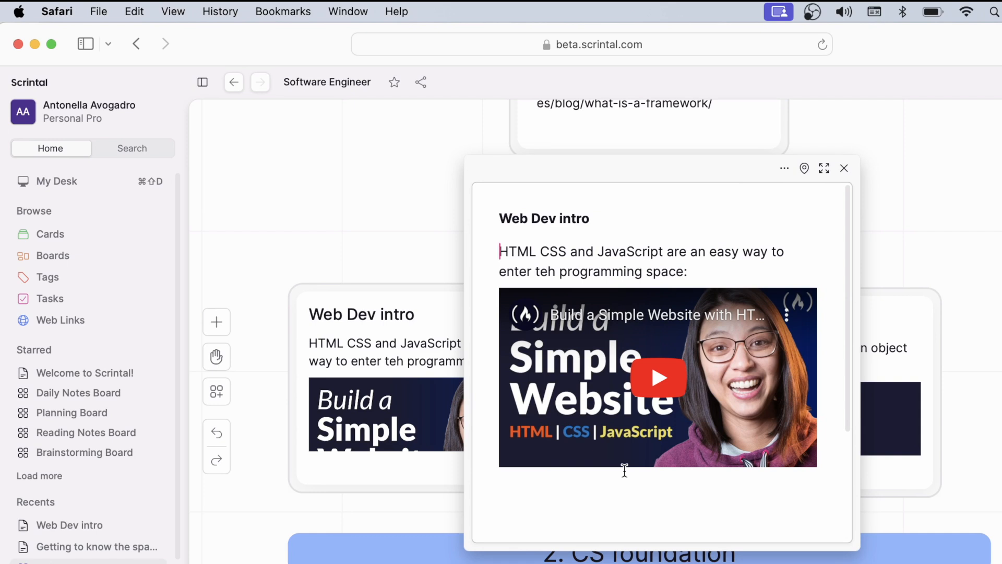
pyautogui.click(844, 168)
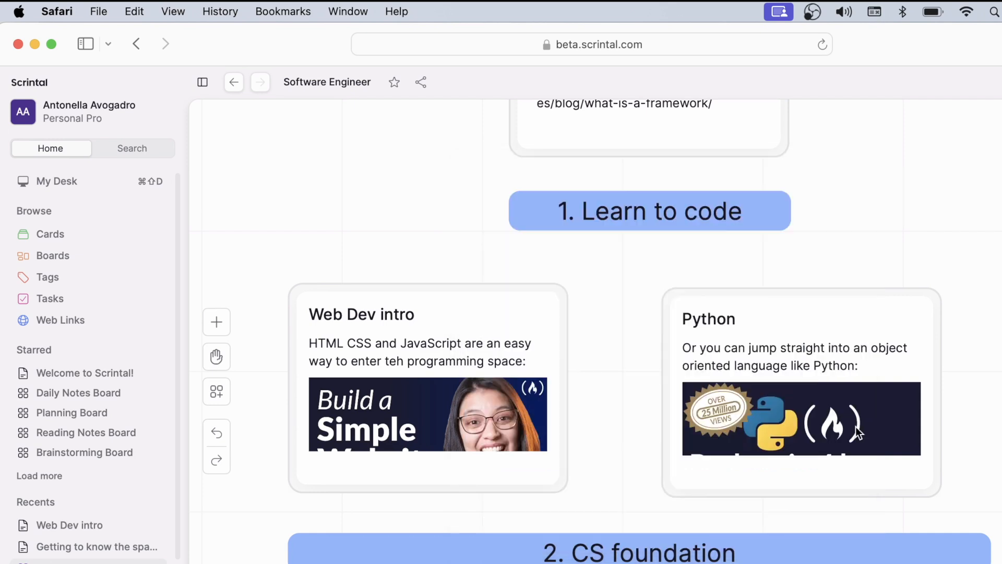
pyautogui.moveTo(825, 499)
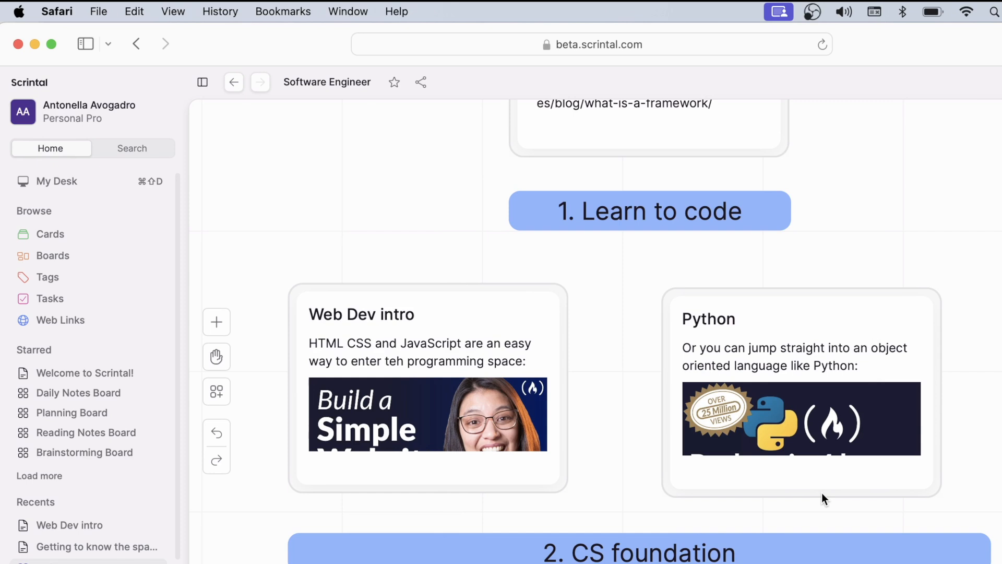
pyautogui.moveTo(822, 490)
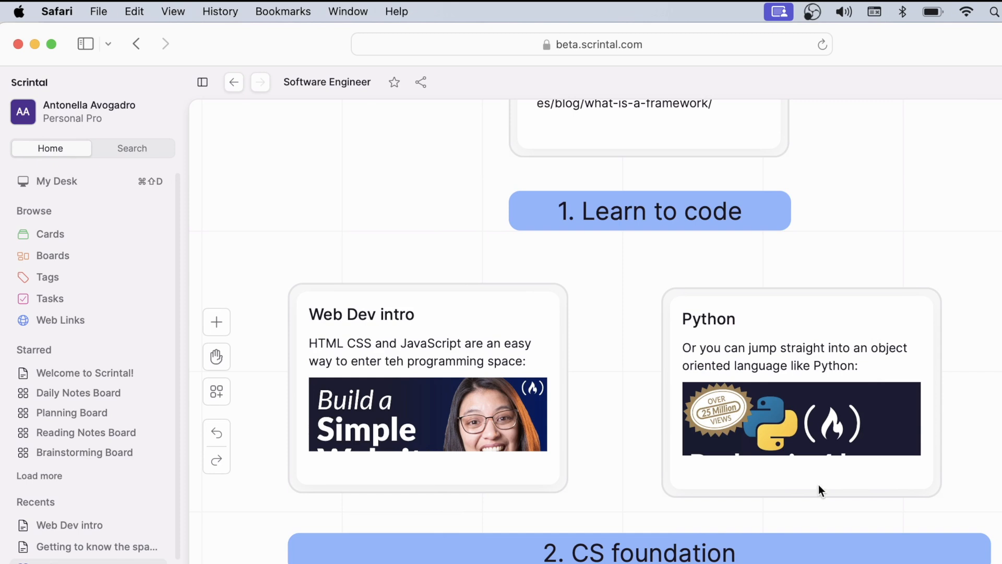
pyautogui.moveTo(880, 356)
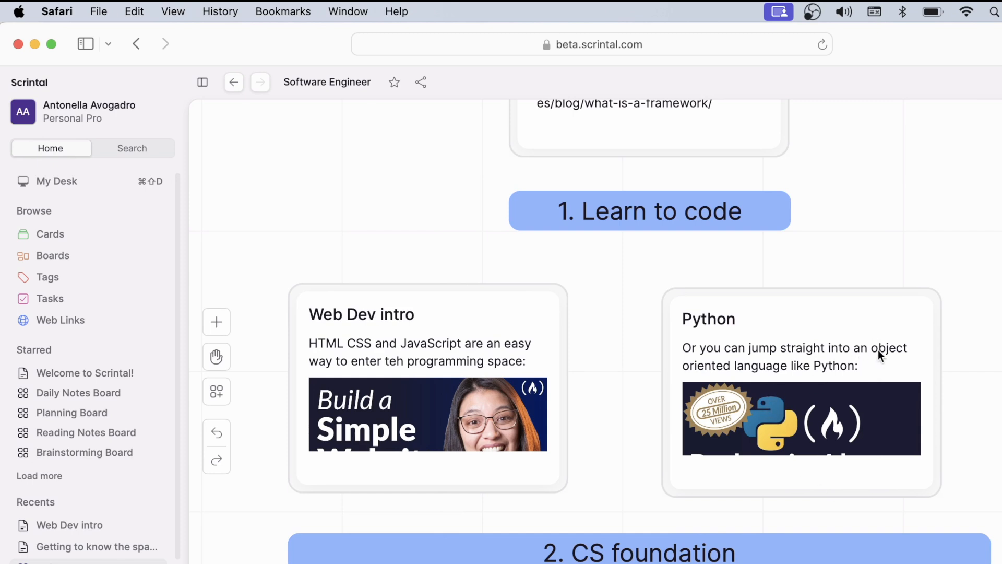
# Step: Review the Python card's course videos and Codecademy link, then close it
pyautogui.click(708, 319)
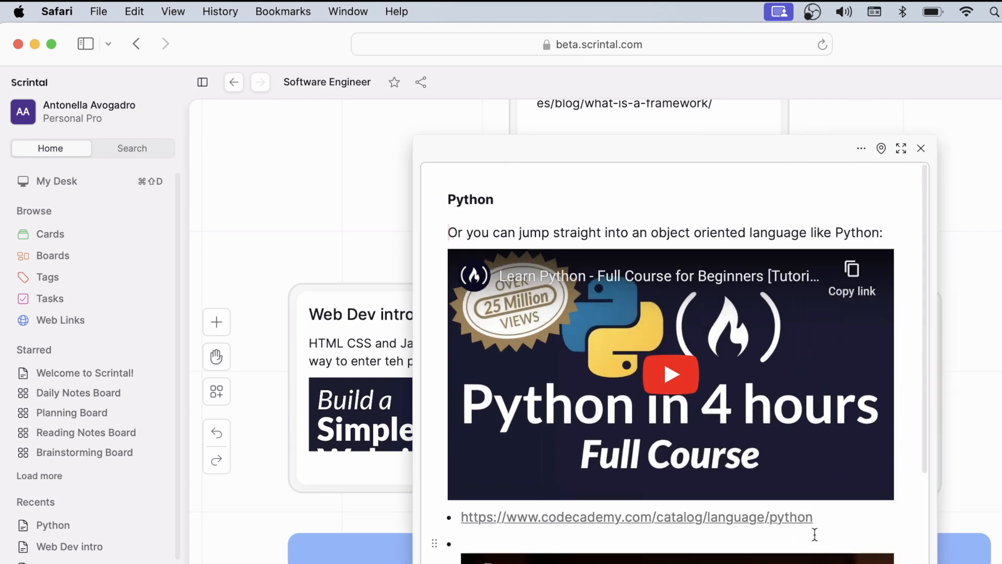
pyautogui.scroll(-3)
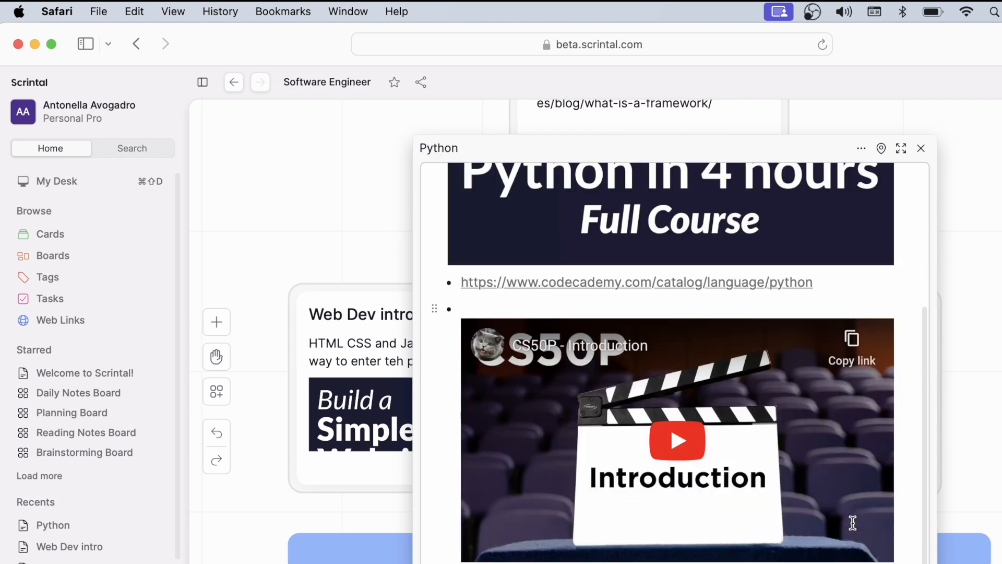
pyautogui.moveTo(635, 447)
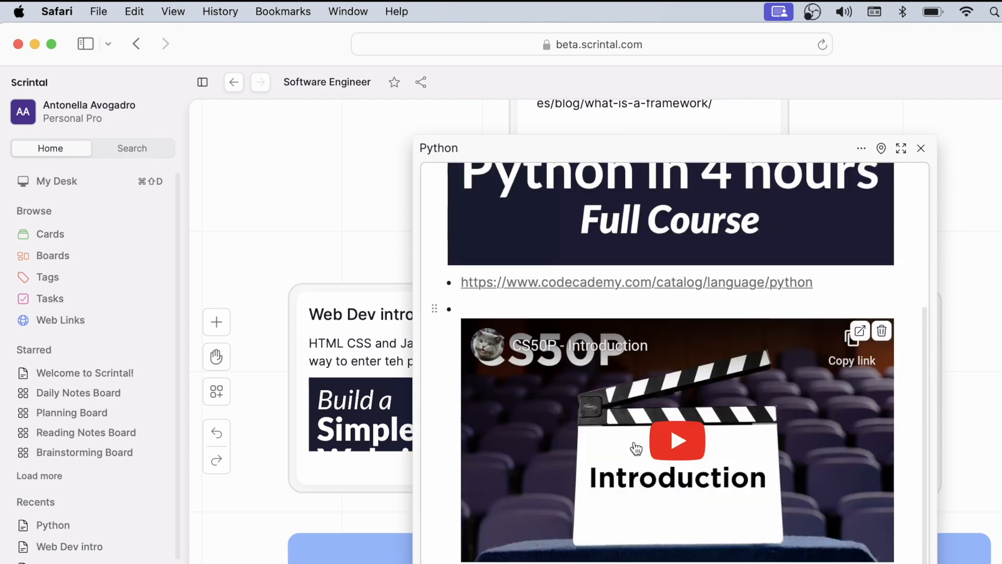
pyautogui.moveTo(654, 469)
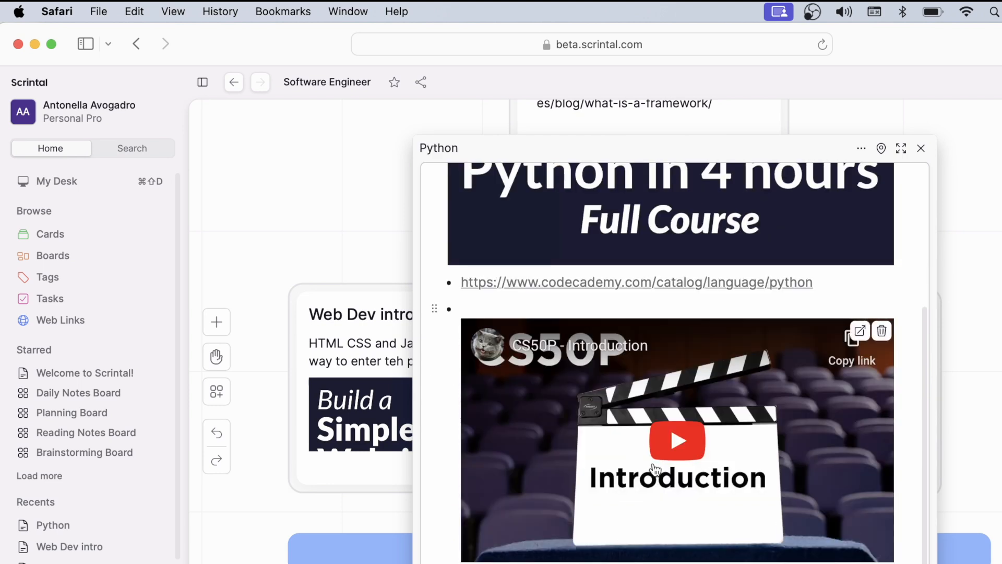
pyautogui.click(920, 148)
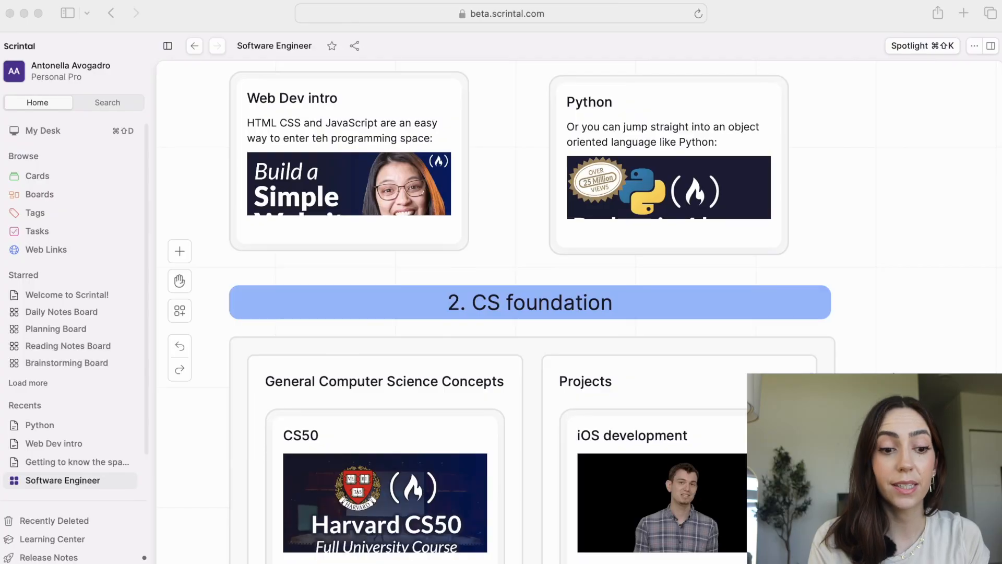
pyautogui.moveTo(903, 369)
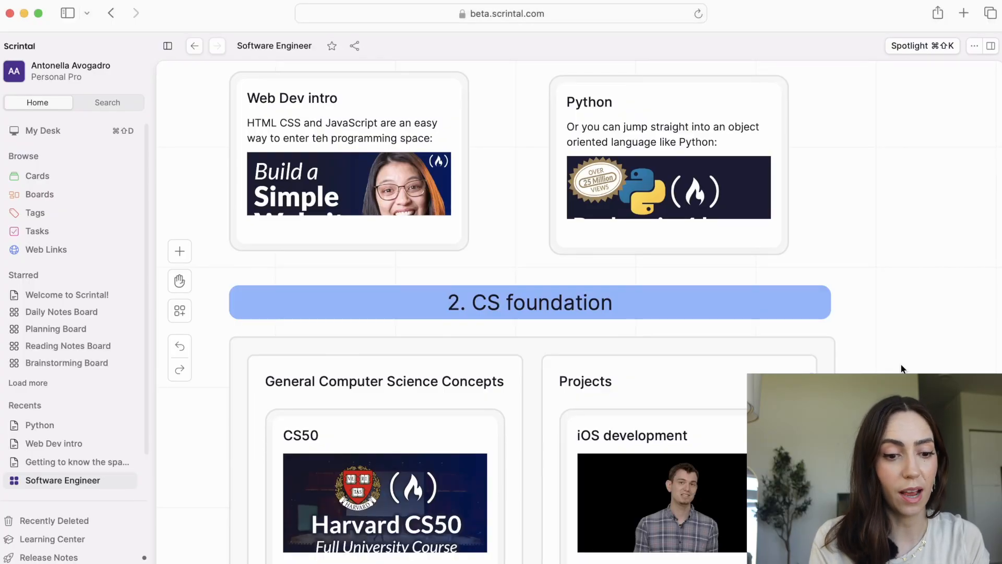
# Step: Pan down the board and review the CS50 card's full contents, then close it
pyautogui.click(179, 281)
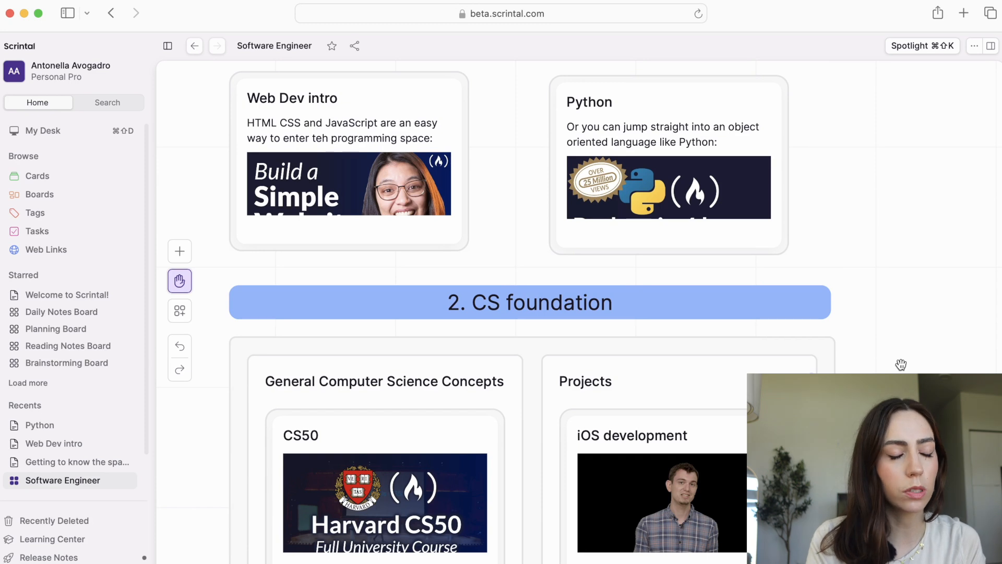
pyautogui.scroll(-3)
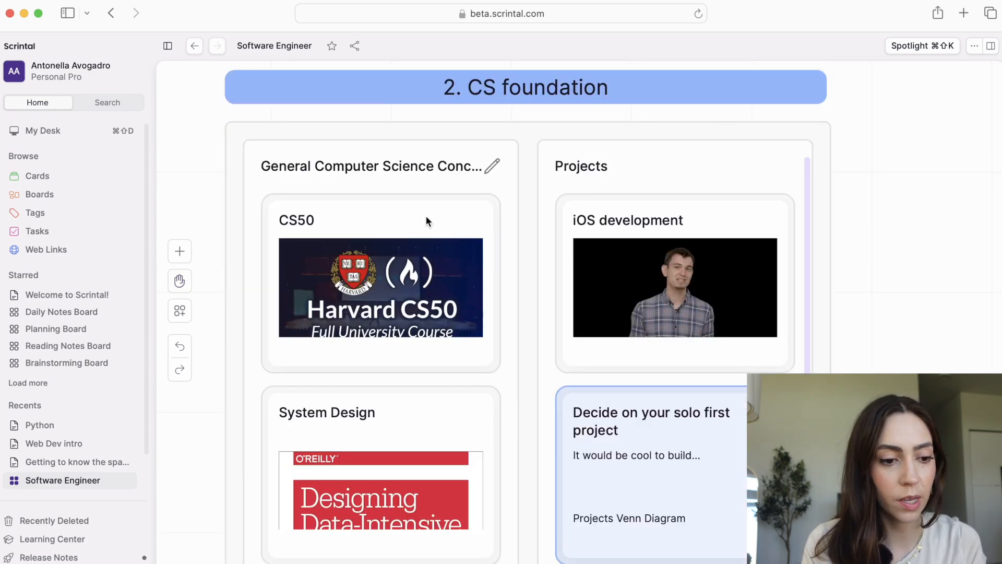
pyautogui.moveTo(407, 287)
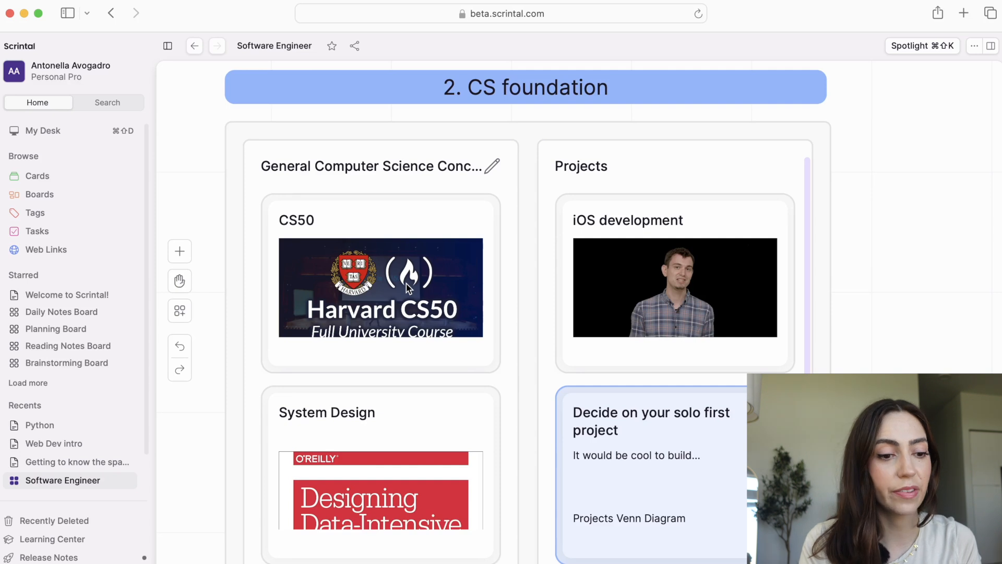
pyautogui.click(381, 288)
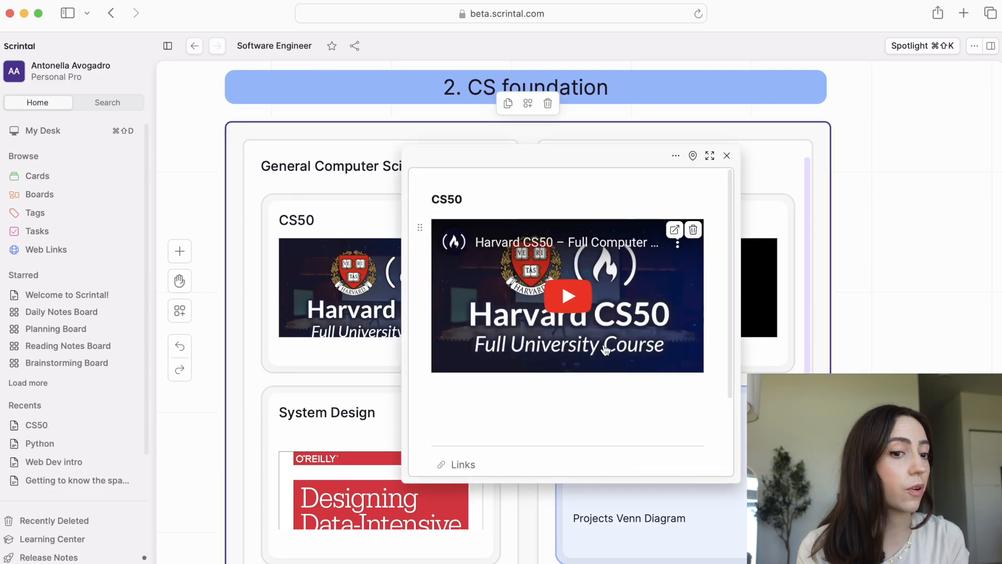
pyautogui.click(439, 464)
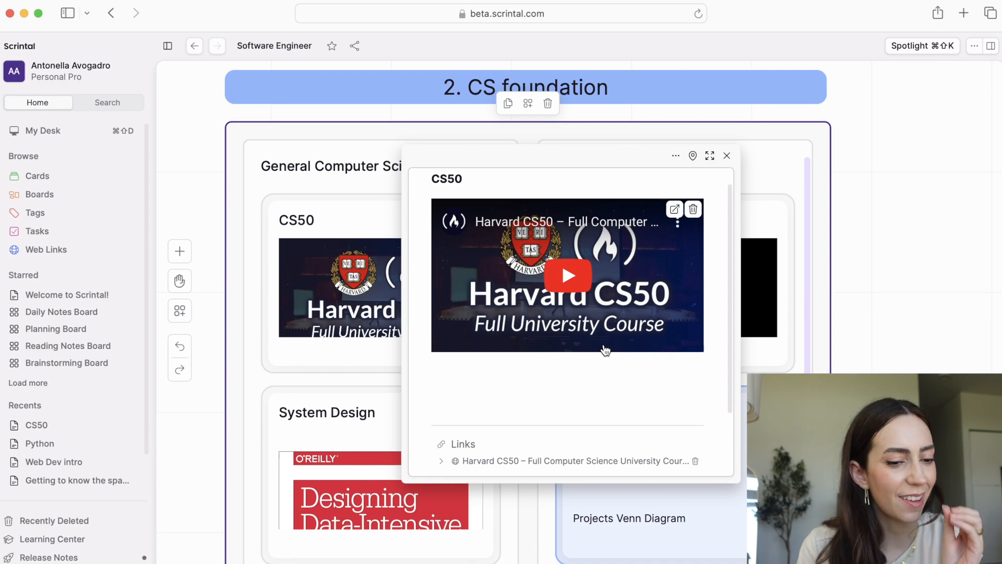
pyautogui.click(727, 155)
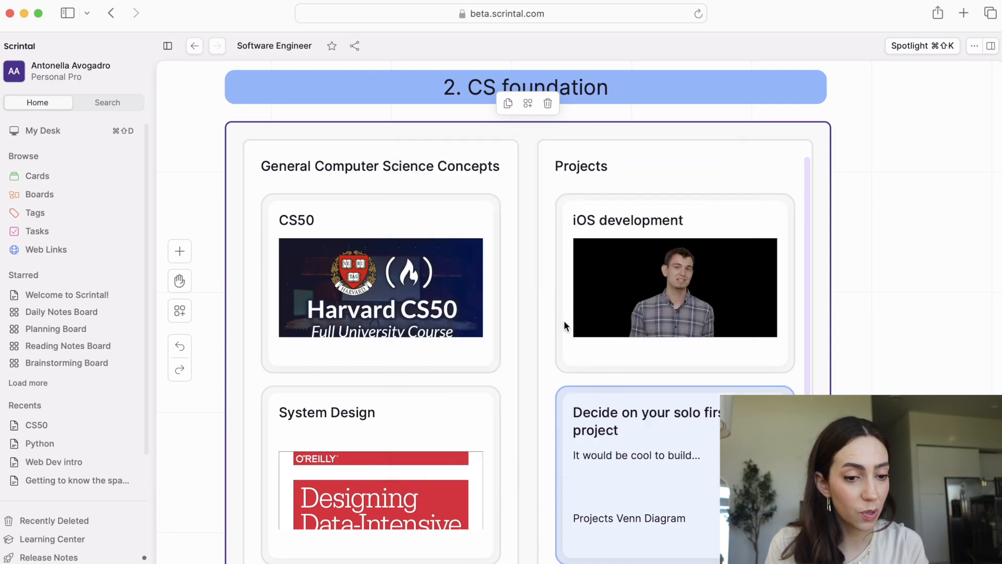
pyautogui.moveTo(718, 306)
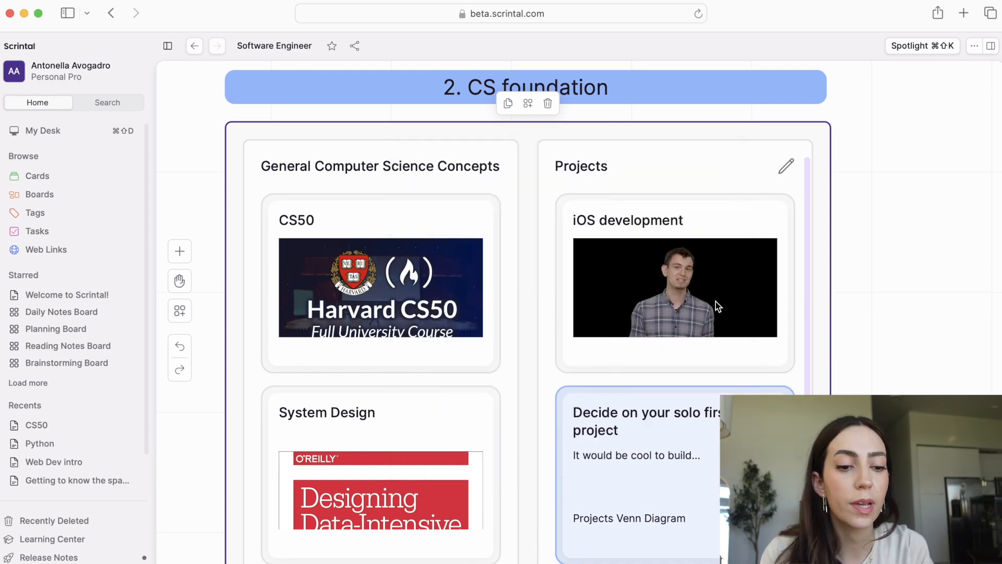
# Step: Scroll further and review the Backend Development & APIs card's freeCodeCamp link, then close it
pyautogui.click(881, 330)
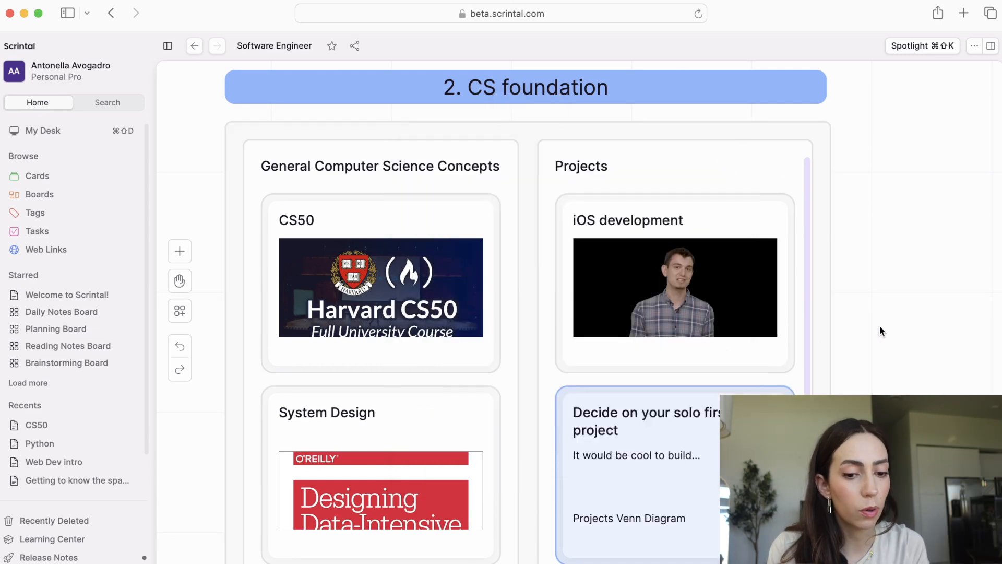
pyautogui.scroll(-3)
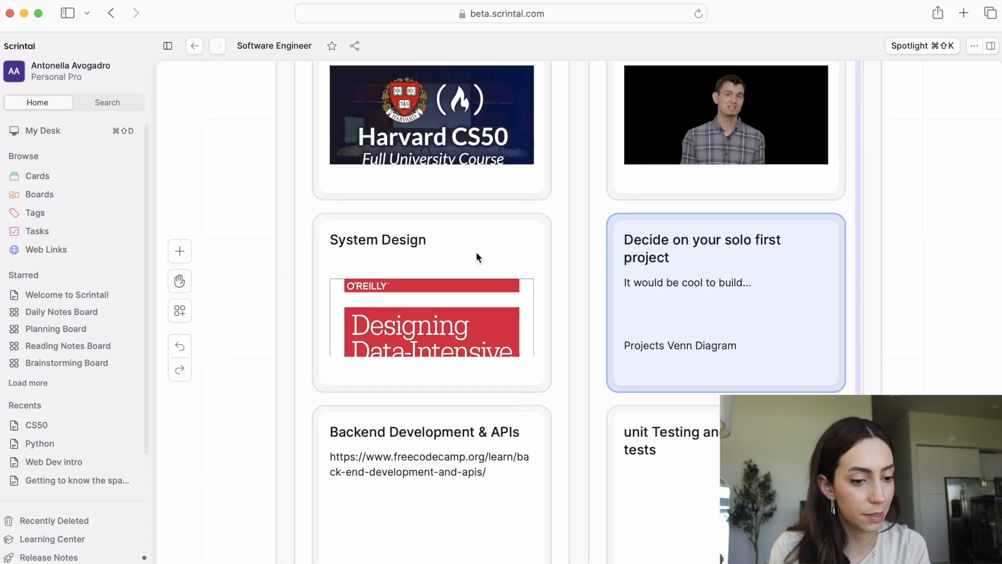
pyautogui.moveTo(447, 263)
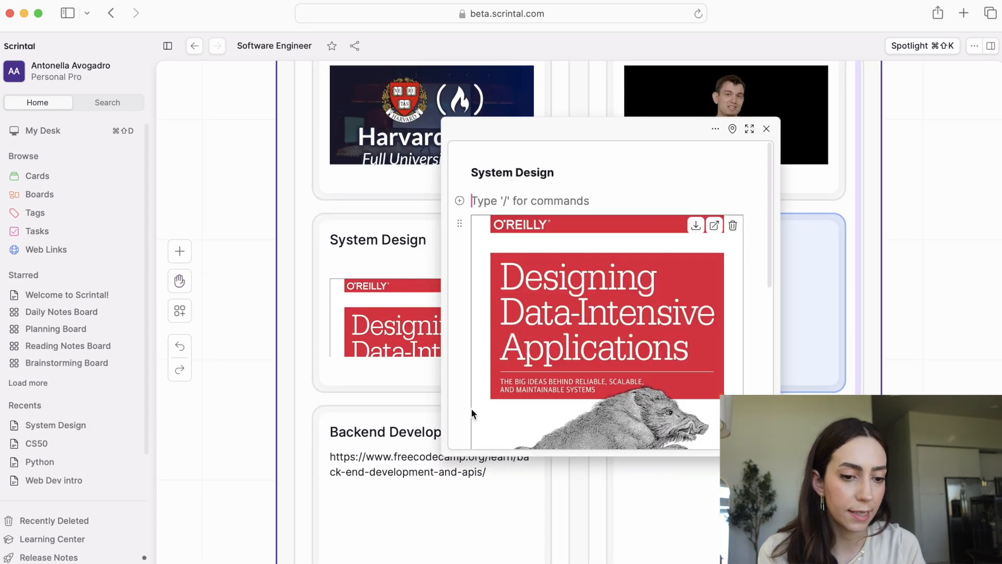
pyautogui.scroll(-3)
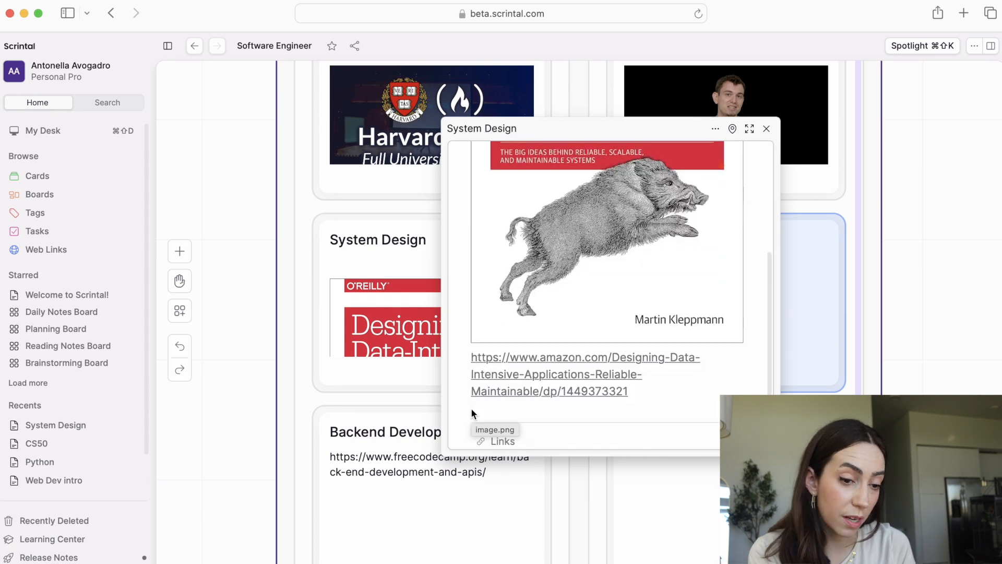
pyautogui.click(767, 128)
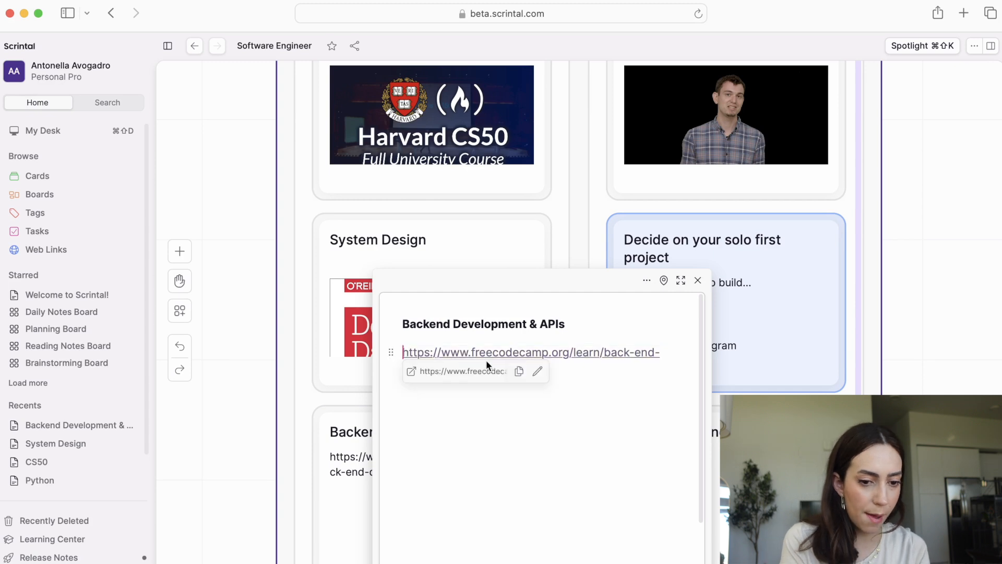
pyautogui.click(698, 280)
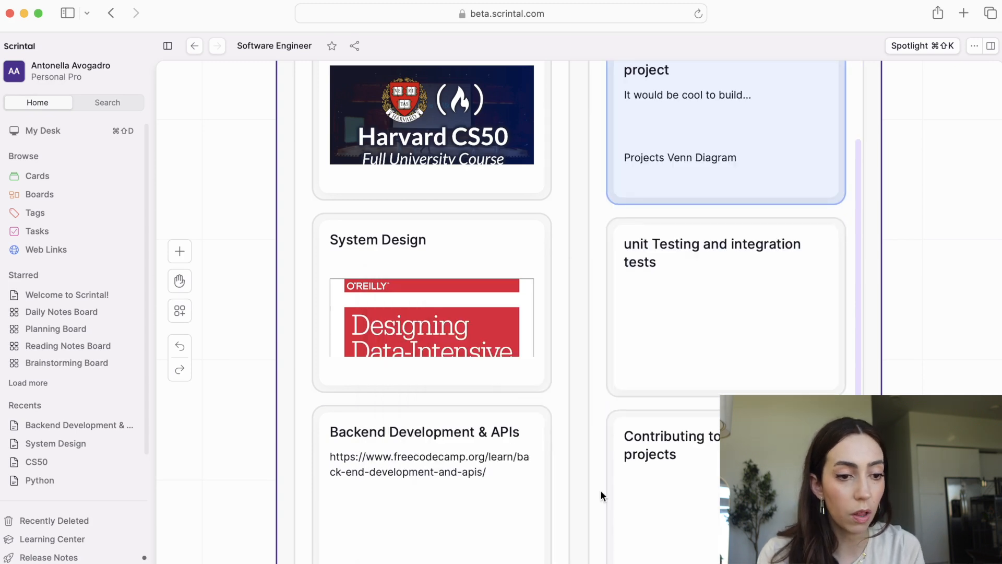
# Step: Close the iOS development card view and scroll down the Projects column
pyautogui.scroll(-3)
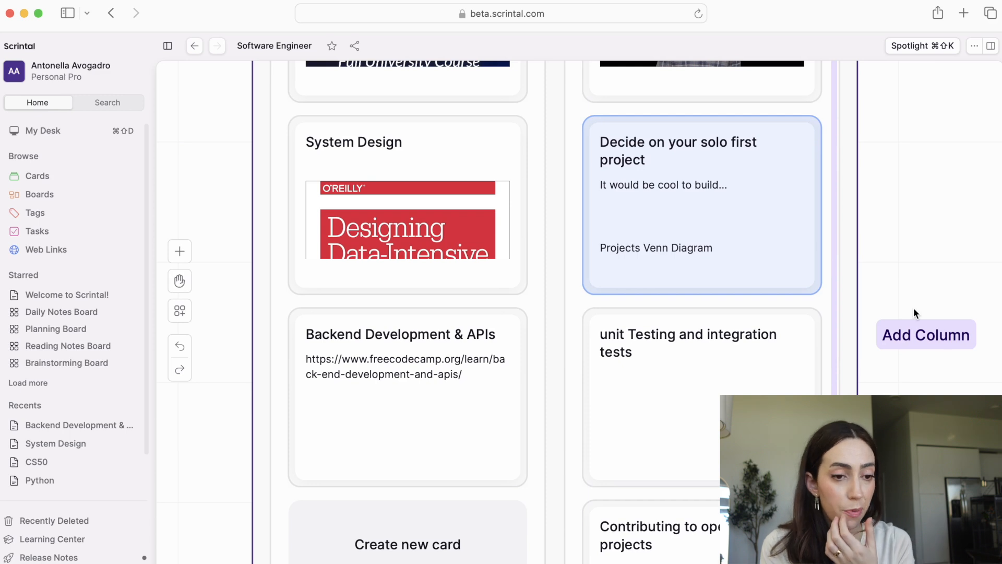
pyautogui.moveTo(903, 198)
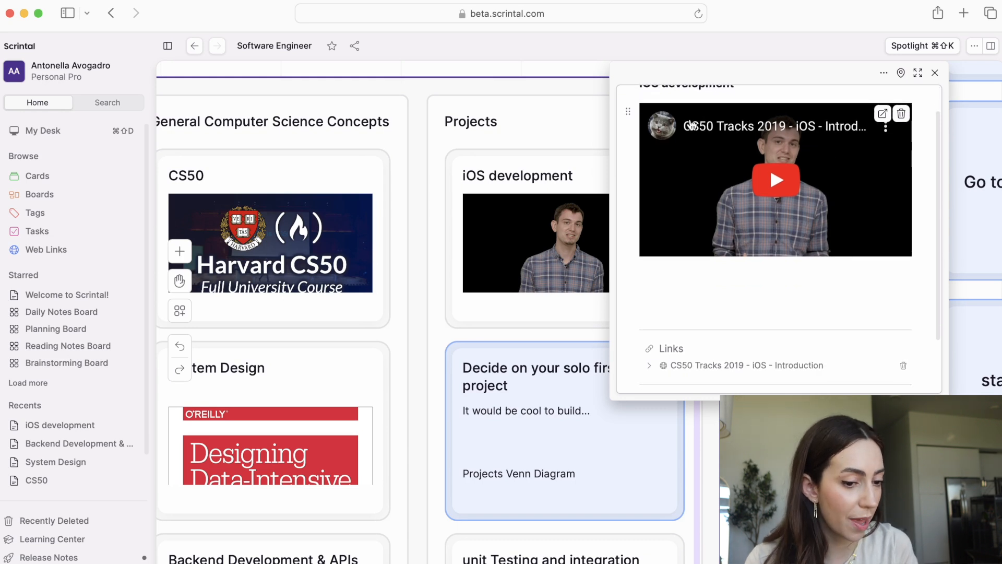
pyautogui.click(935, 72)
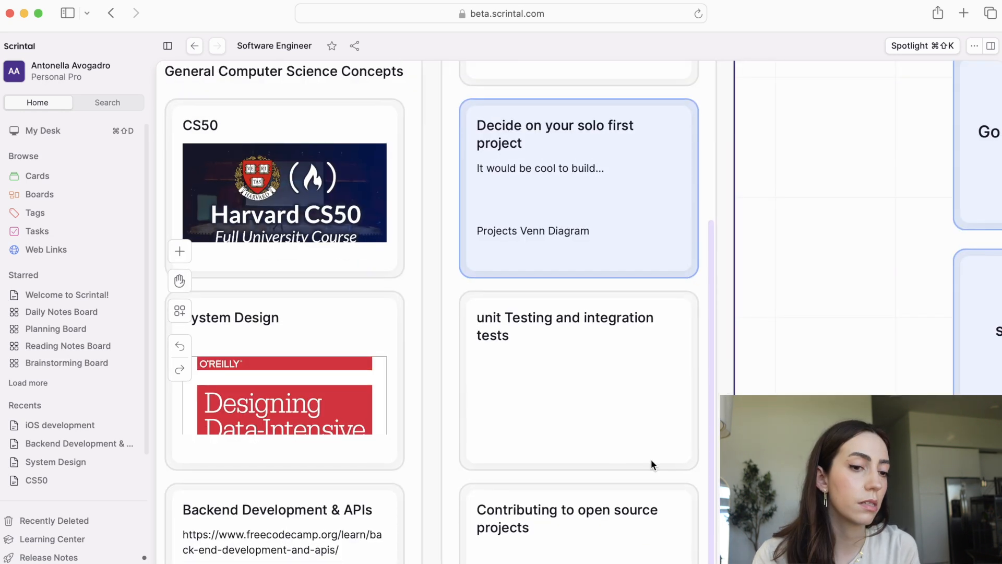
pyautogui.scroll(-3)
pyautogui.write('Venn Diagram of Projects')
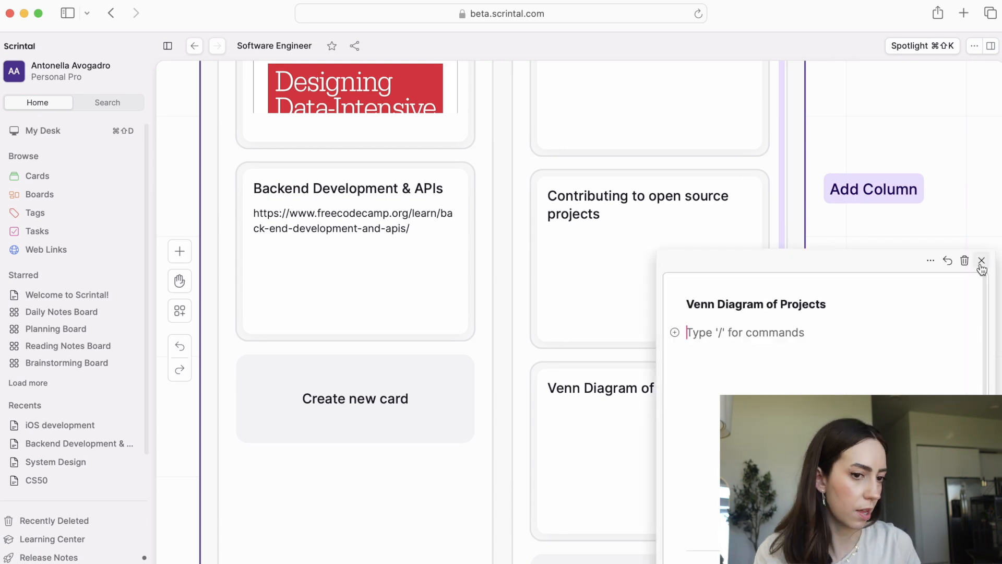
# Step: Close the empty Venn Diagram of Projects card
pyautogui.click(982, 261)
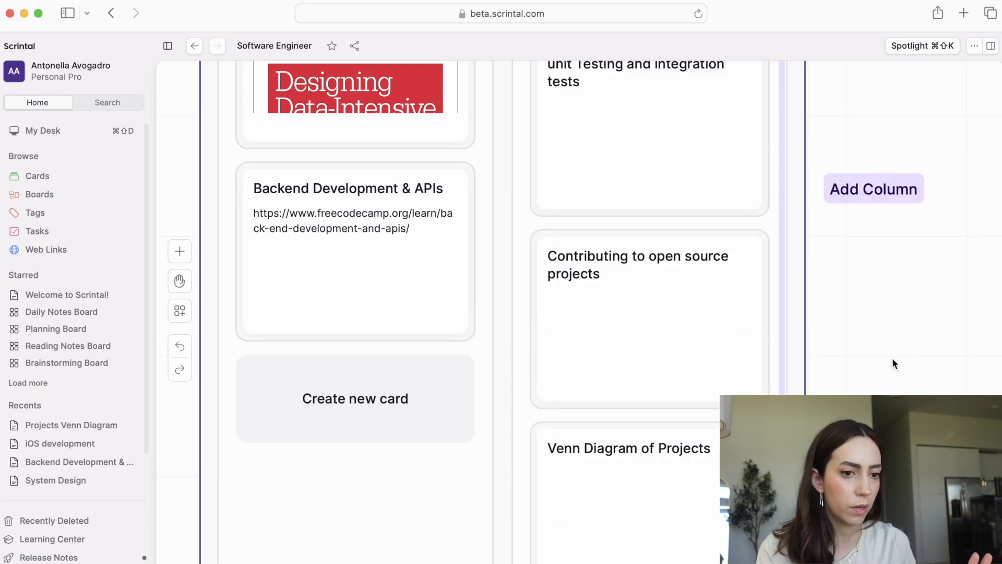
pyautogui.moveTo(695, 438)
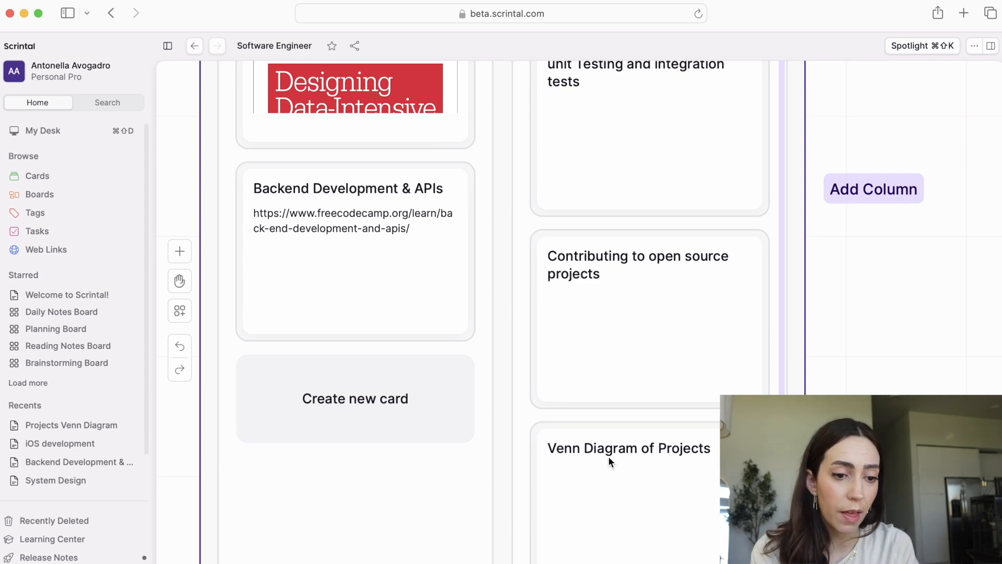
pyautogui.moveTo(681, 481)
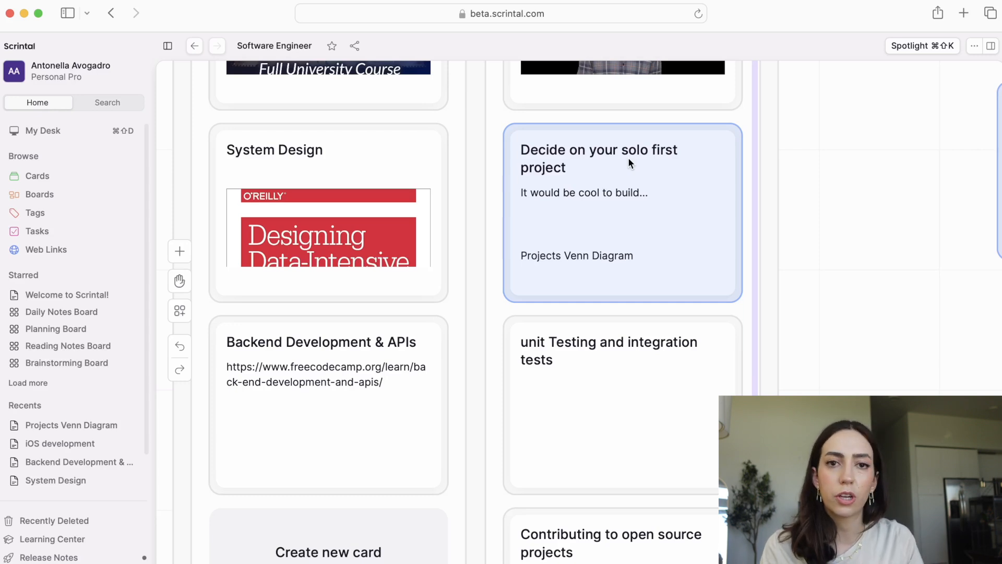
pyautogui.moveTo(606, 163)
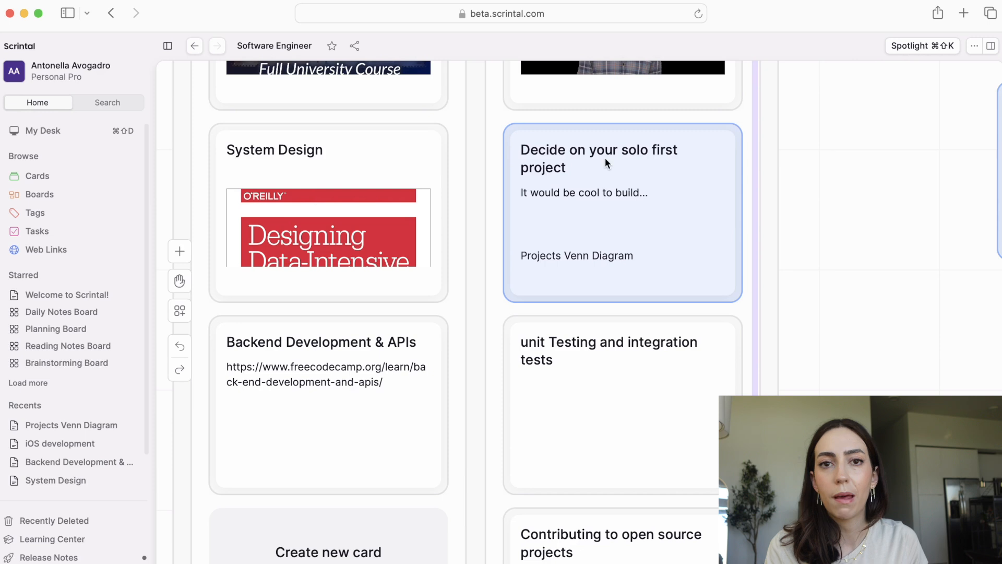
pyautogui.moveTo(567, 231)
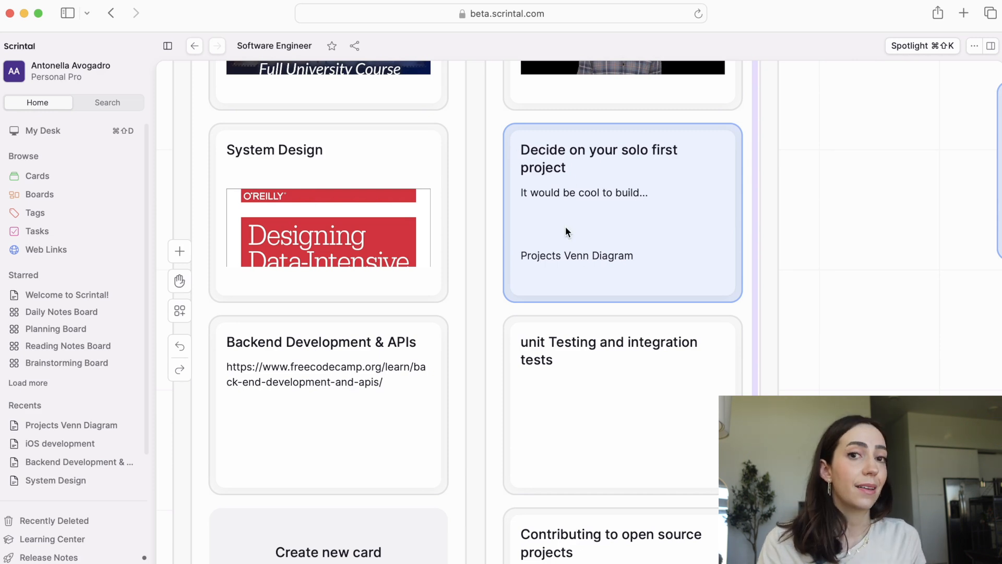
pyautogui.scroll(-3)
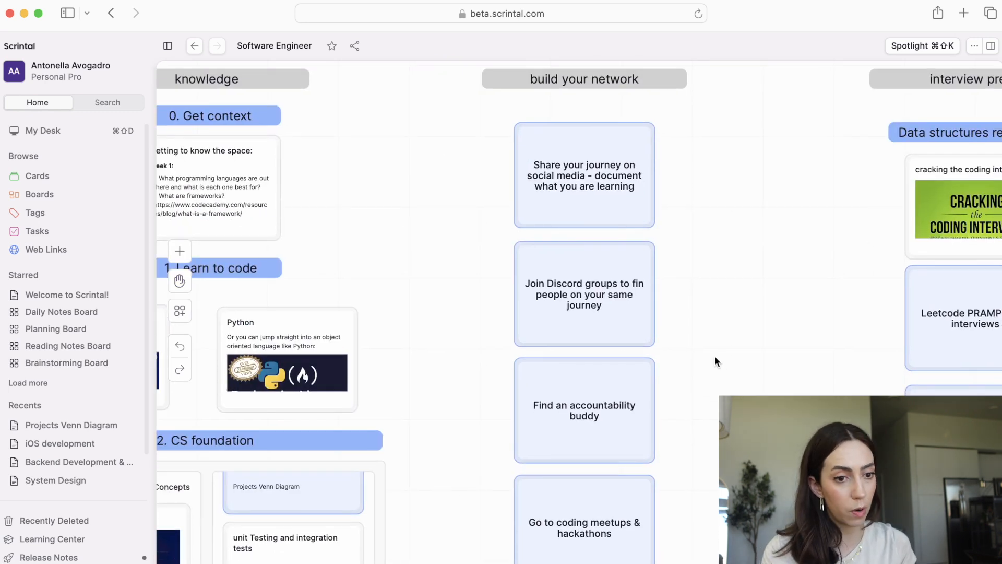
pyautogui.moveTo(691, 346)
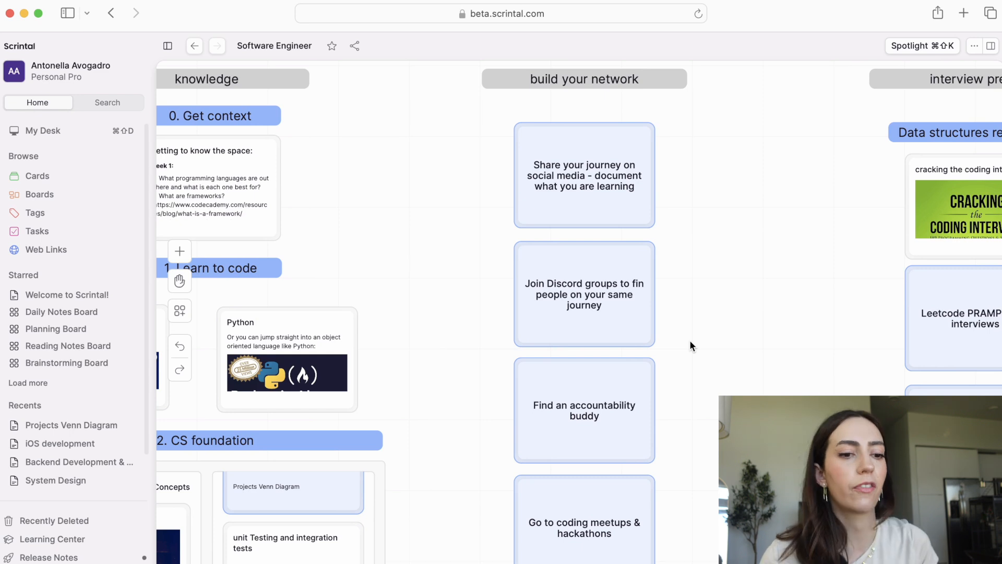
pyautogui.moveTo(570, 348)
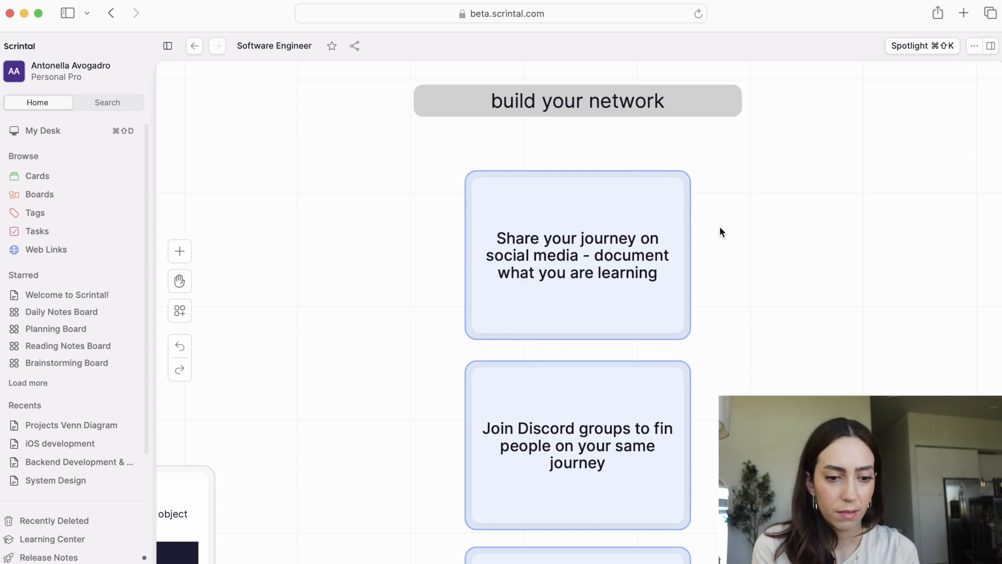
# Step: Correct 'fin' to 'find' in the Join Discord groups card title and close the card
pyautogui.doubleClick(576, 444)
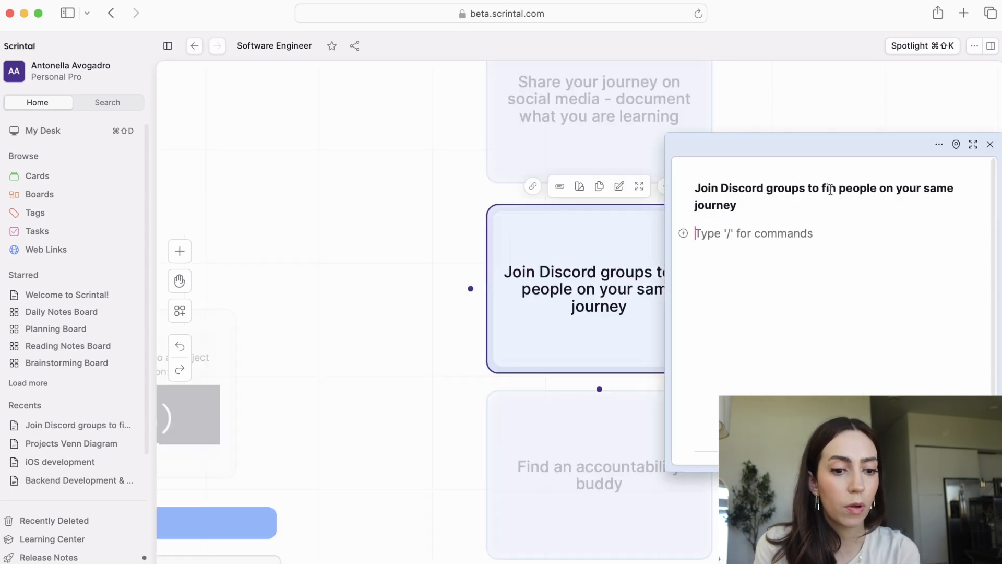
pyautogui.click(825, 187)
pyautogui.write('nd')
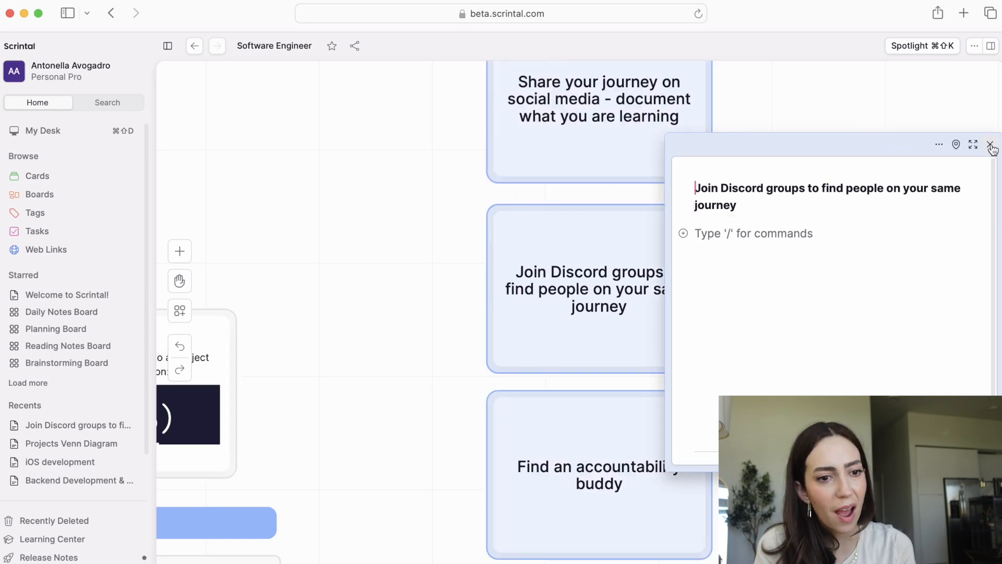
pyautogui.click(993, 144)
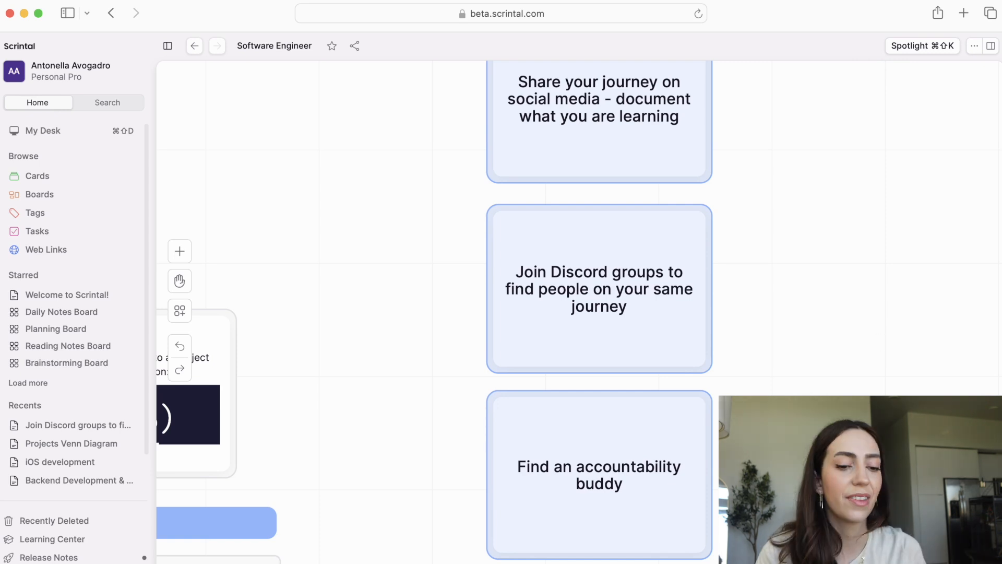
pyautogui.moveTo(773, 328)
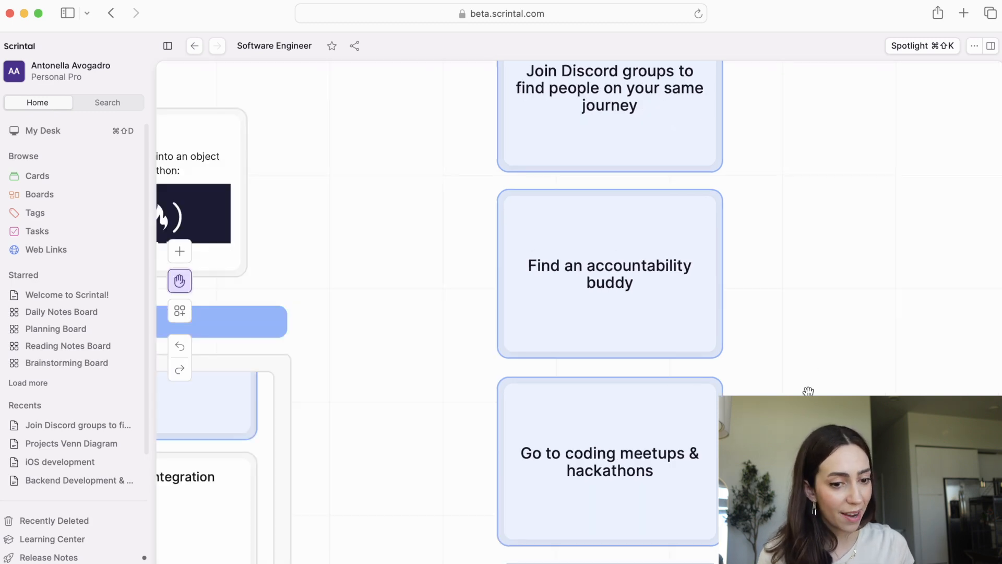
# Step: Scroll the canvas toward the Data structures refresher cards
pyautogui.scroll(-3)
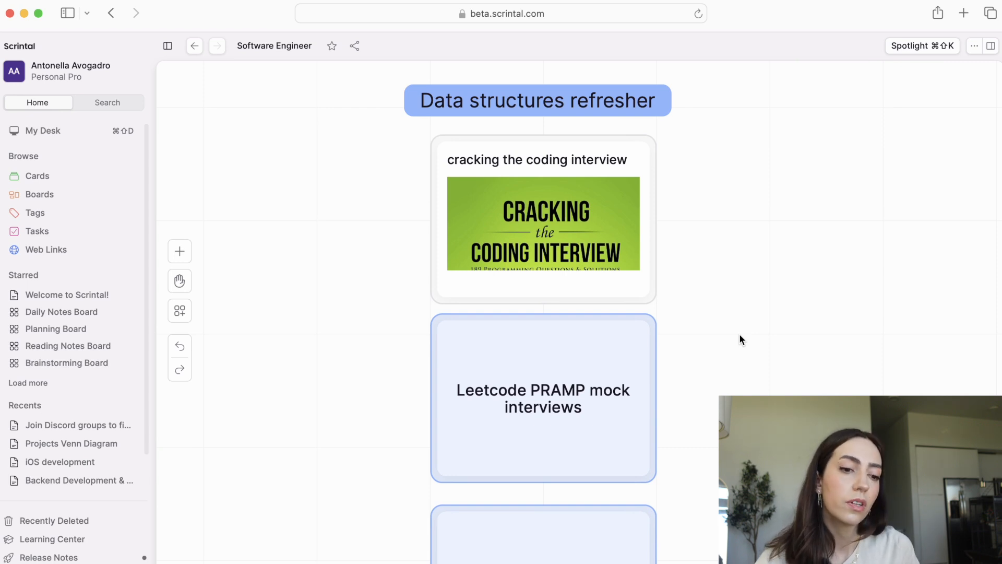
# Step: Review the Cracking the Coding Interview card's topic list (UMPIRE, Big O, sorting) and close it
pyautogui.click(537, 217)
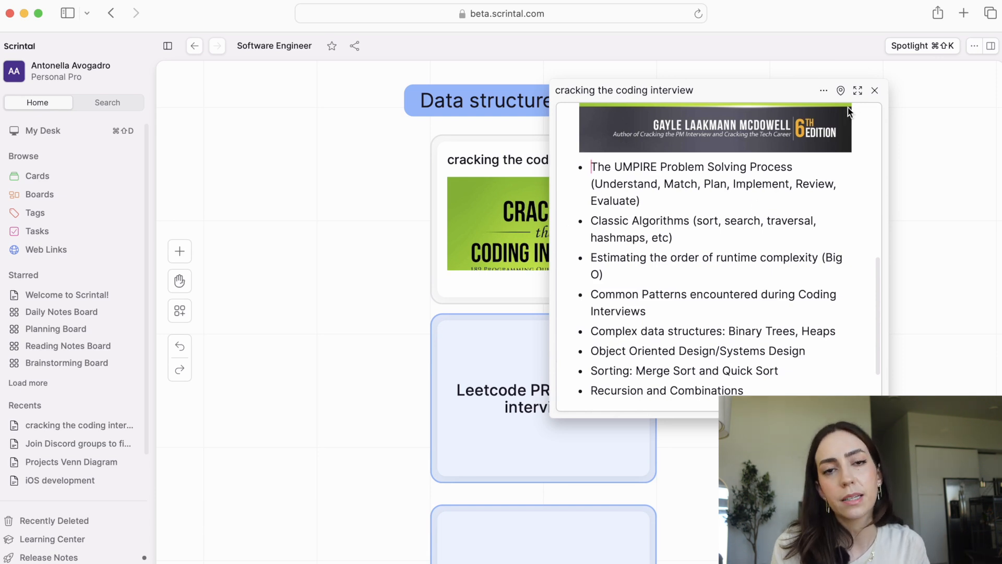
pyautogui.moveTo(875, 91)
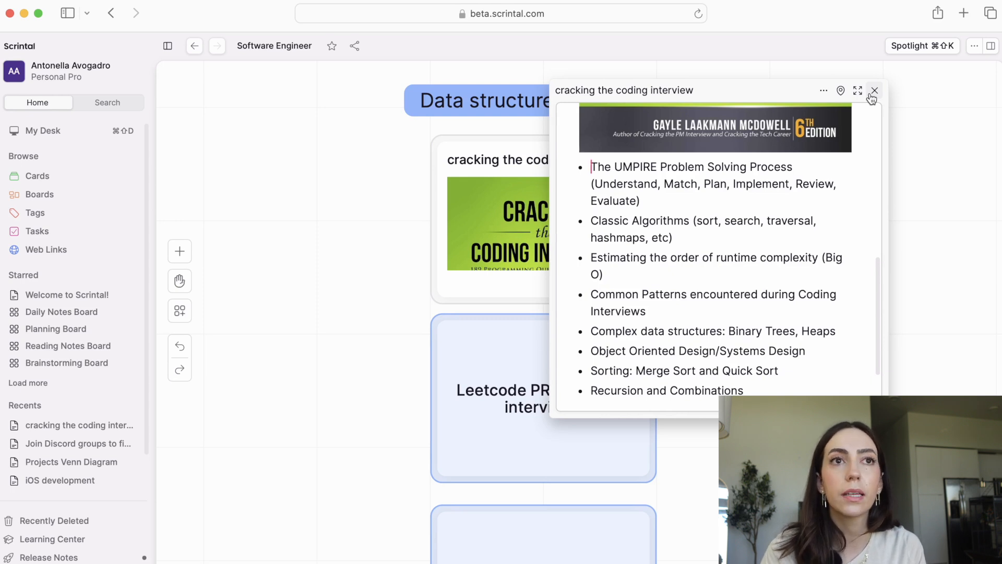
pyautogui.click(874, 90)
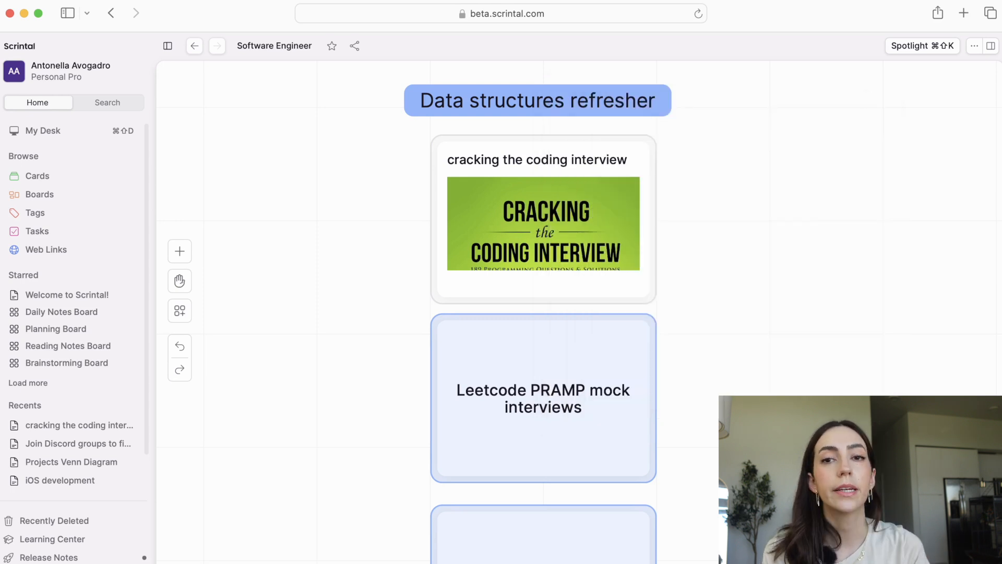
pyautogui.moveTo(707, 375)
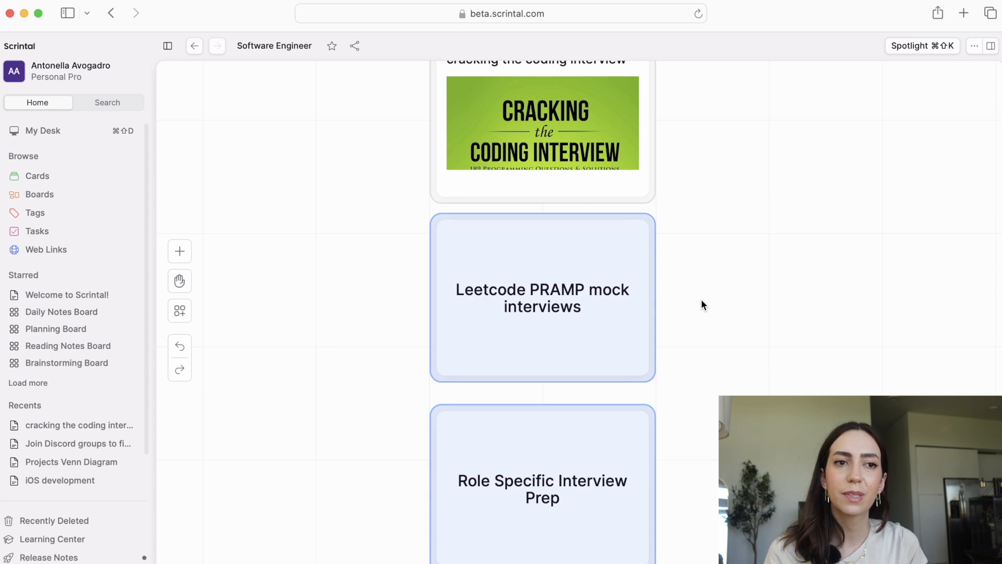
pyautogui.moveTo(442, 228)
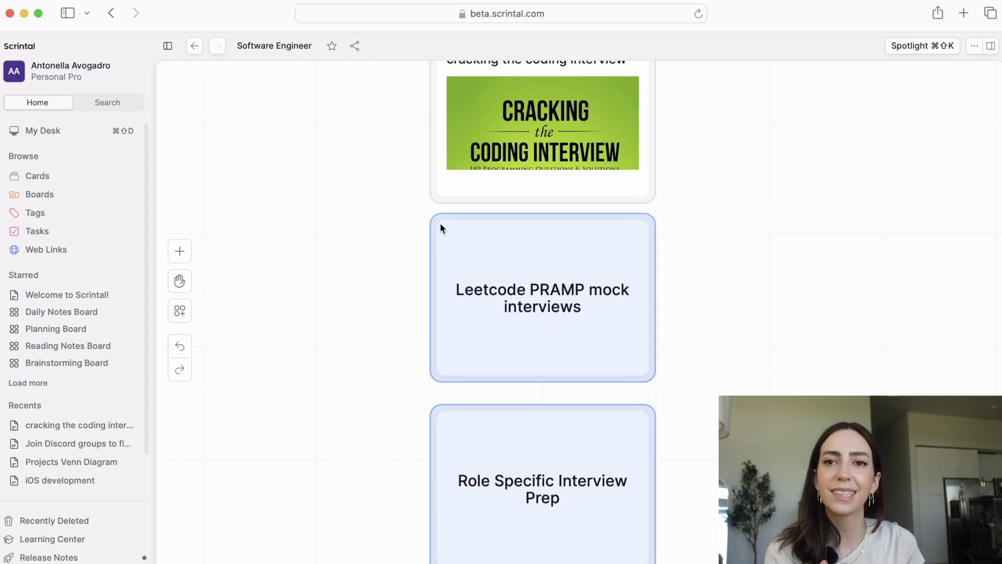
pyautogui.moveTo(759, 305)
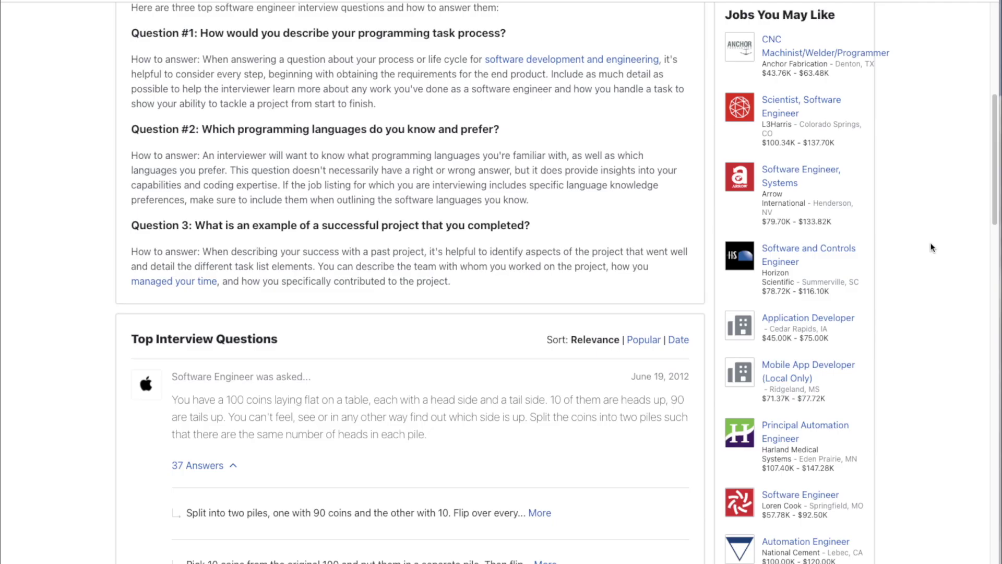
# Step: Scroll through Glassdoor's top Software Engineer interview questions to the page-1 pagination
pyautogui.scroll(3)
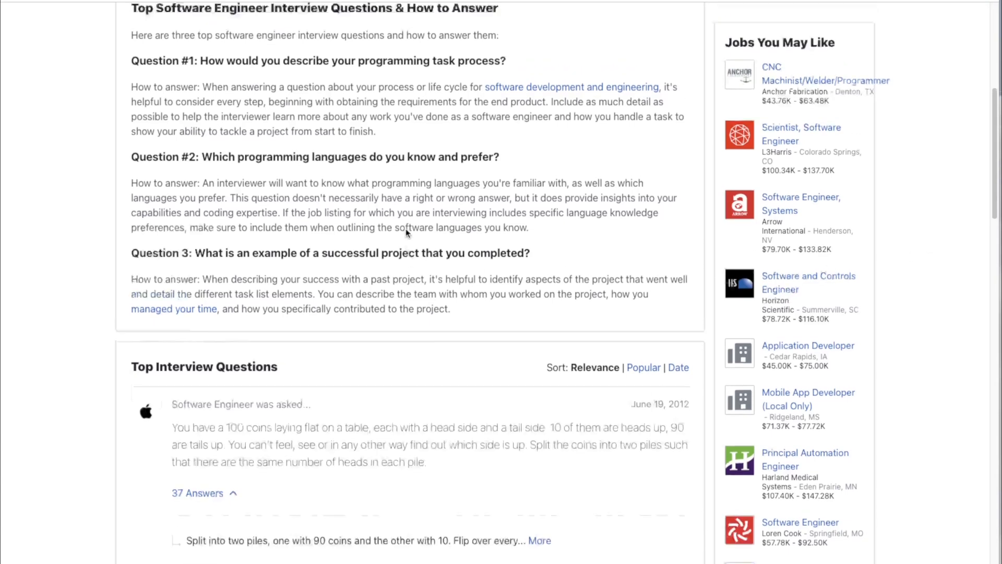
pyautogui.scroll(3)
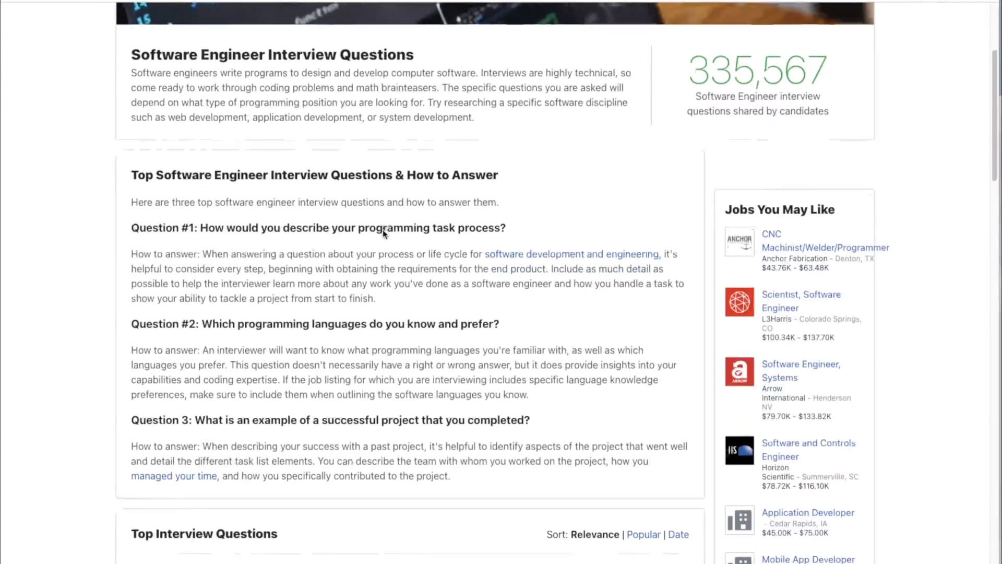
pyautogui.scroll(-3)
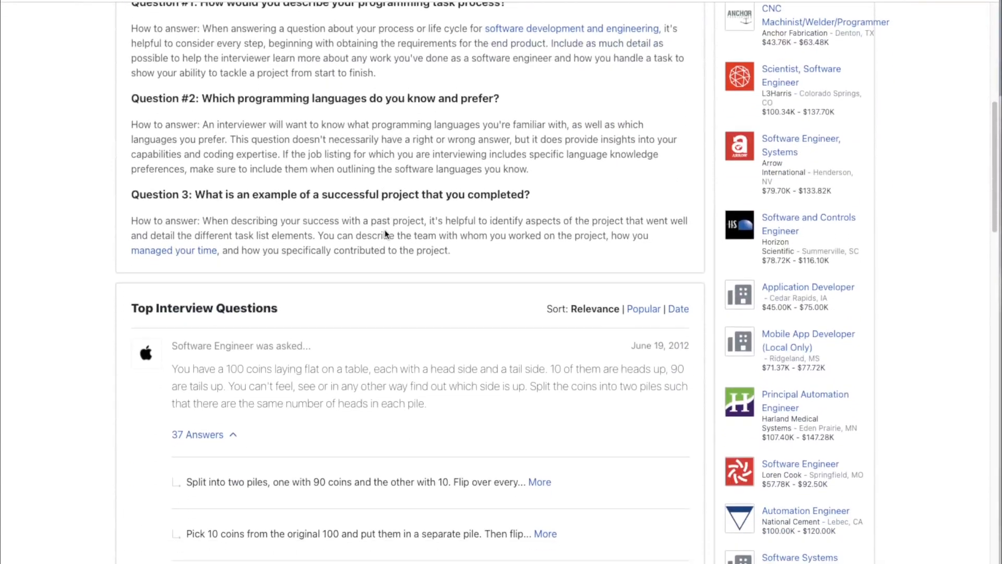
pyautogui.scroll(-3)
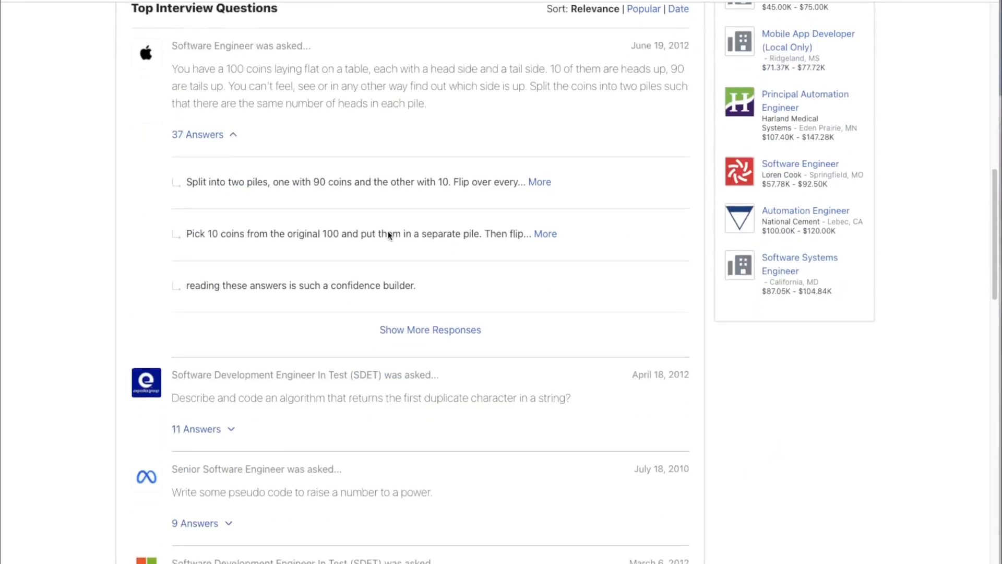
pyautogui.scroll(-3)
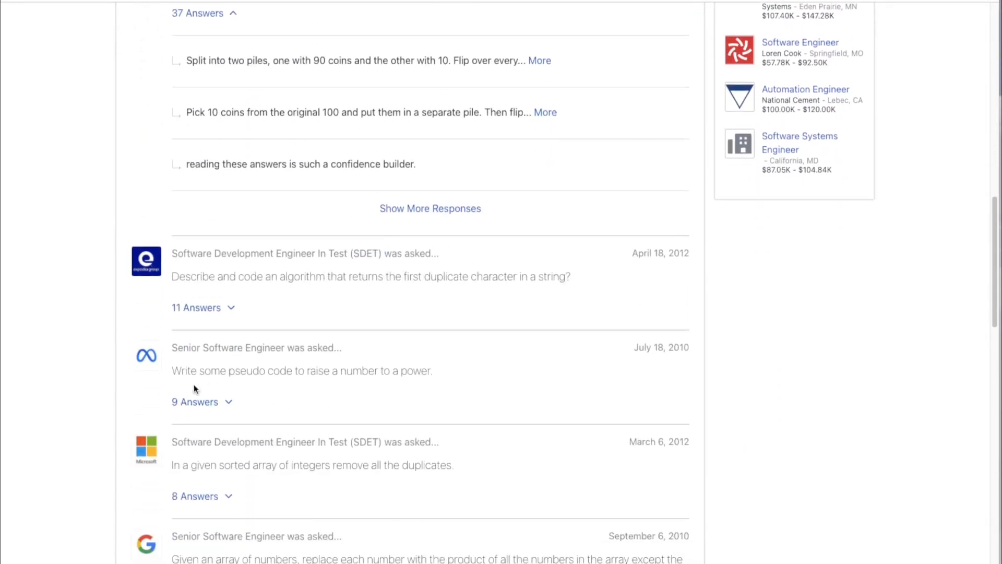
pyautogui.scroll(-3)
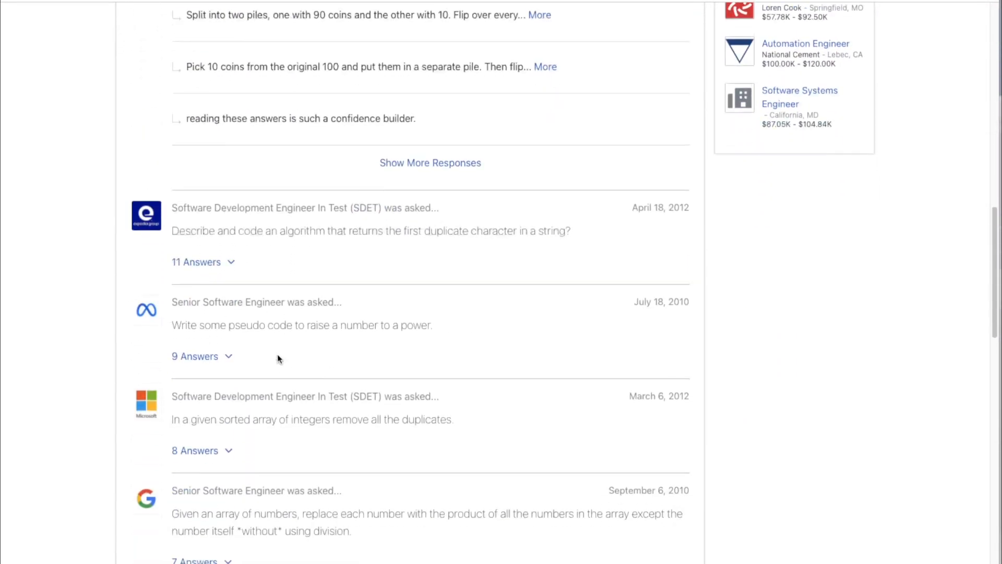
pyautogui.scroll(-3)
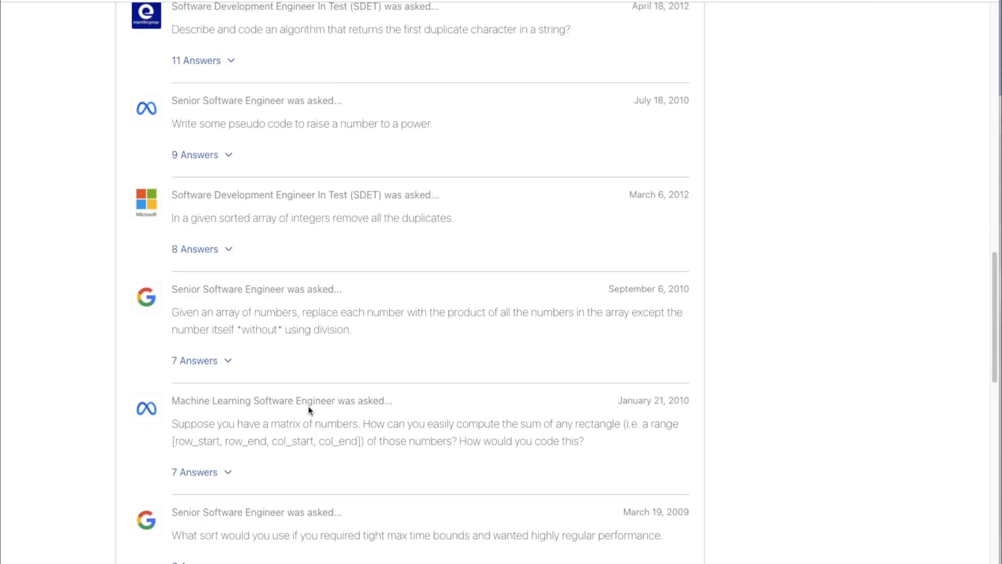
pyautogui.scroll(-3)
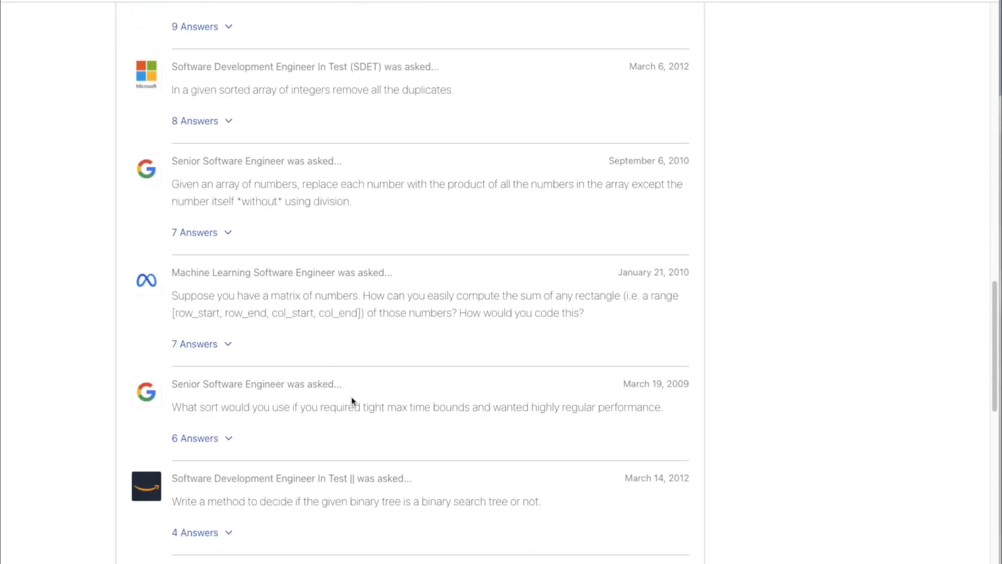
pyautogui.scroll(-3)
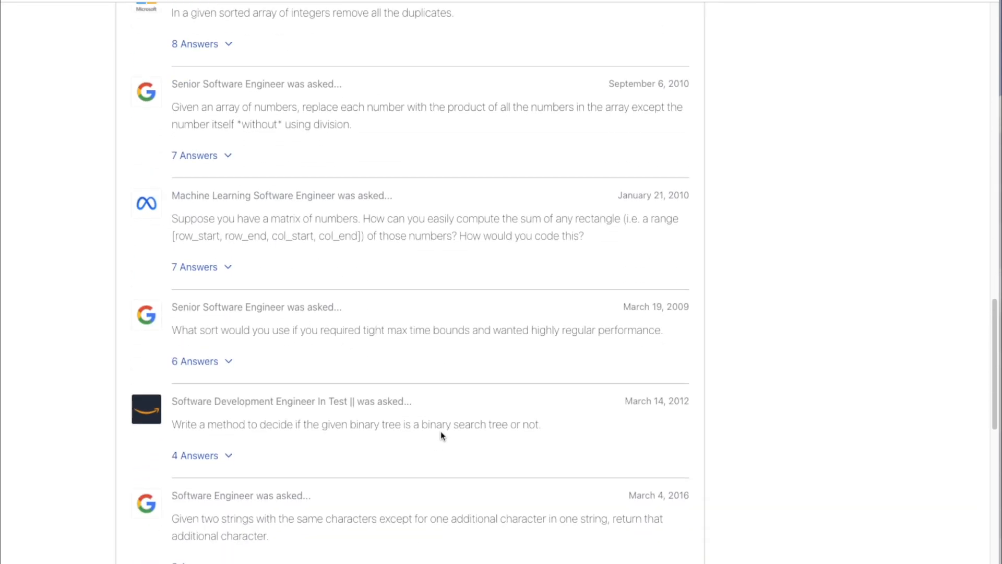
pyautogui.scroll(-3)
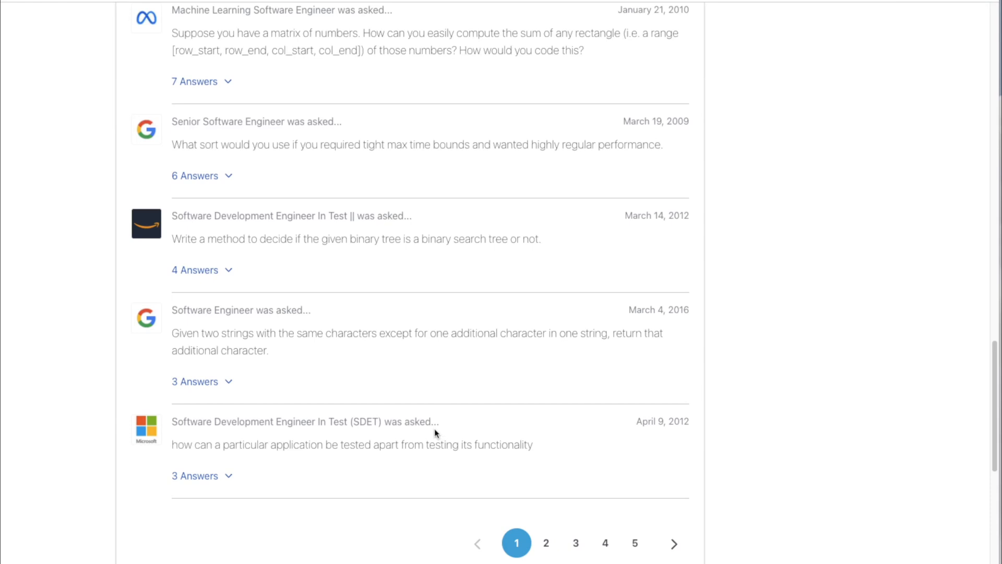